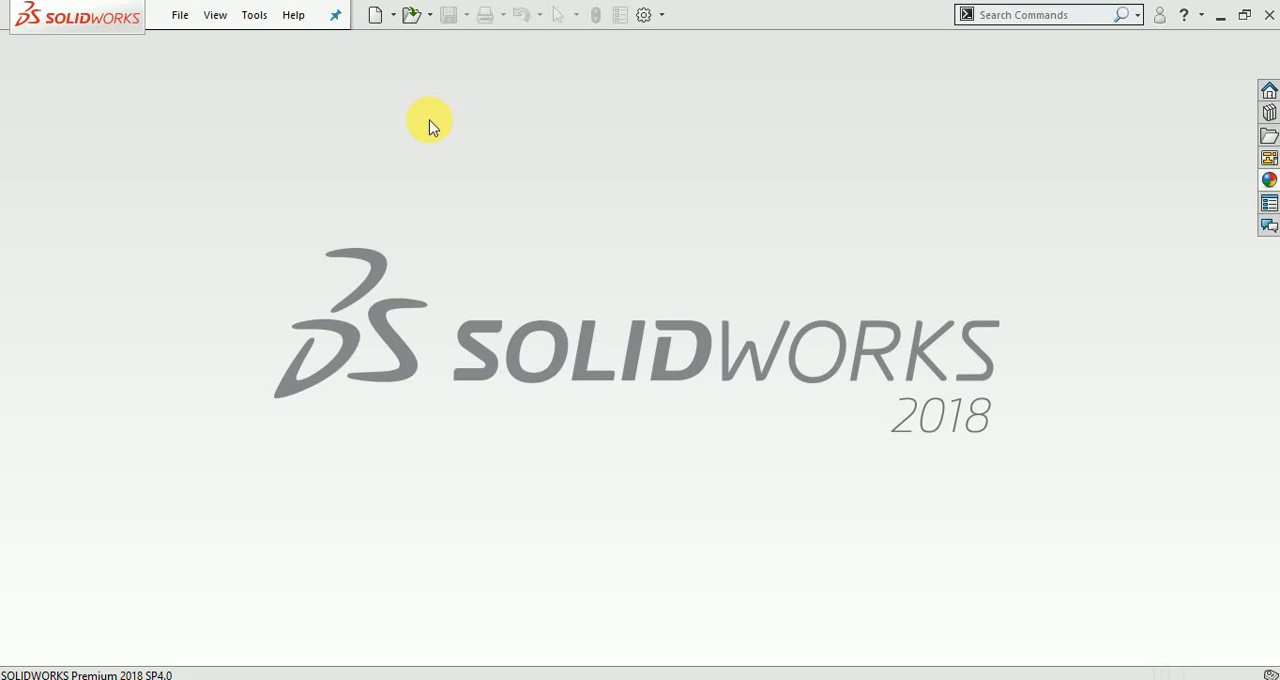
pyautogui.moveTo(396, 32)
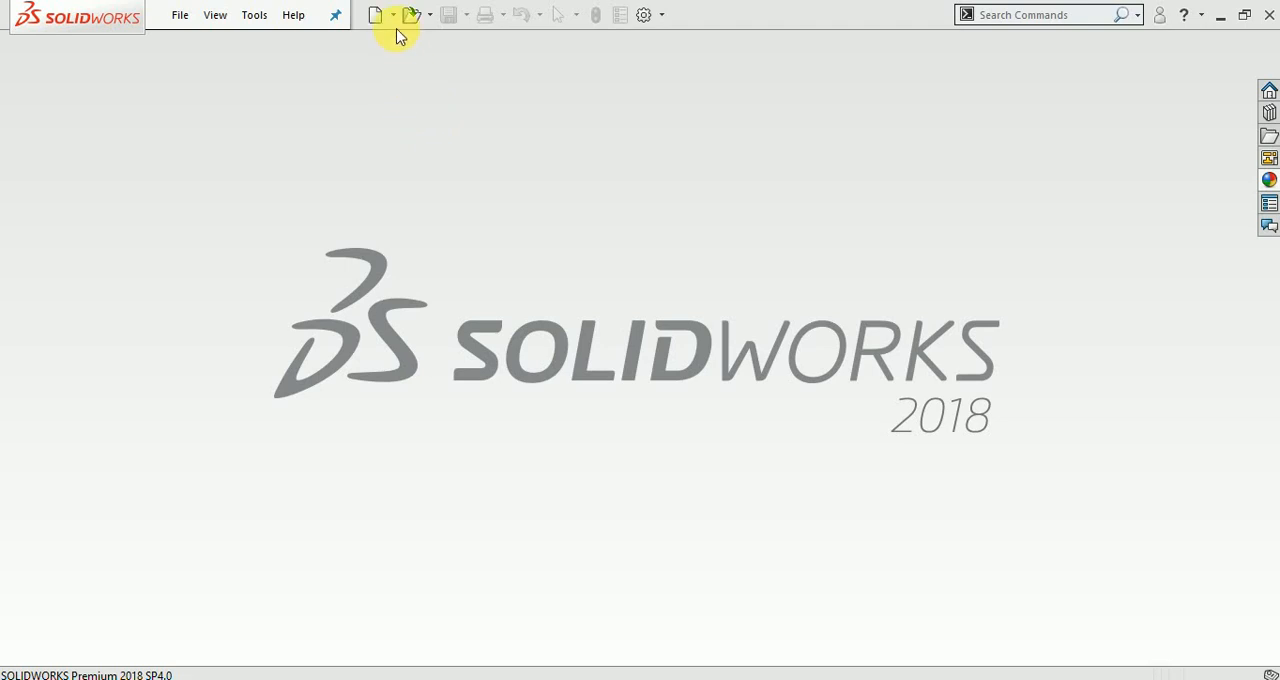
# Create a new blank part document, Part1, from the New SOLIDWORKS Document dialog.
pyautogui.click(376, 14)
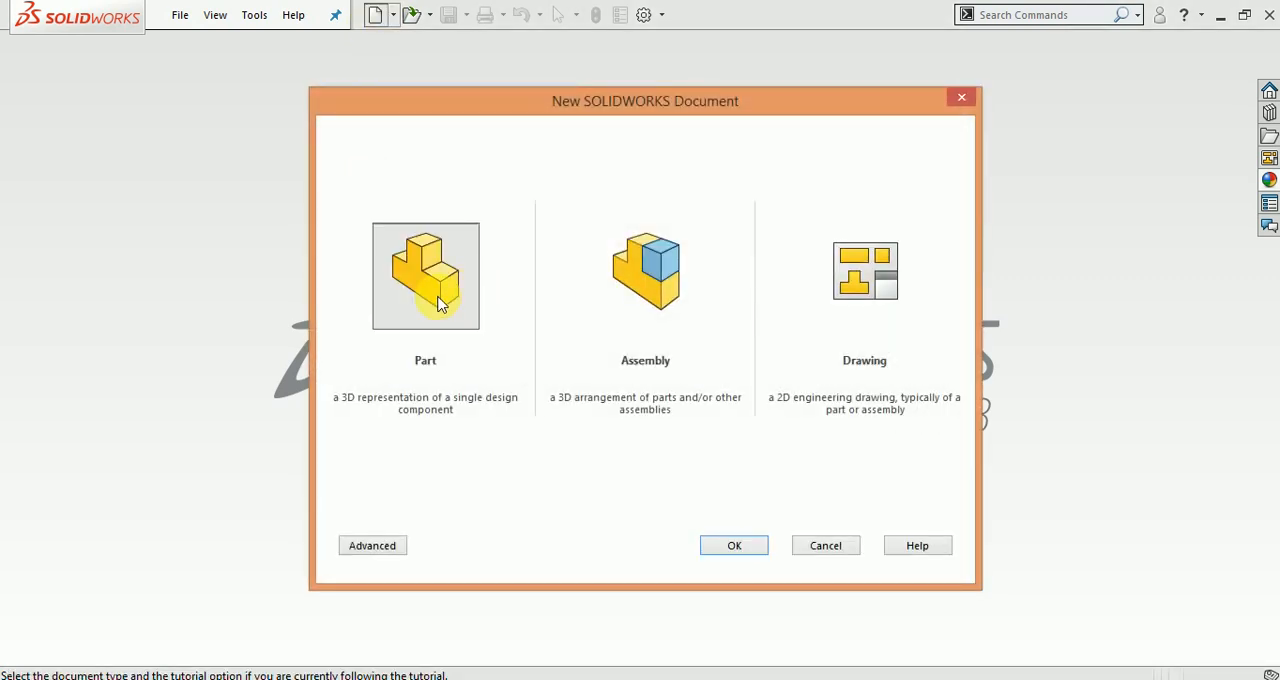
pyautogui.click(734, 544)
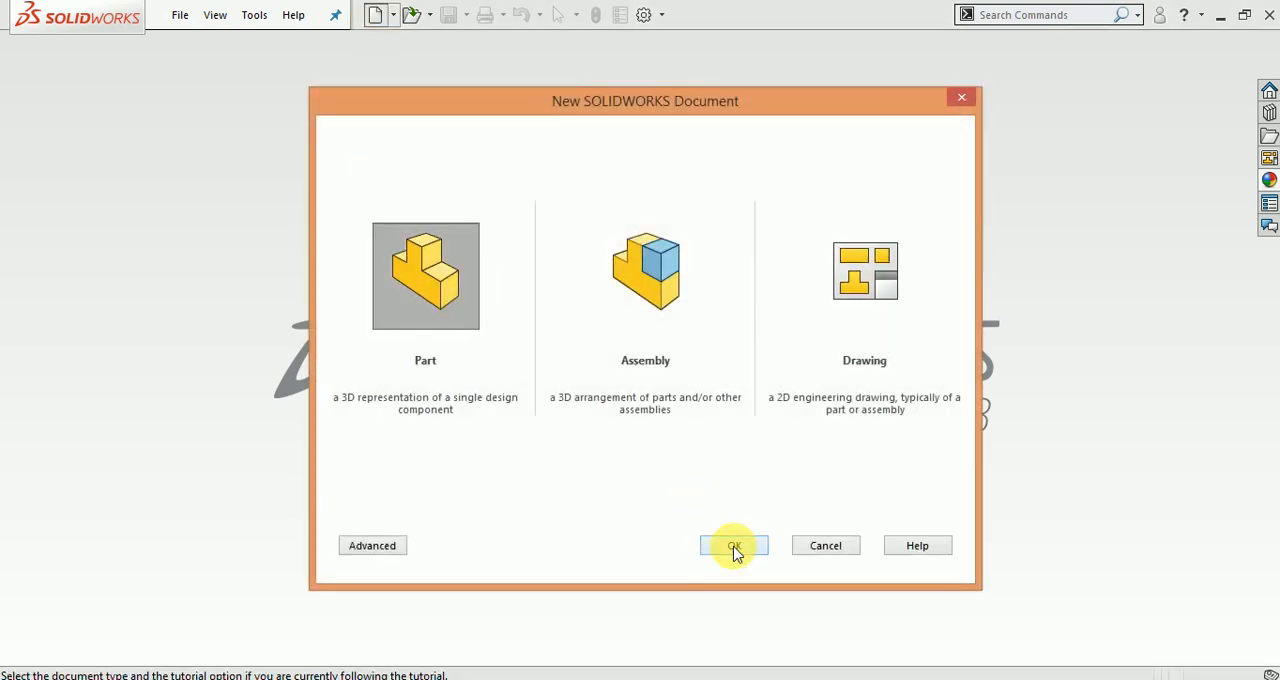
pyautogui.click(734, 544)
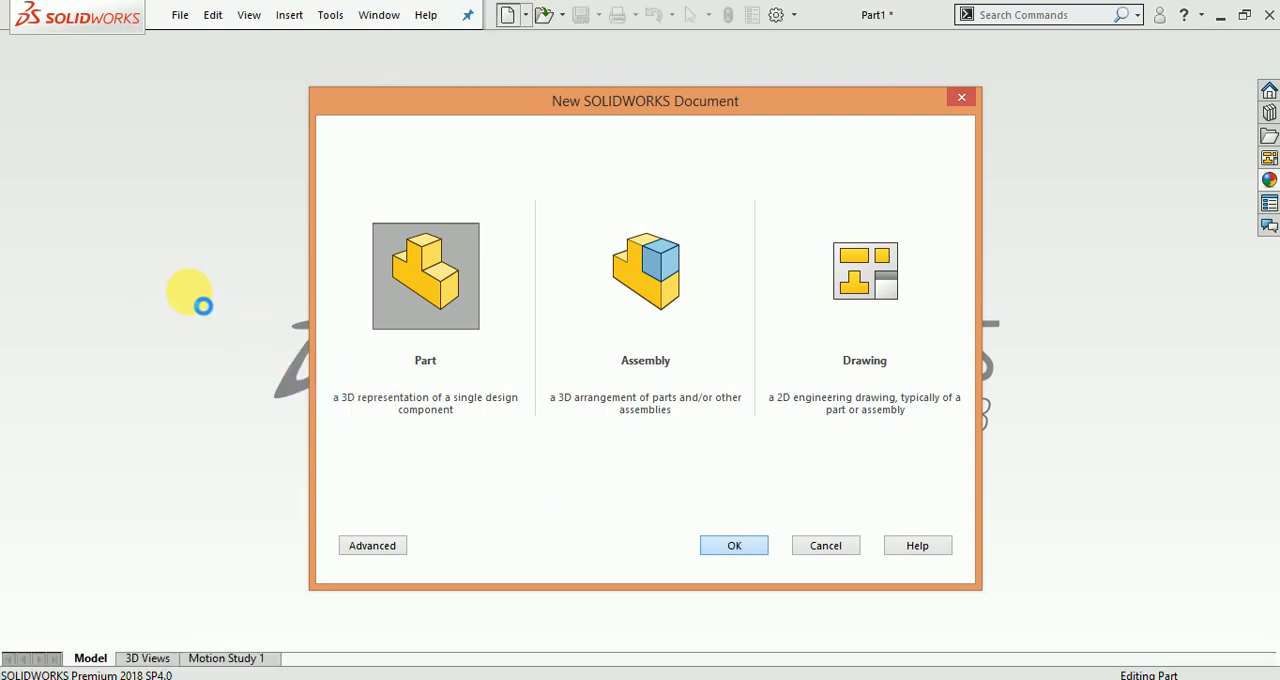
pyautogui.click(732, 544)
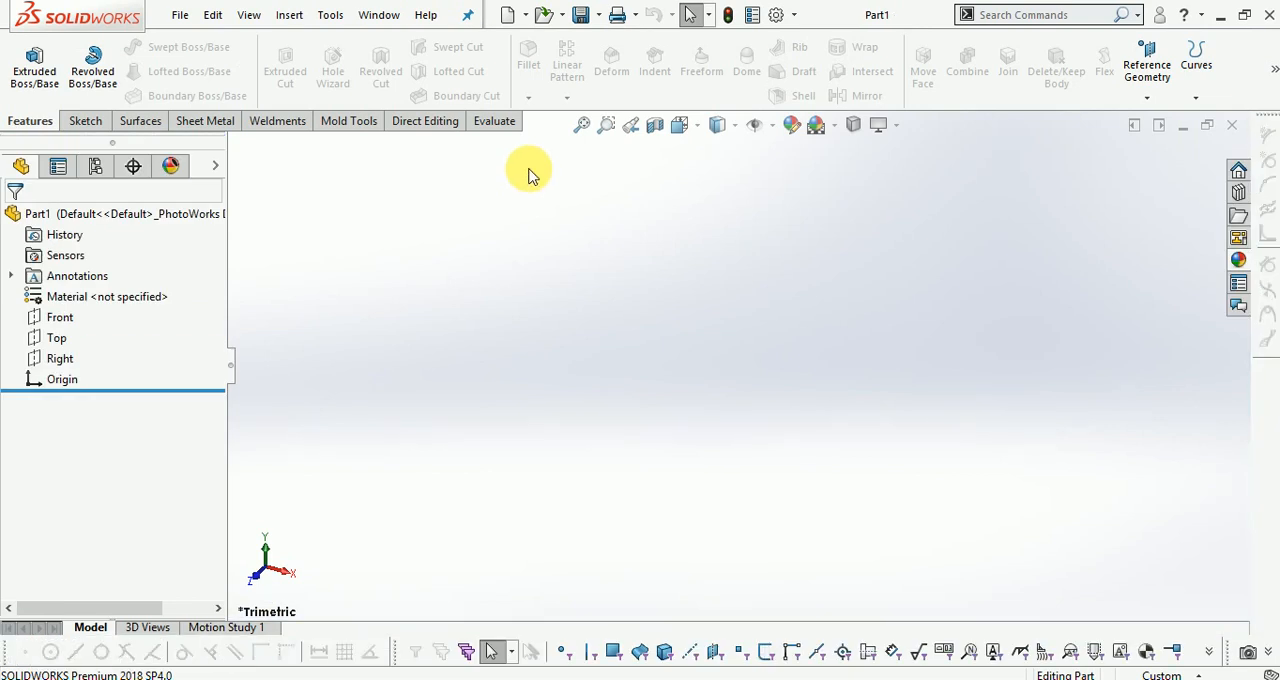
# Sketch a 400 mm horizontal line through the origin on the Top plane.
pyautogui.click(82, 120)
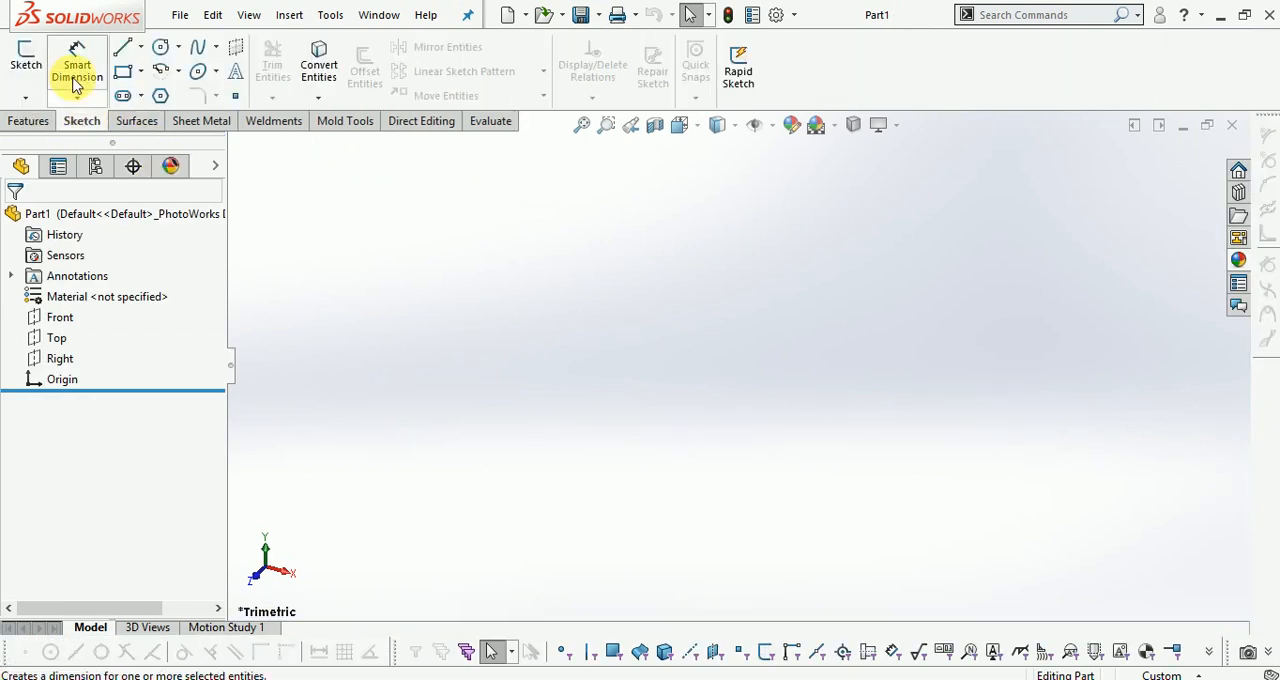
pyautogui.click(24, 62)
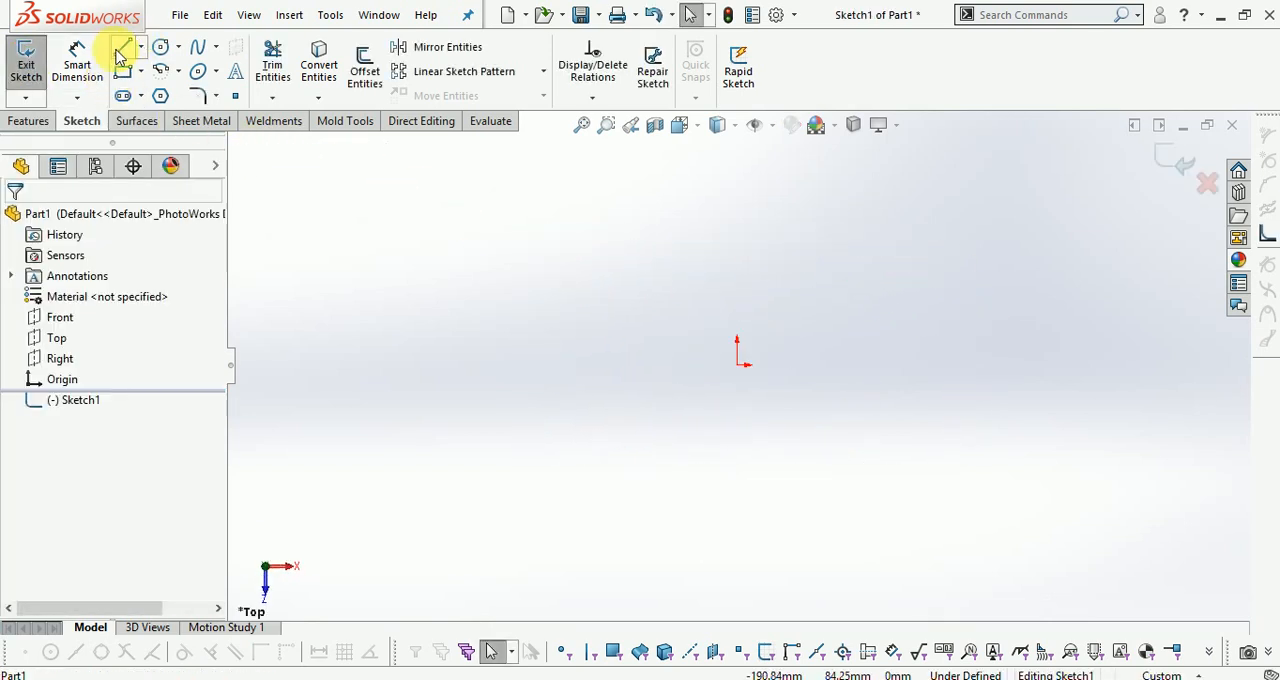
pyautogui.click(120, 48)
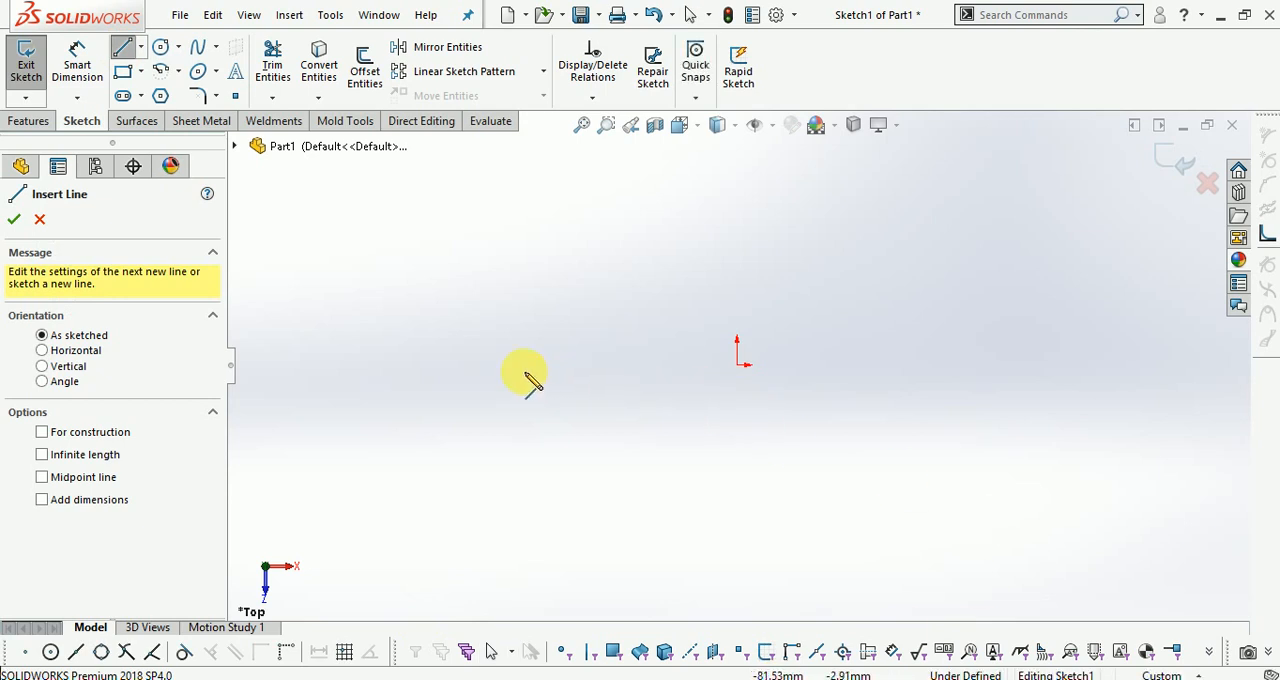
pyautogui.moveTo(524, 376); pyautogui.dragTo(940, 384)
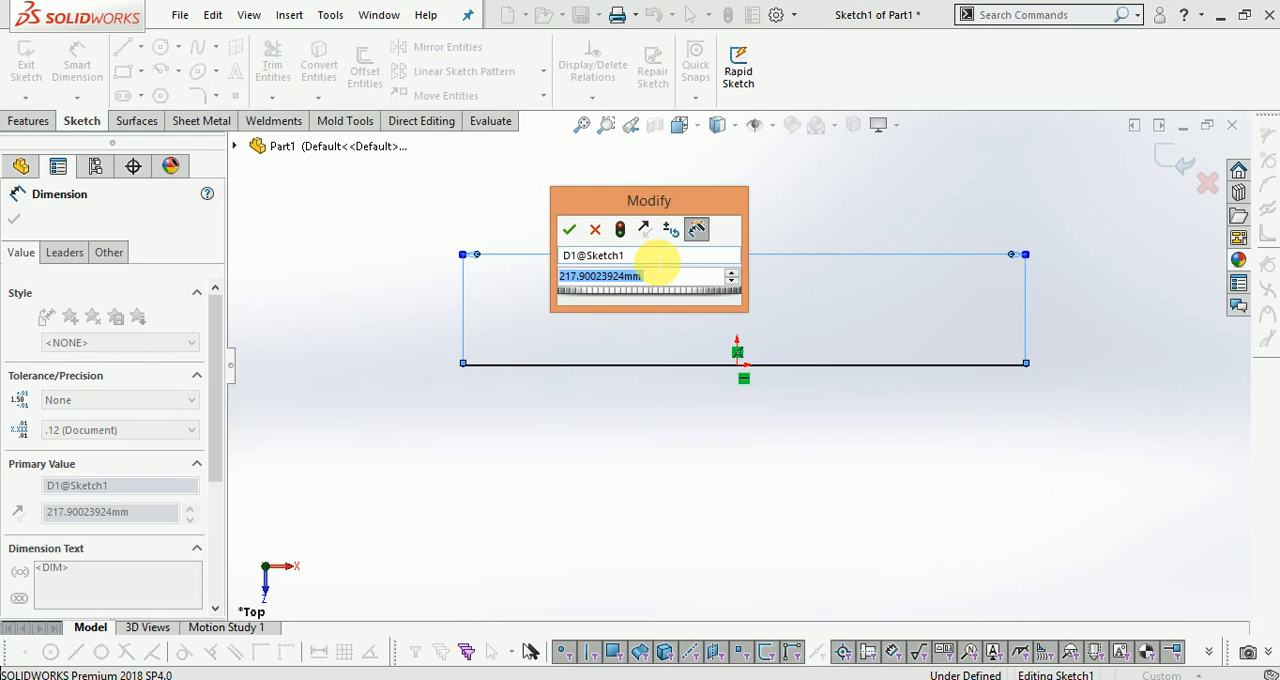
pyautogui.click(568, 230)
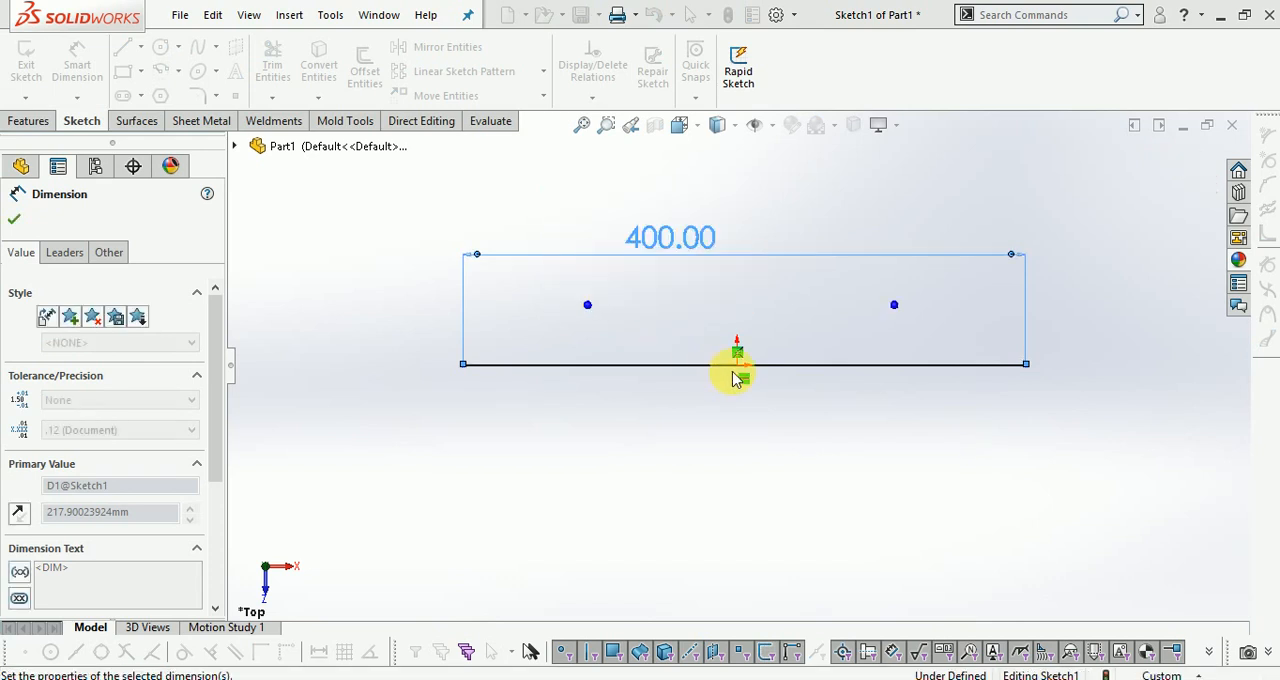
# Dimension the line end 200 mm from the origin and begin a spline at its left end.
pyautogui.click(14, 218)
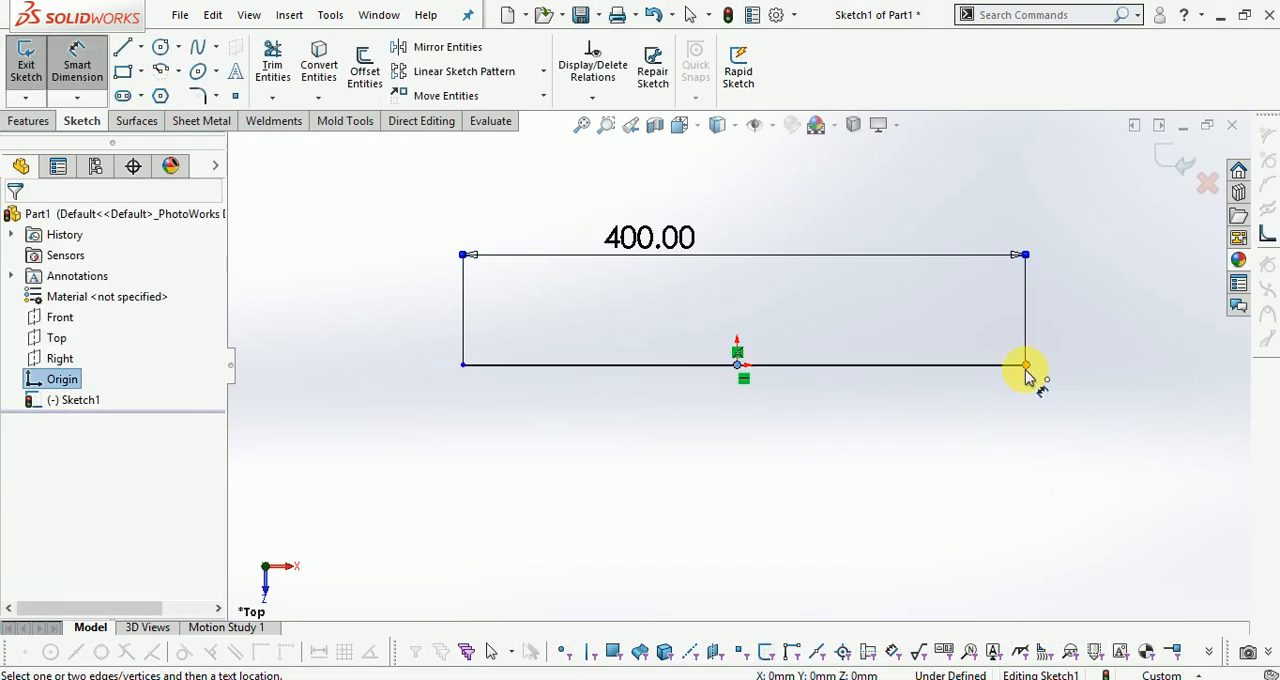
pyautogui.click(1024, 364)
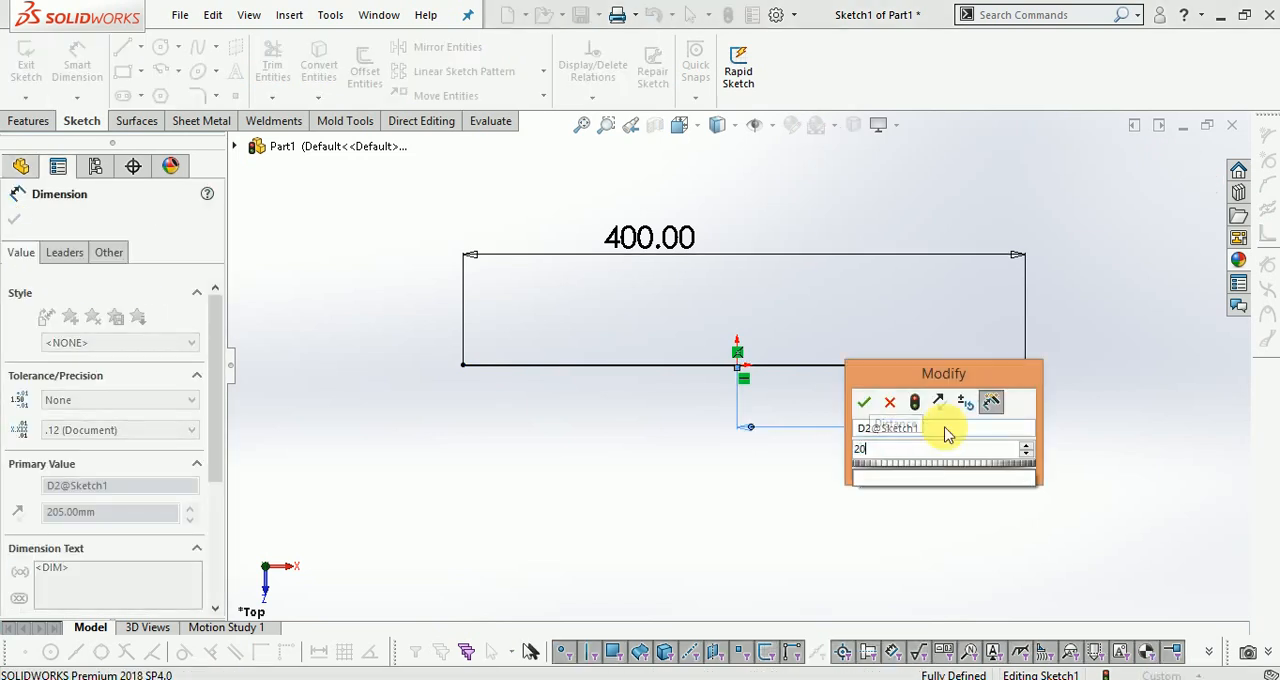
pyautogui.click(864, 402)
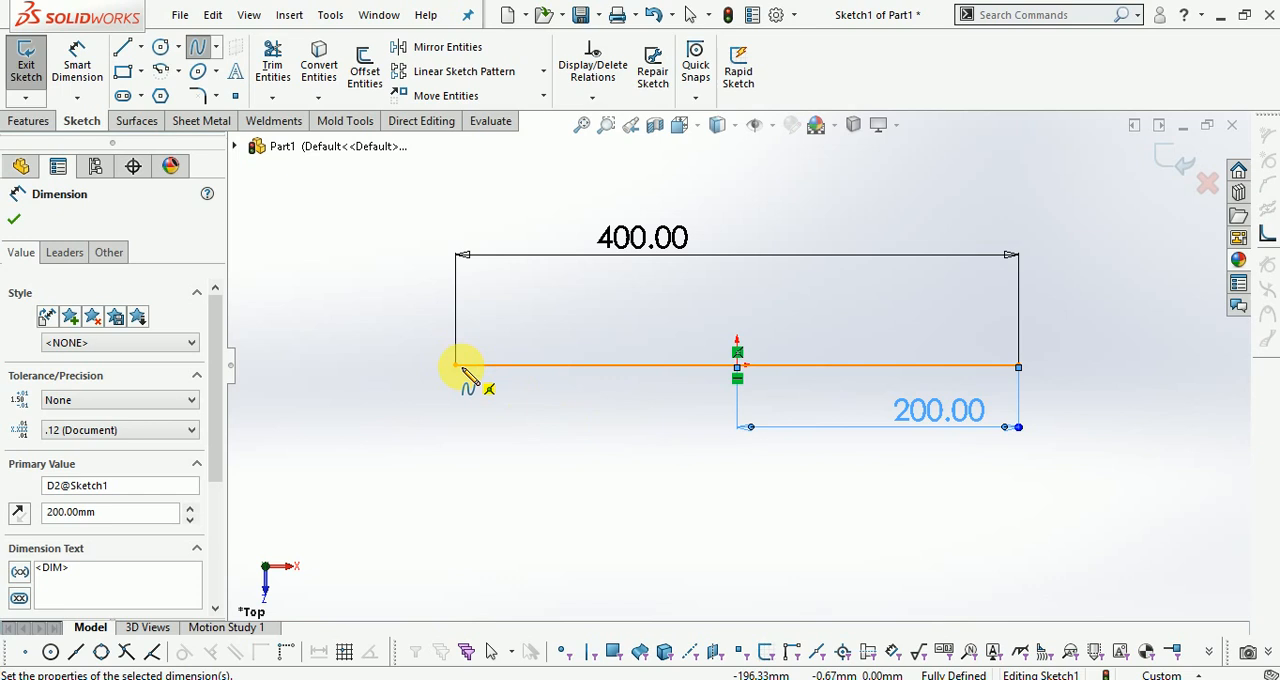
pyautogui.click(680, 236)
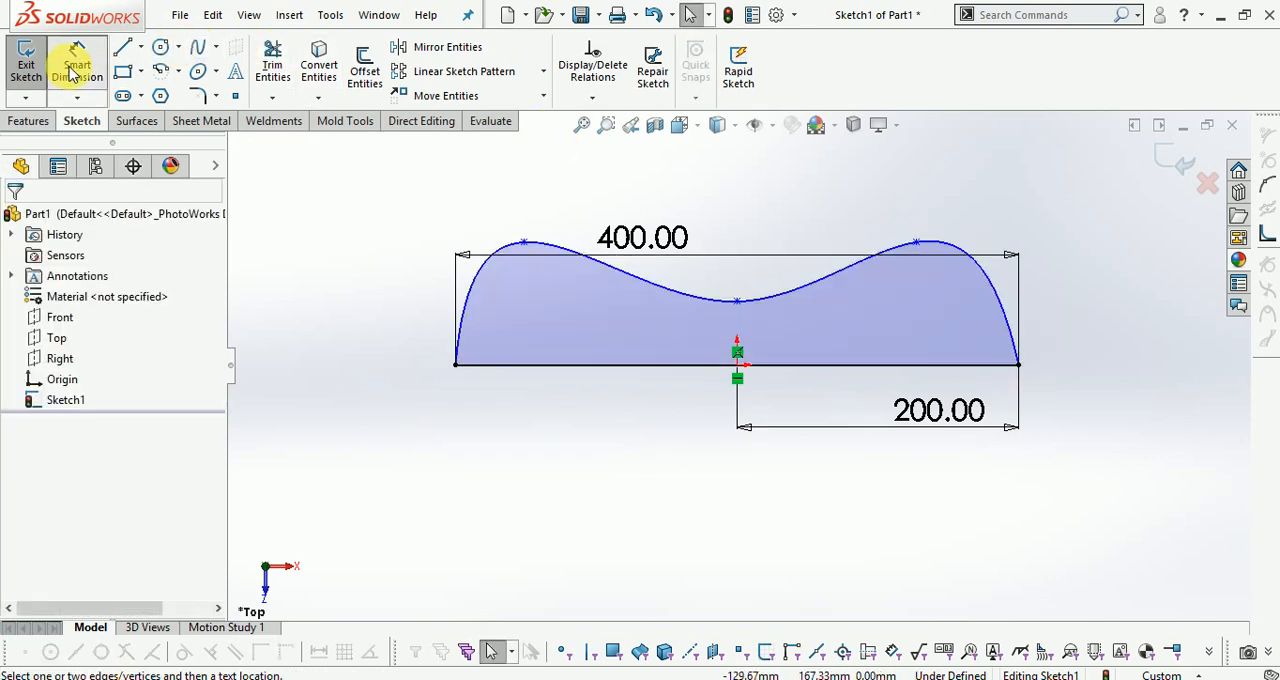
# Dimension the spline's left peak 100 mm above the base line.
pyautogui.click(524, 360)
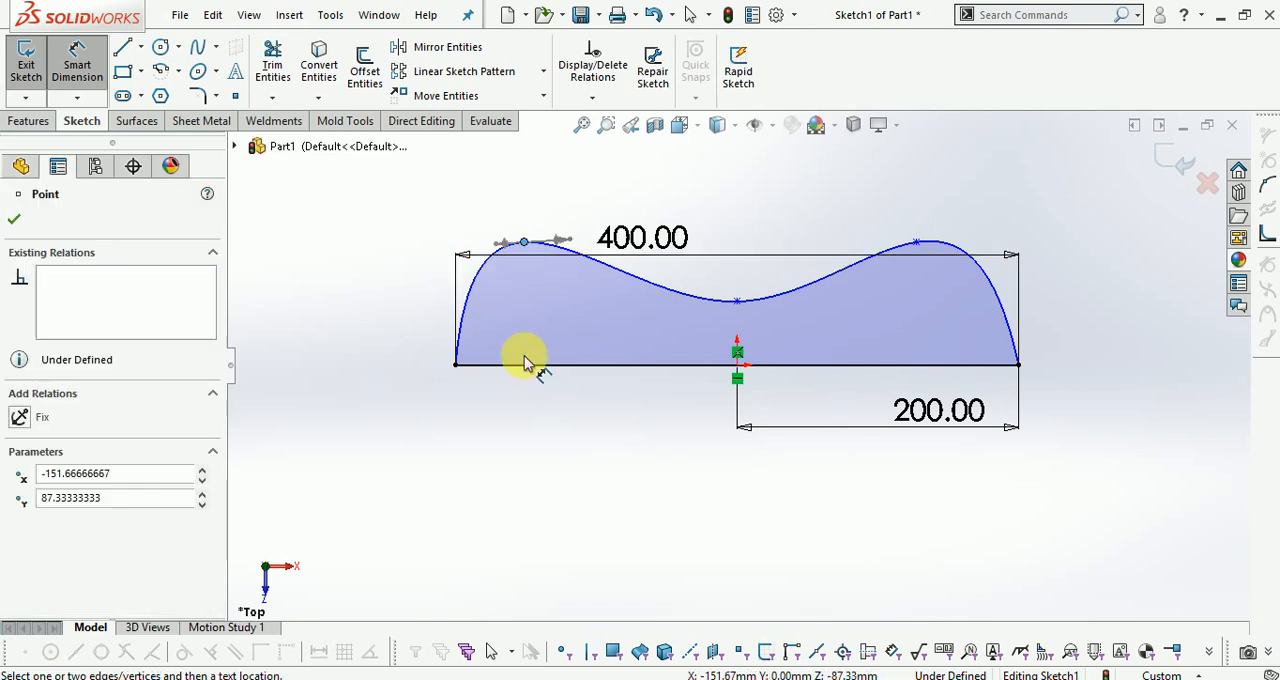
pyautogui.click(524, 360)
pyautogui.write('5')
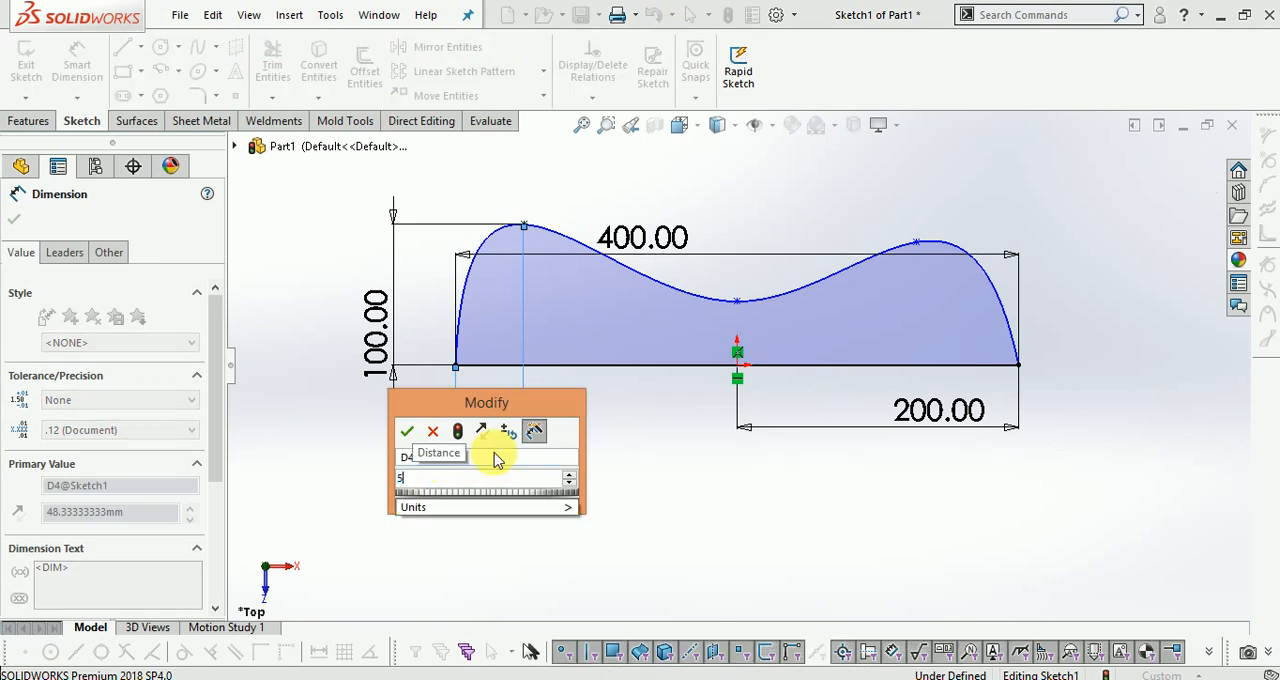
pyautogui.click(408, 432)
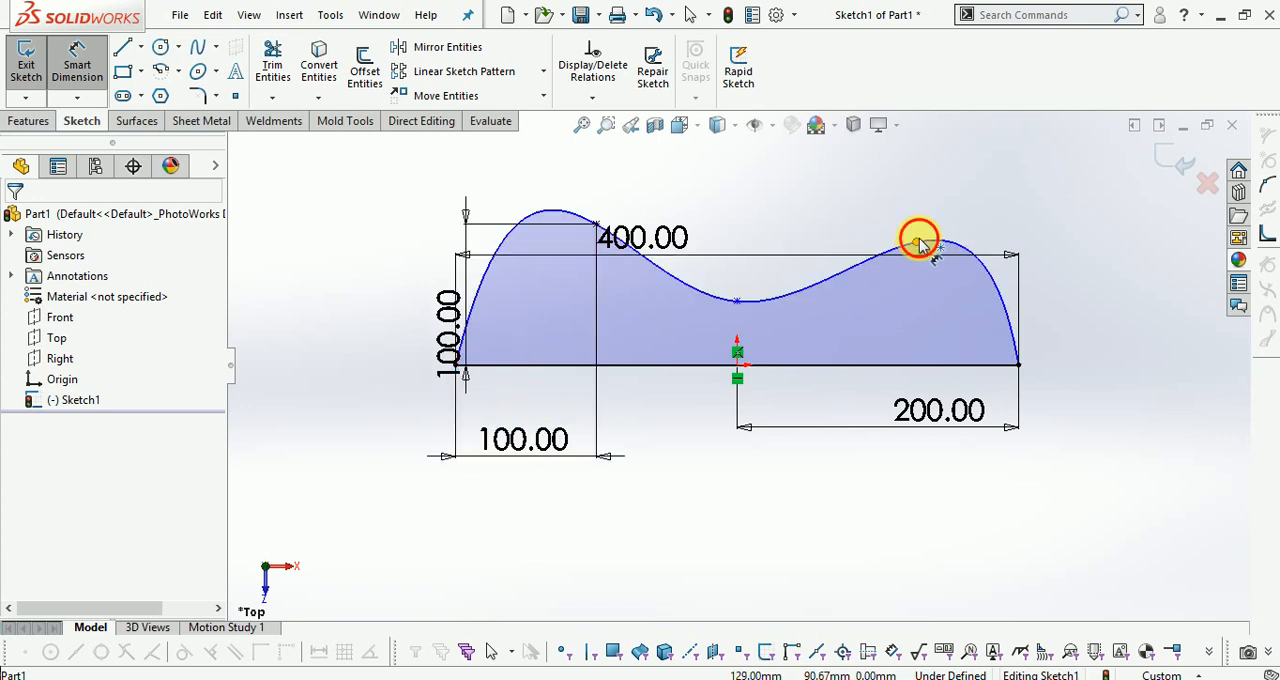
# Dimension the right peak 100 mm in from the right end and 100 mm high.
pyautogui.click(916, 244)
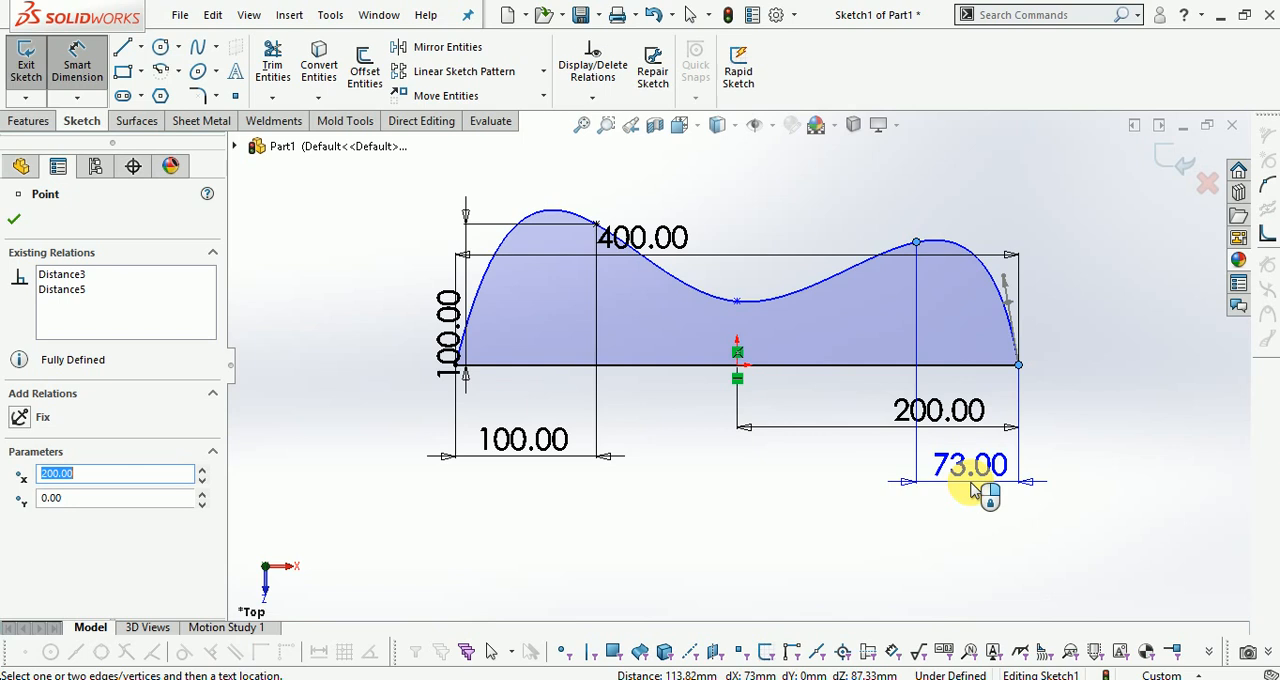
pyautogui.click(970, 464)
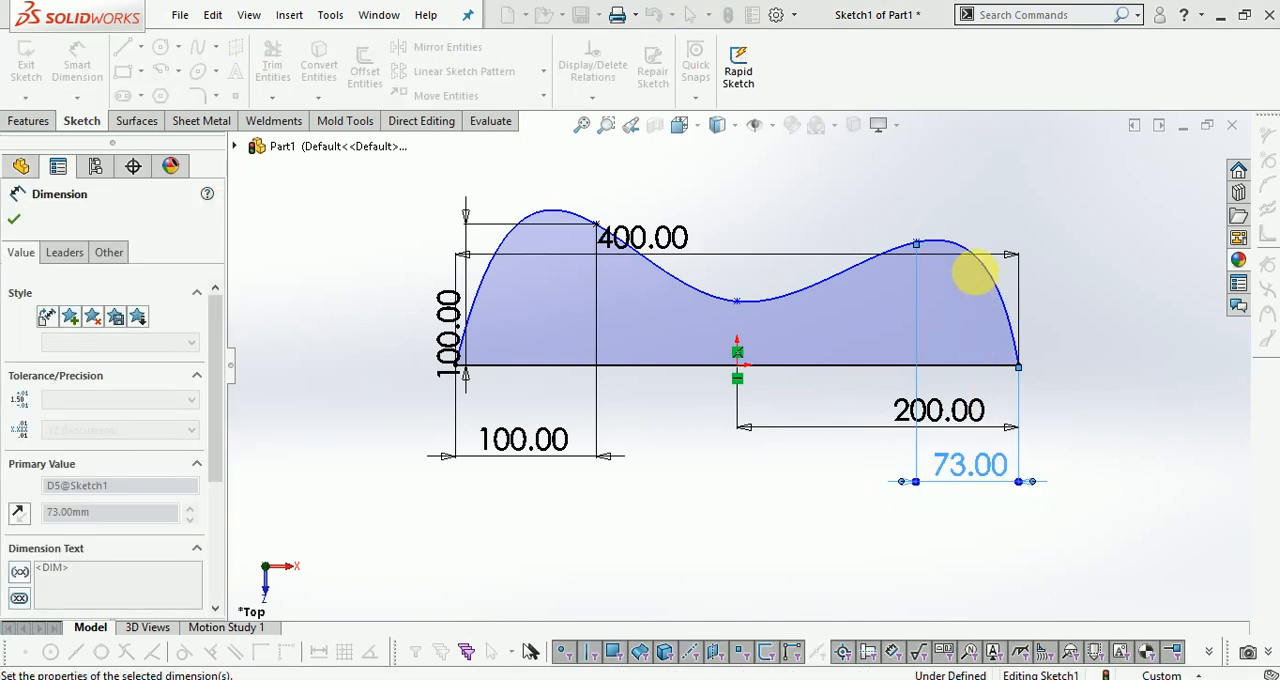
pyautogui.write('100.00mm')
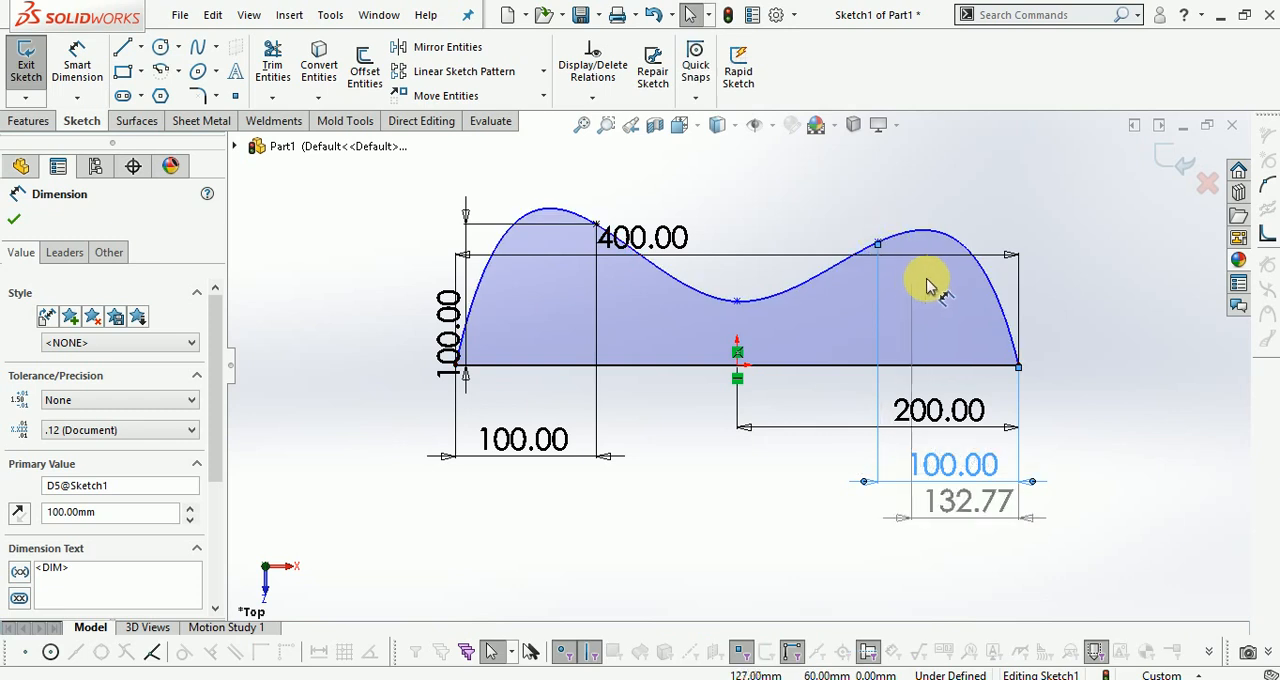
pyautogui.click(880, 244)
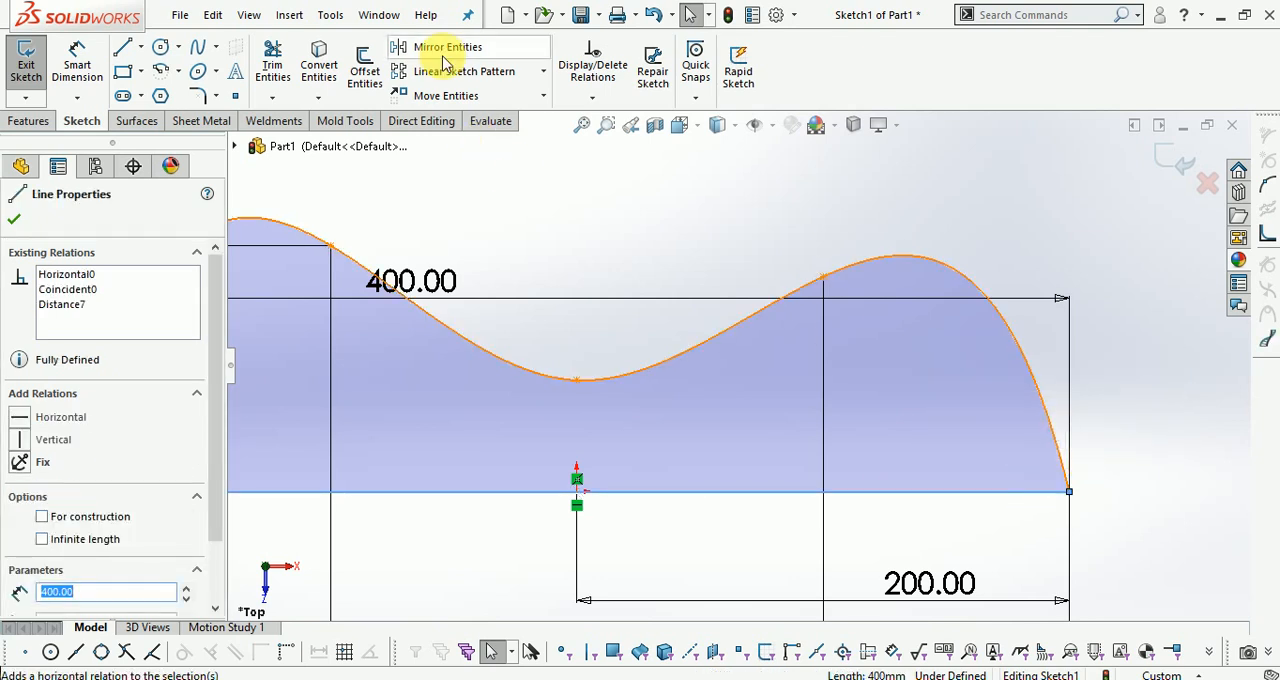
pyautogui.moveTo(76, 62)
pyautogui.write('10')
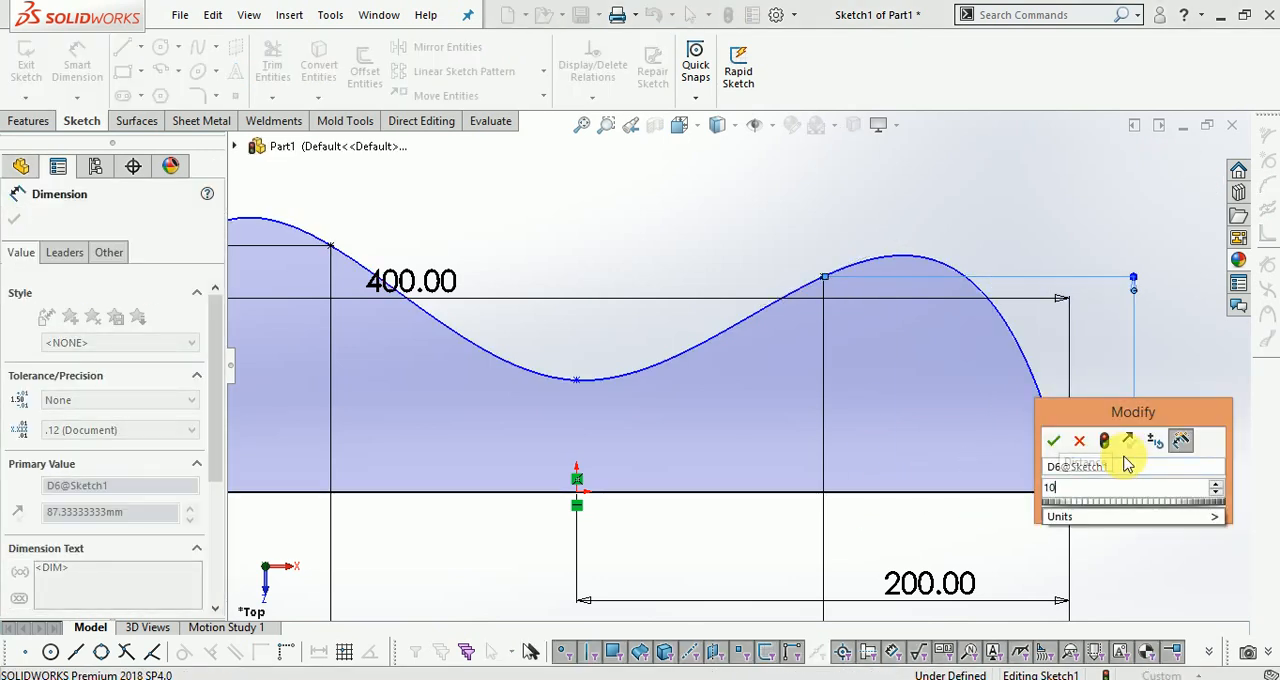
pyautogui.click(1052, 440)
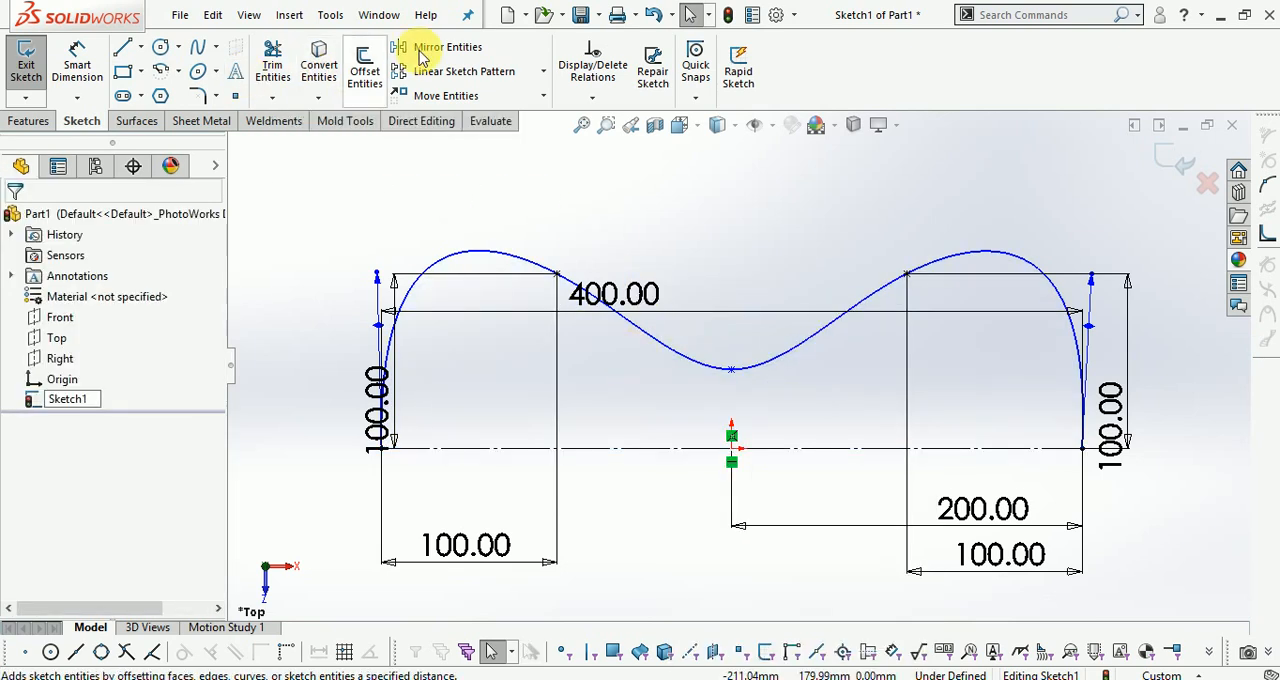
# Mirror Spline1 about Line1 into a closed peanut outline and exit the sketch.
pyautogui.click(448, 48)
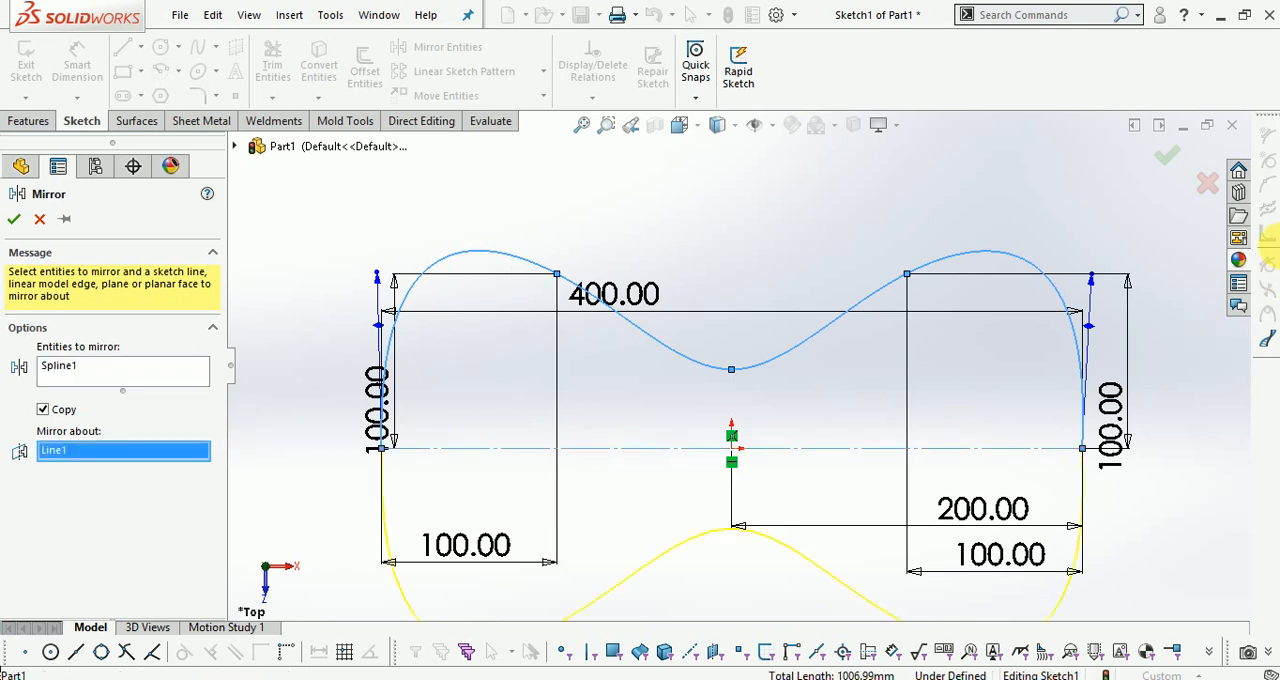
pyautogui.click(12, 220)
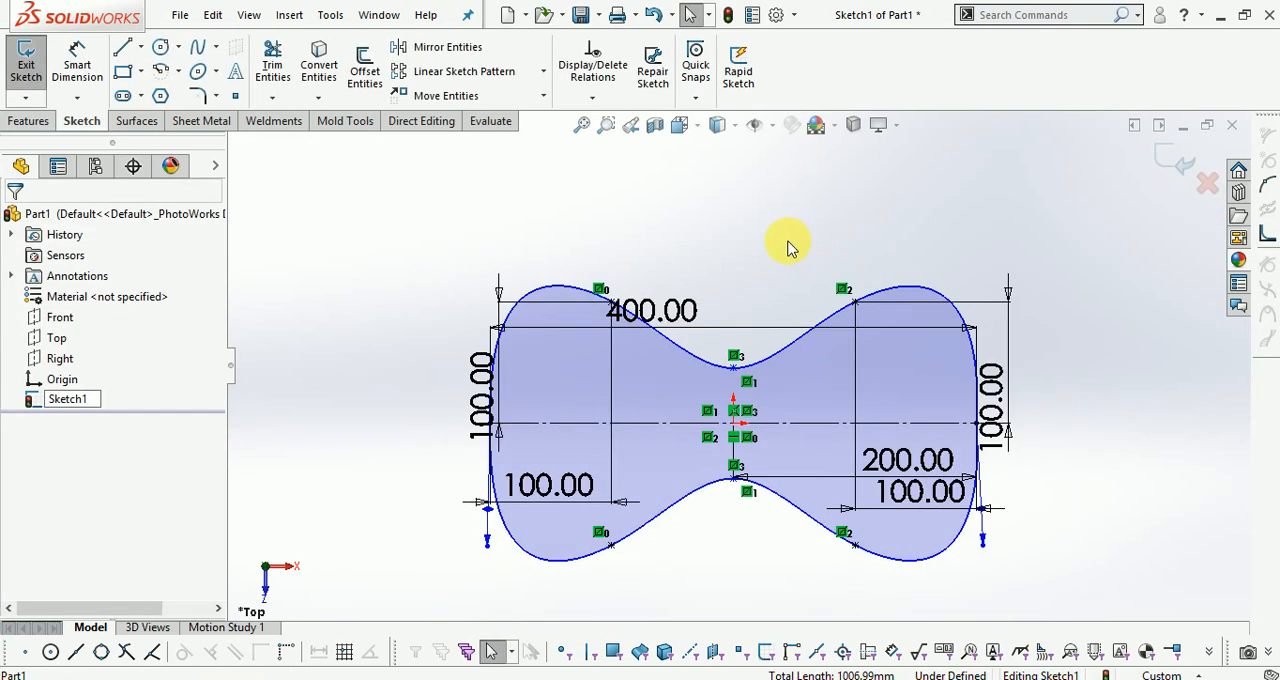
pyautogui.click(26, 64)
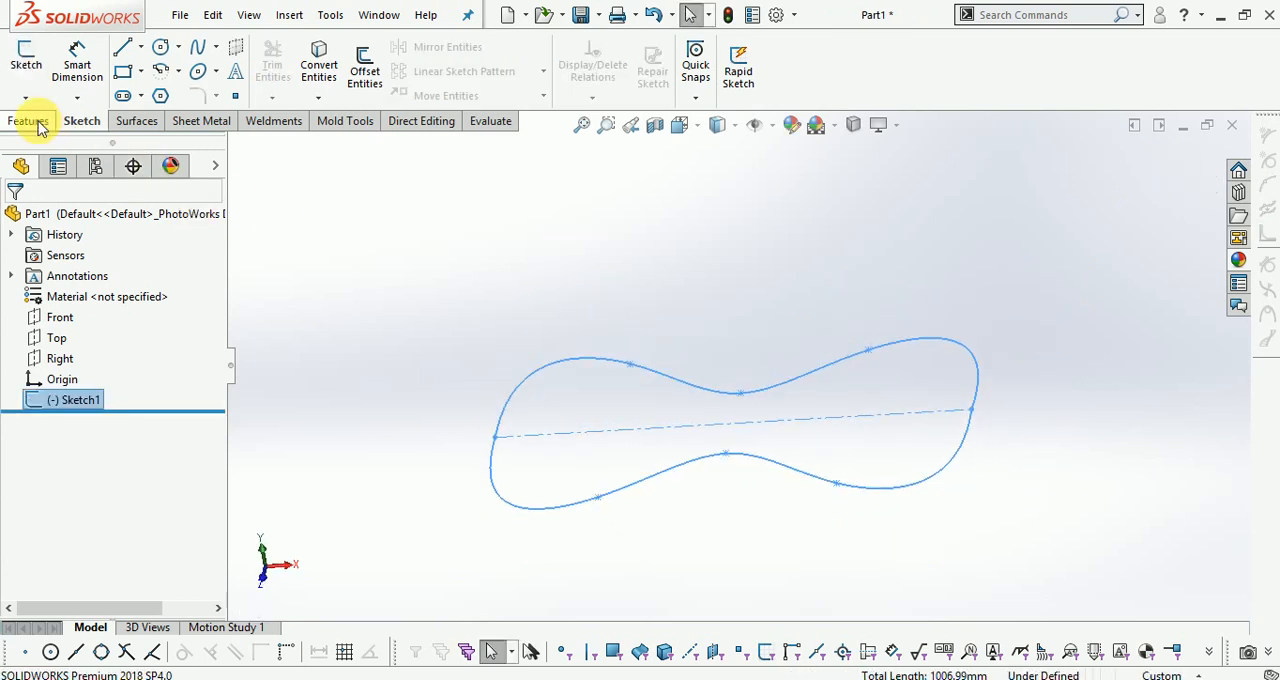
pyautogui.click(32, 60)
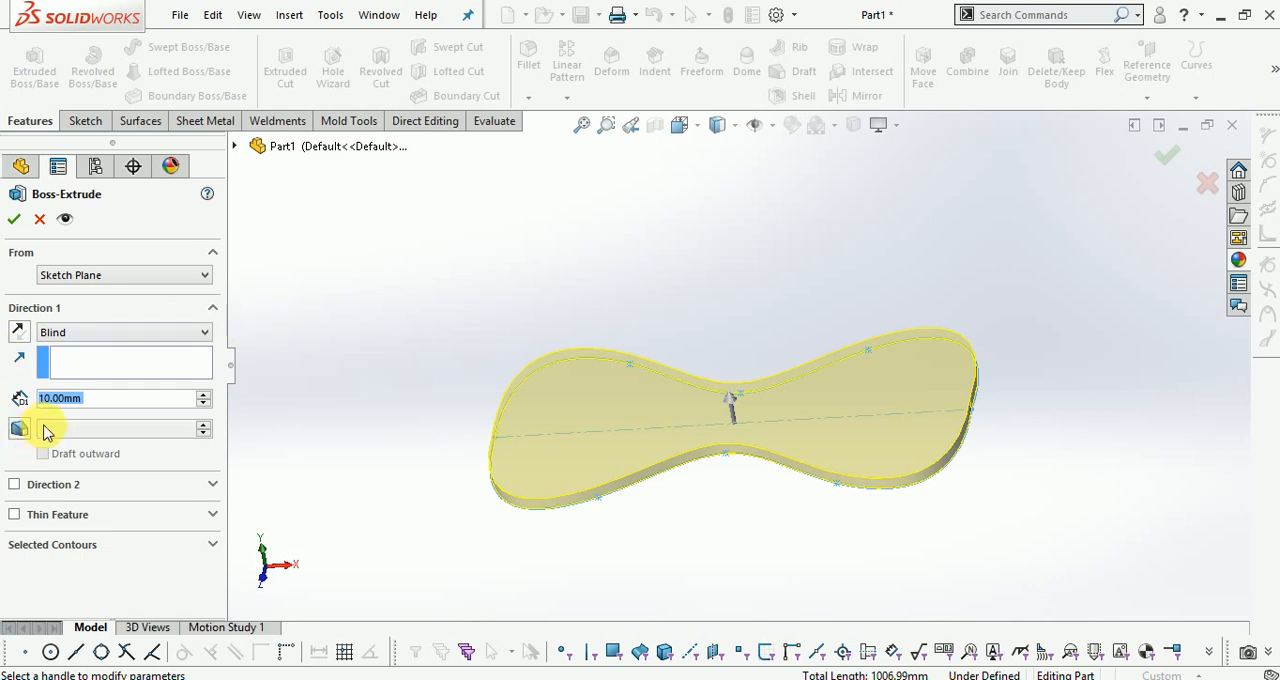
pyautogui.click(204, 392)
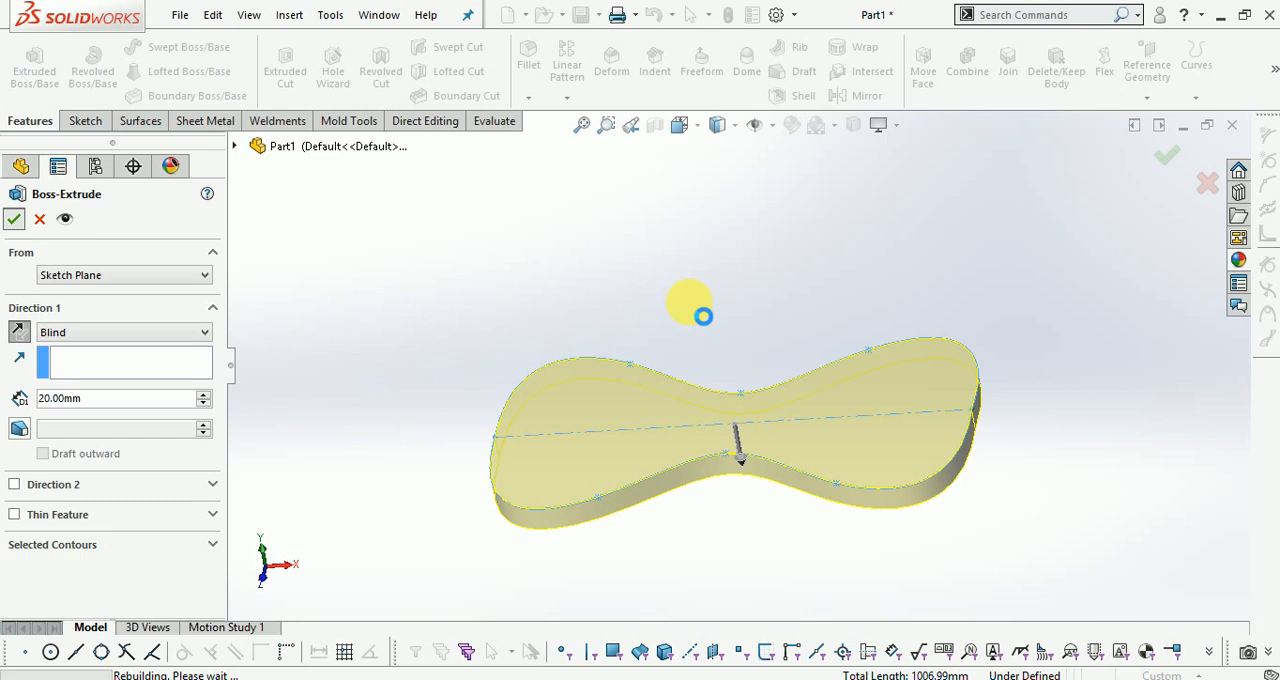
pyautogui.click(14, 218)
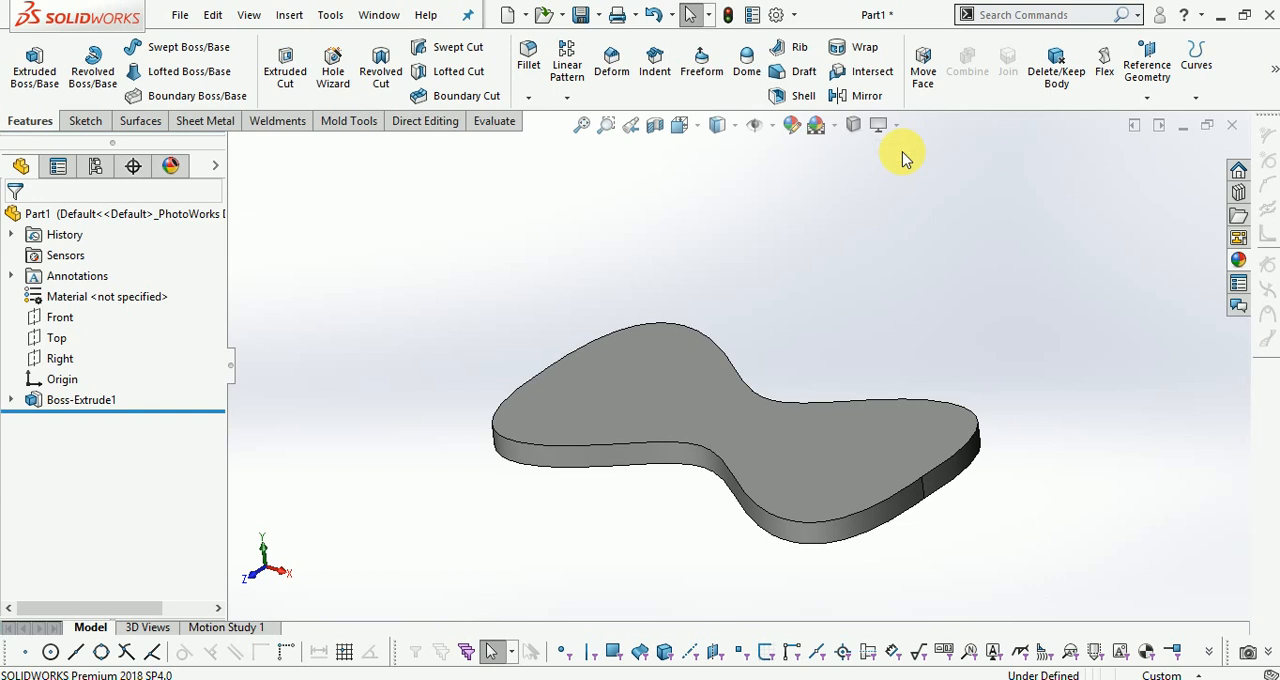
pyautogui.click(878, 124)
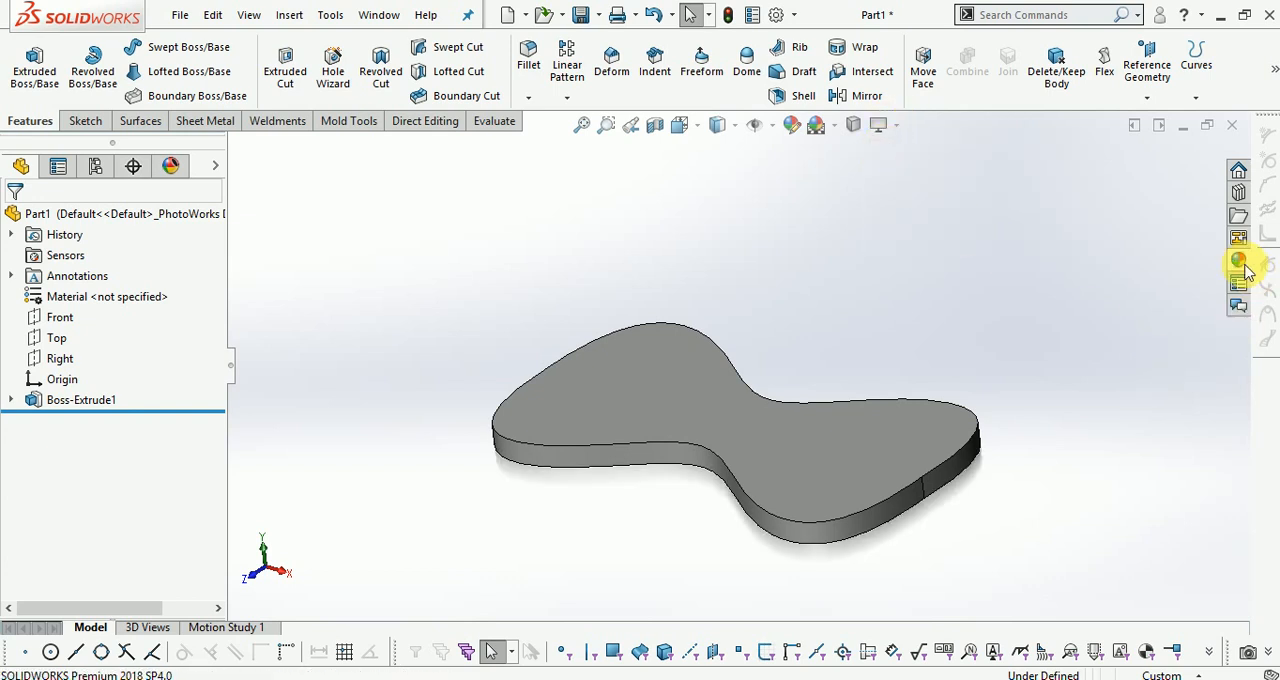
# Apply a High Gloss plastic appearance to the plate and colour it green.
pyautogui.click(1238, 262)
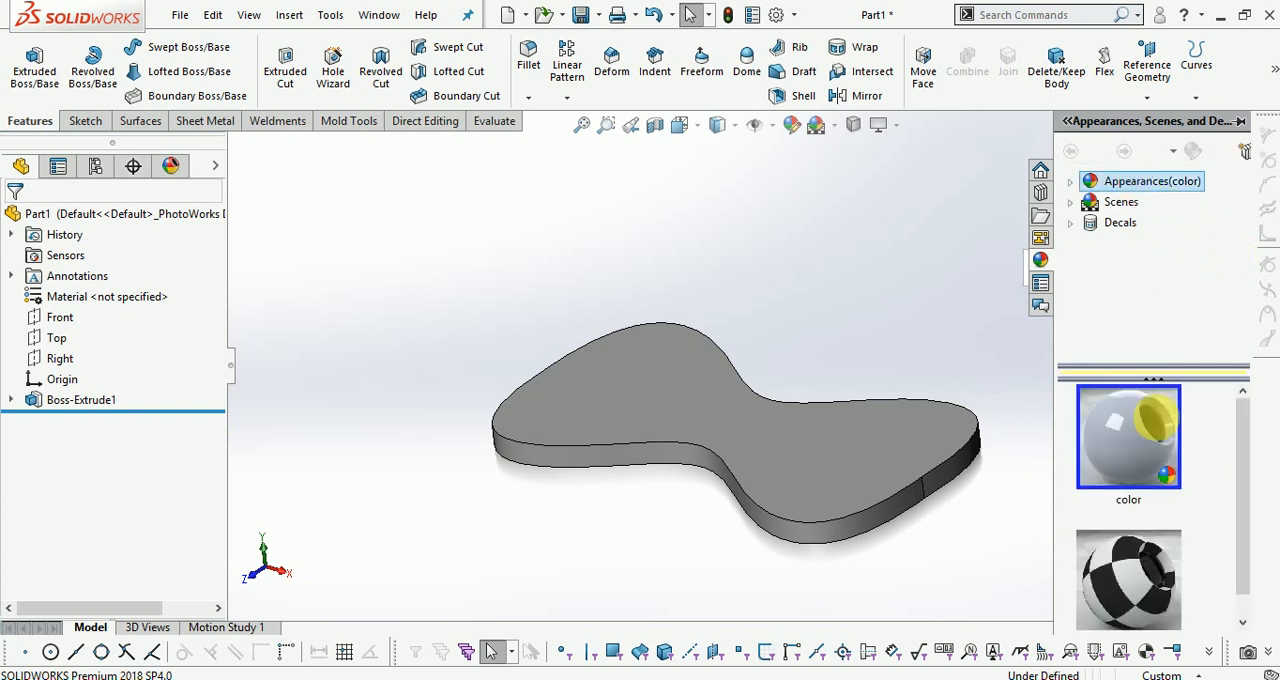
pyautogui.click(1070, 180)
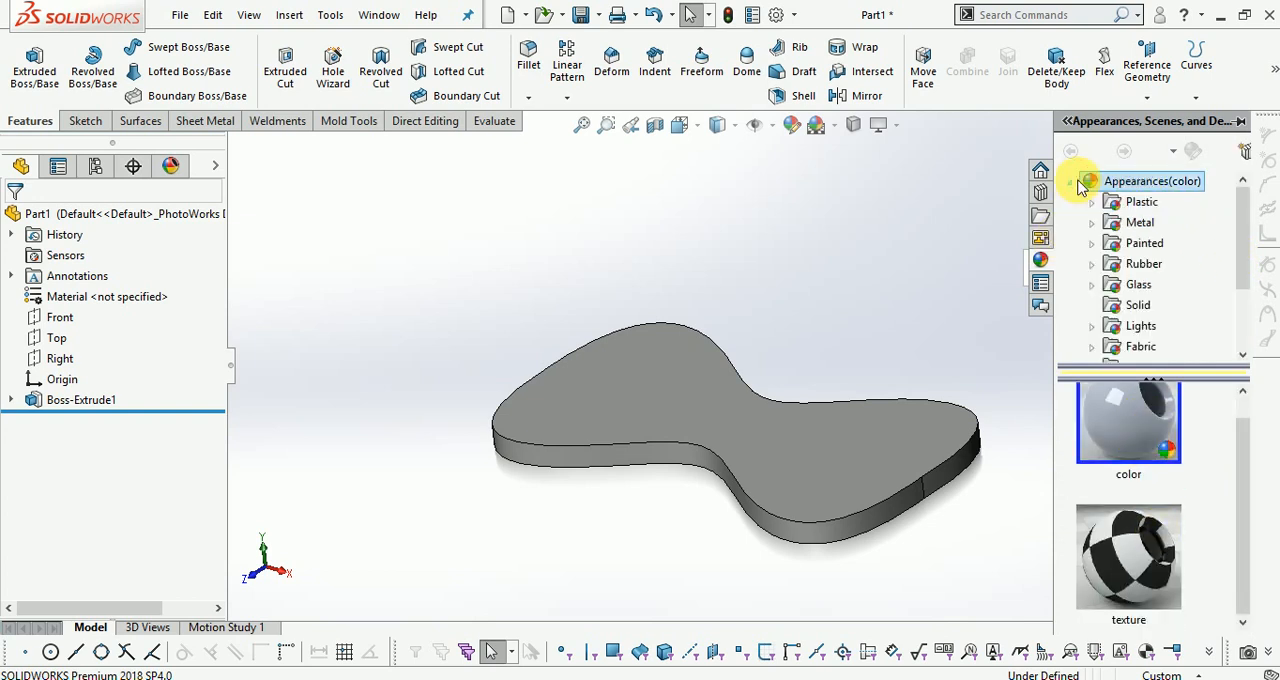
pyautogui.click(1092, 180)
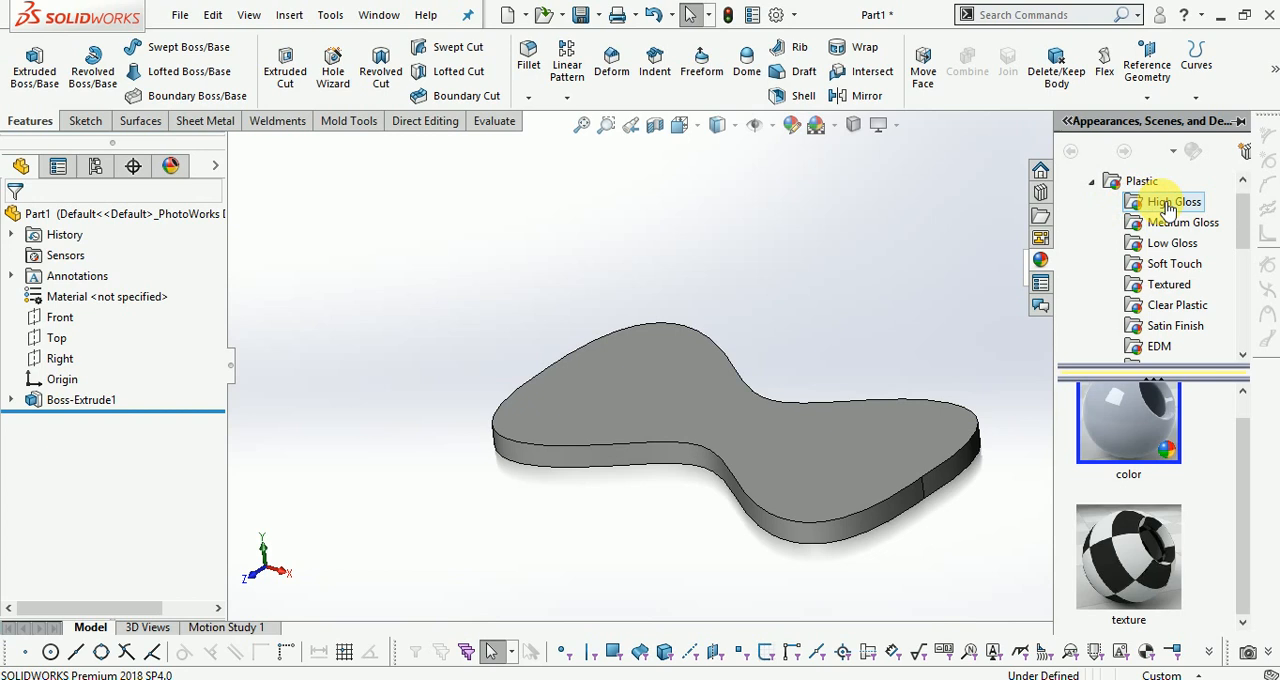
pyautogui.click(1174, 200)
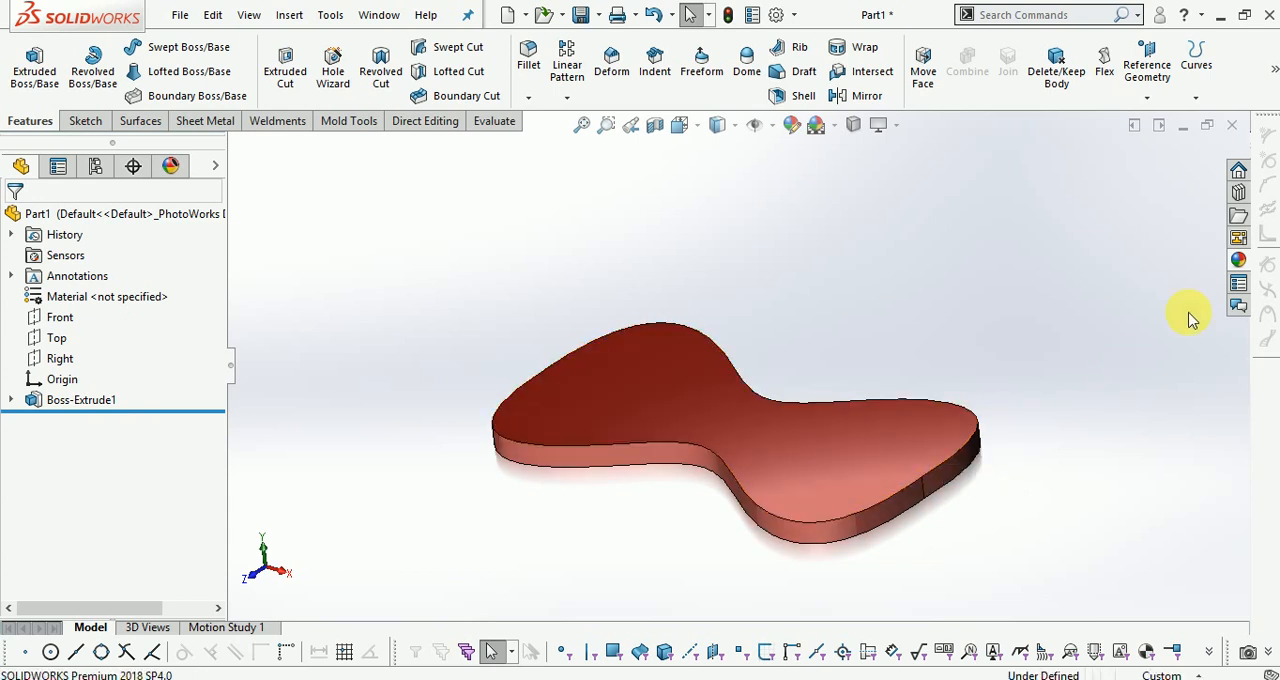
pyautogui.click(1238, 260)
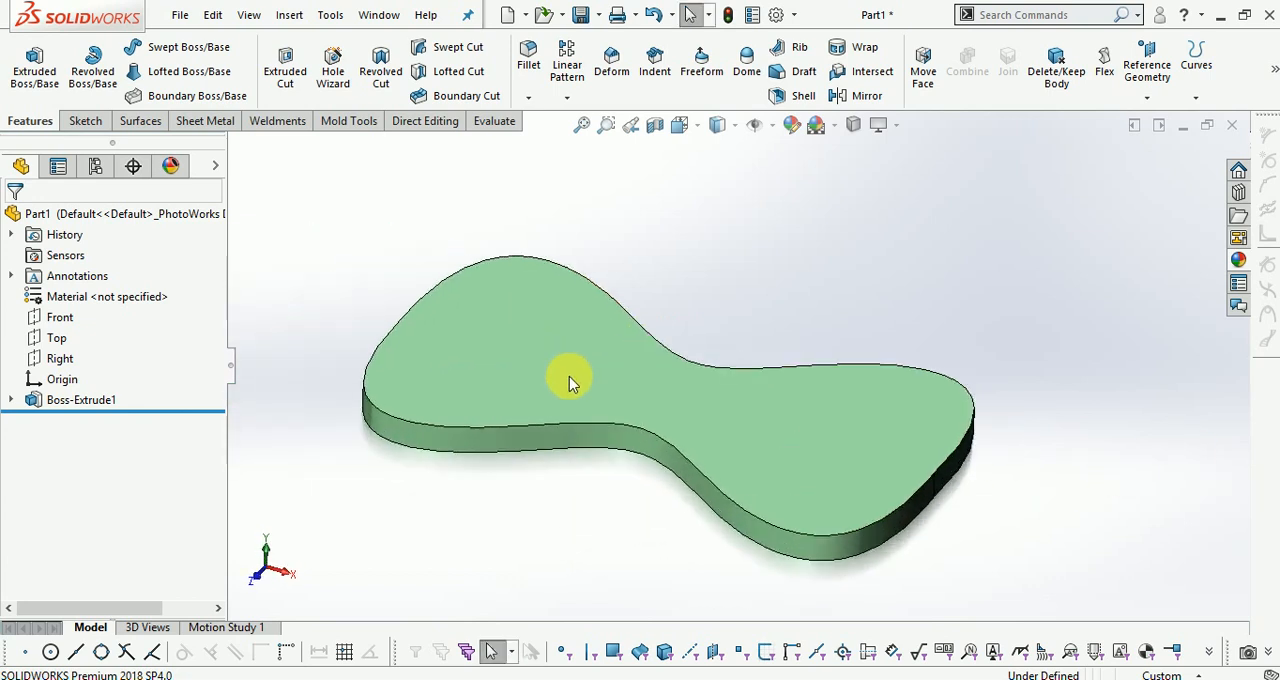
pyautogui.moveTo(570, 380); pyautogui.dragTo(816, 284)
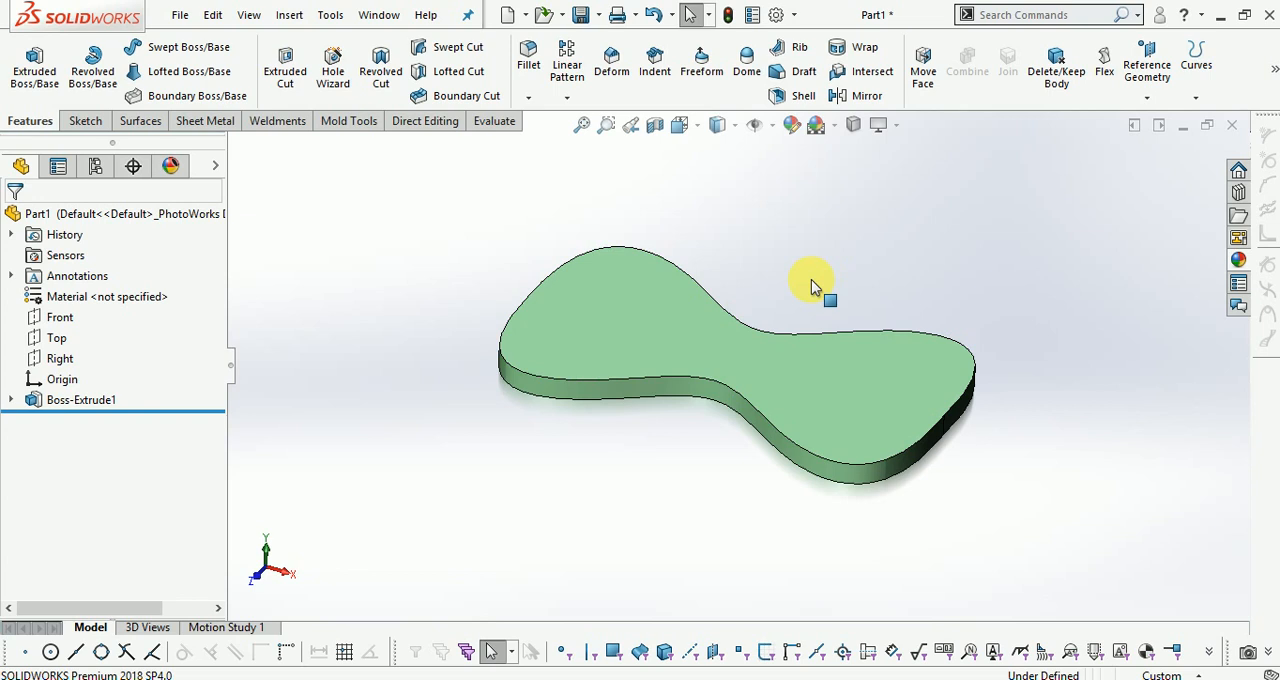
pyautogui.moveTo(746, 60)
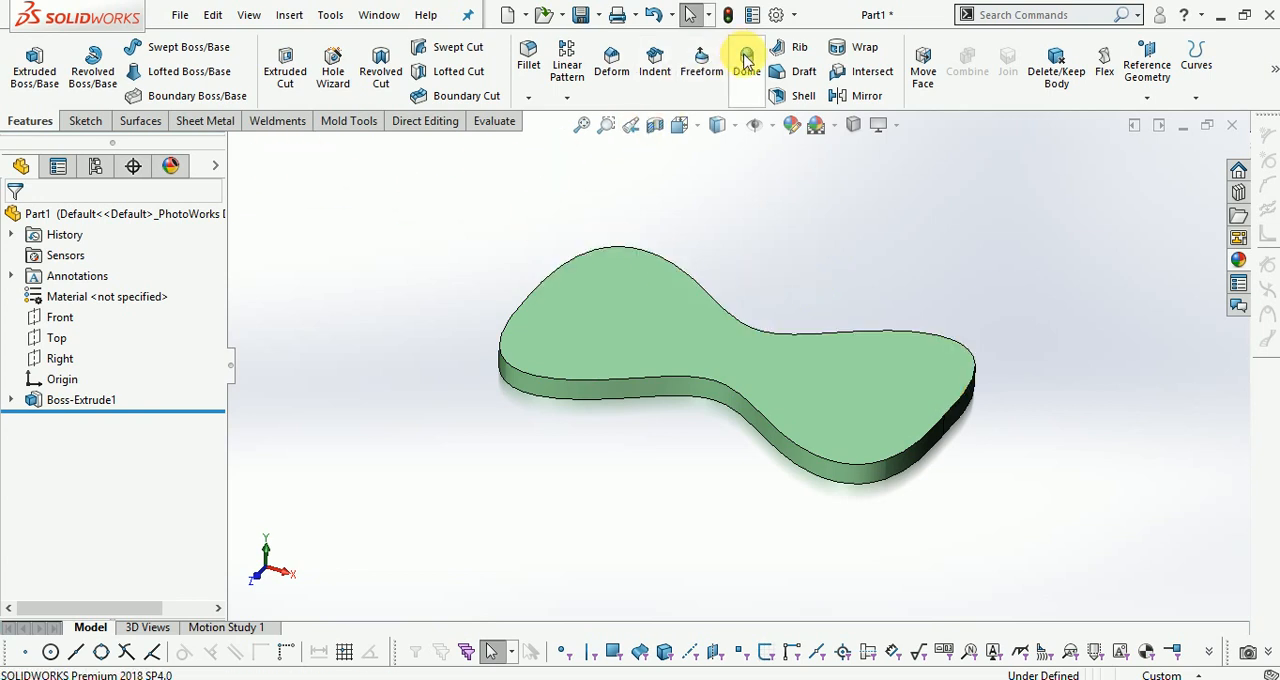
pyautogui.moveTo(746, 60)
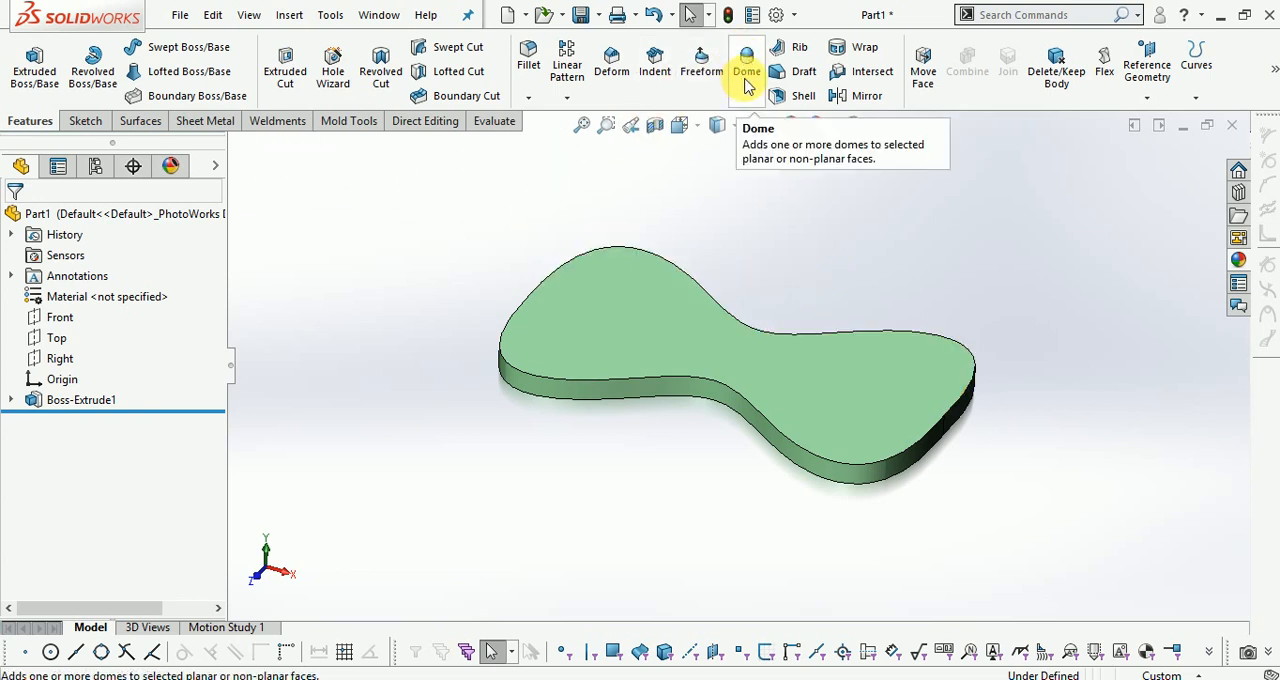
pyautogui.click(776, 14)
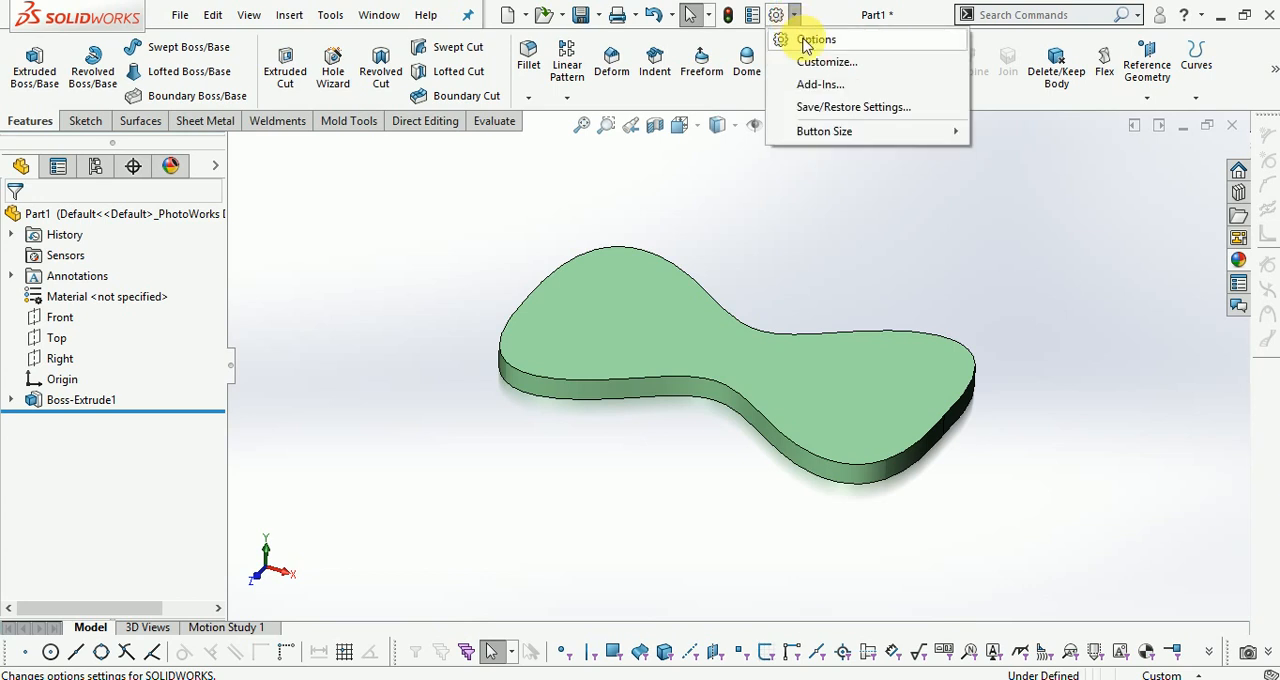
pyautogui.moveTo(826, 60)
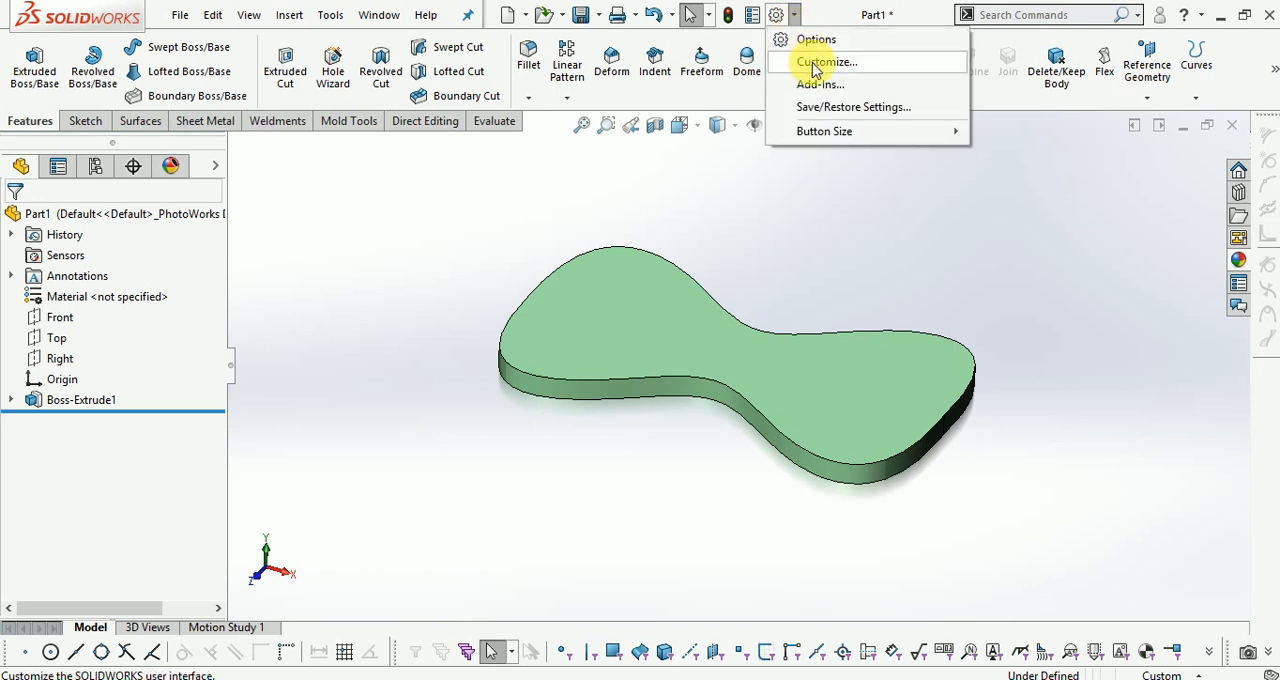
pyautogui.click(826, 60)
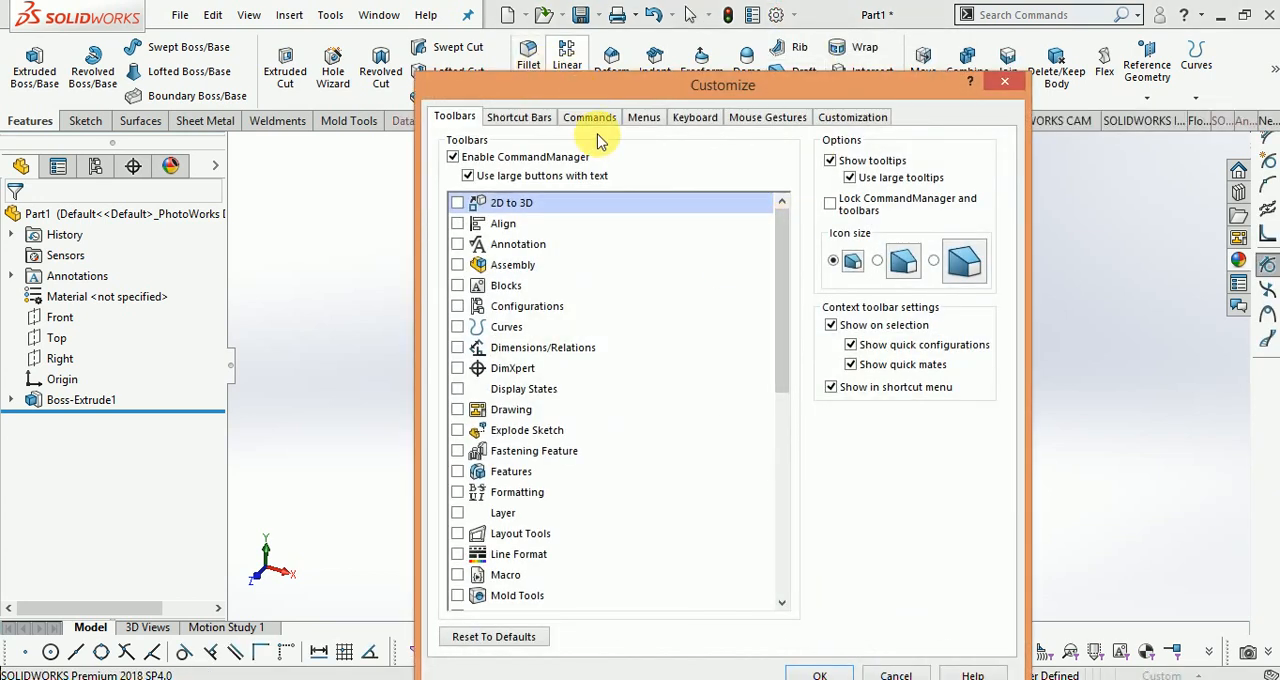
pyautogui.click(588, 116)
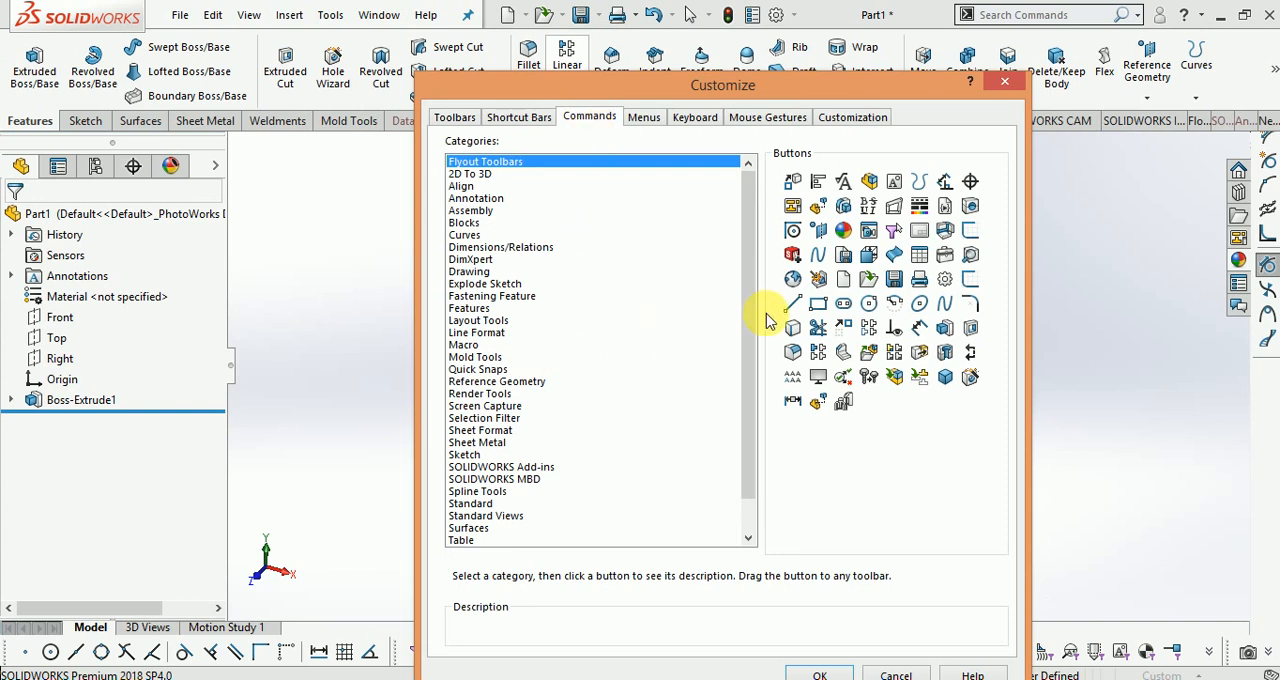
pyautogui.scroll(-3)
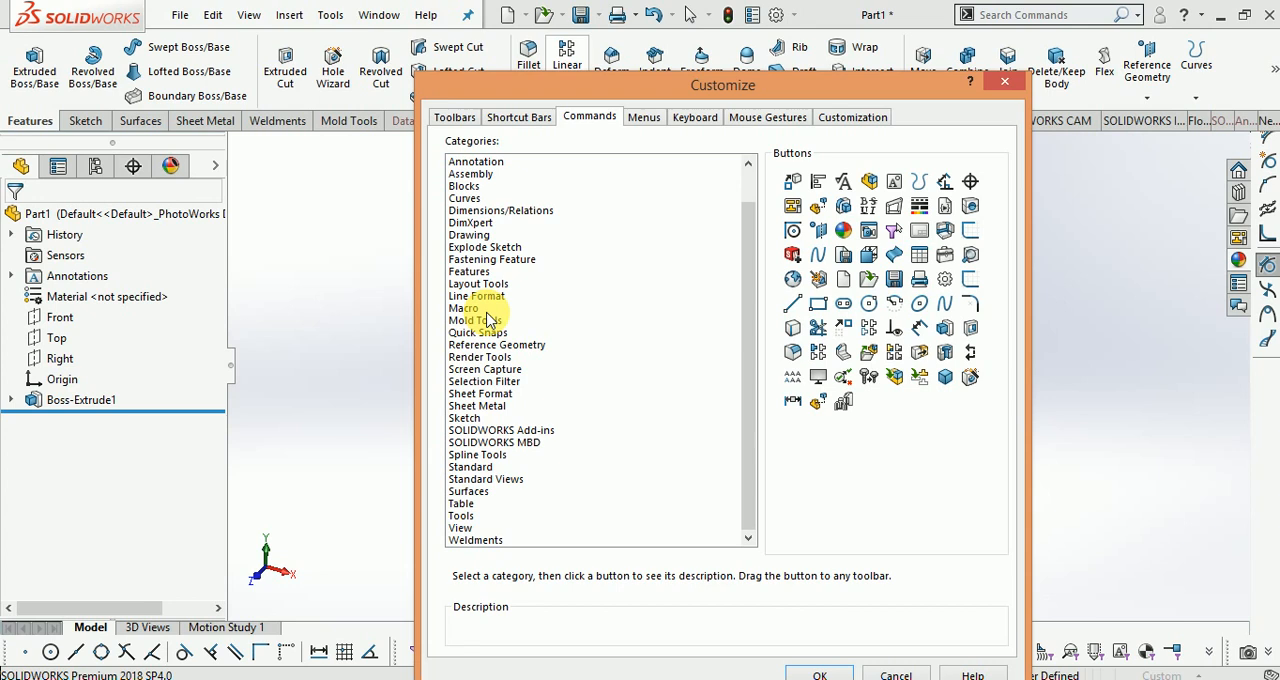
pyautogui.scroll(3)
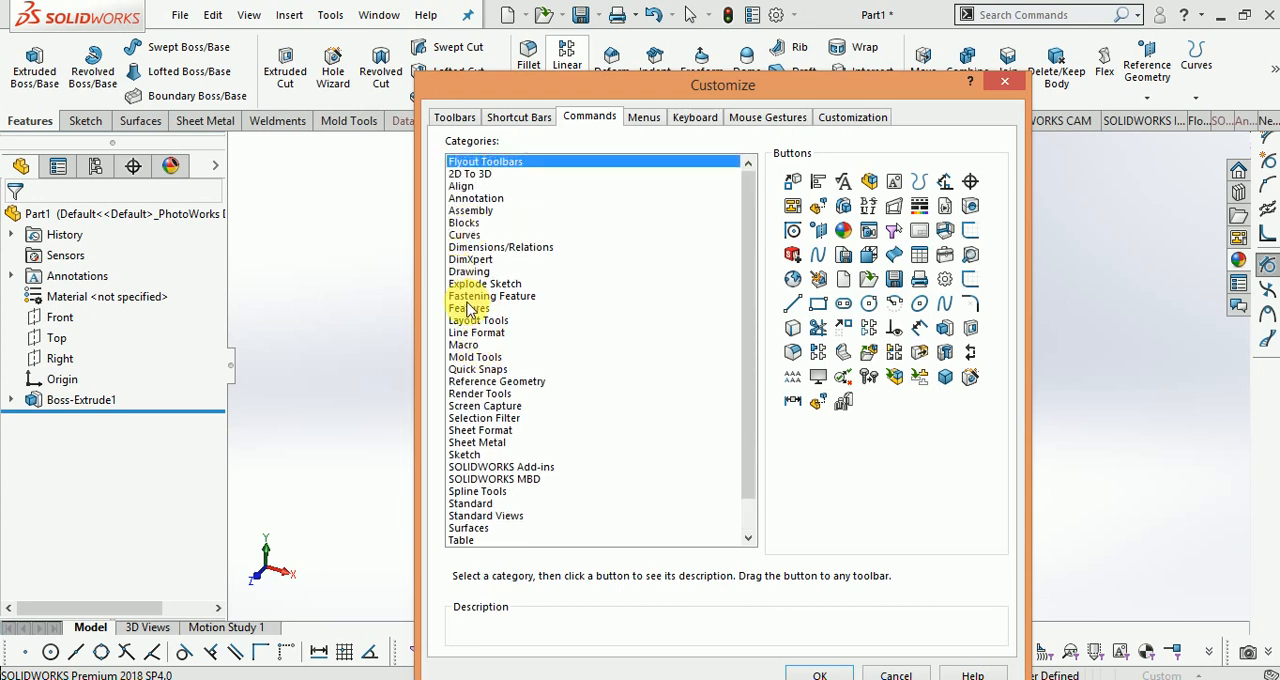
pyautogui.click(468, 308)
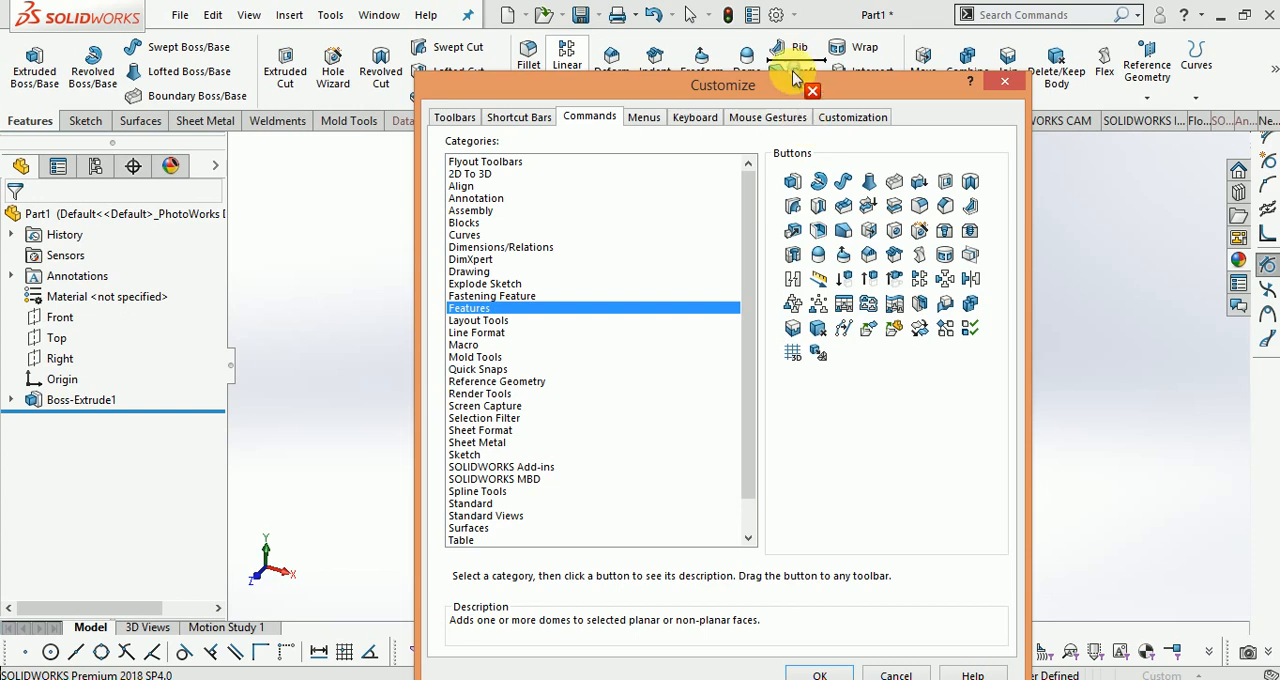
pyautogui.moveTo(764, 52)
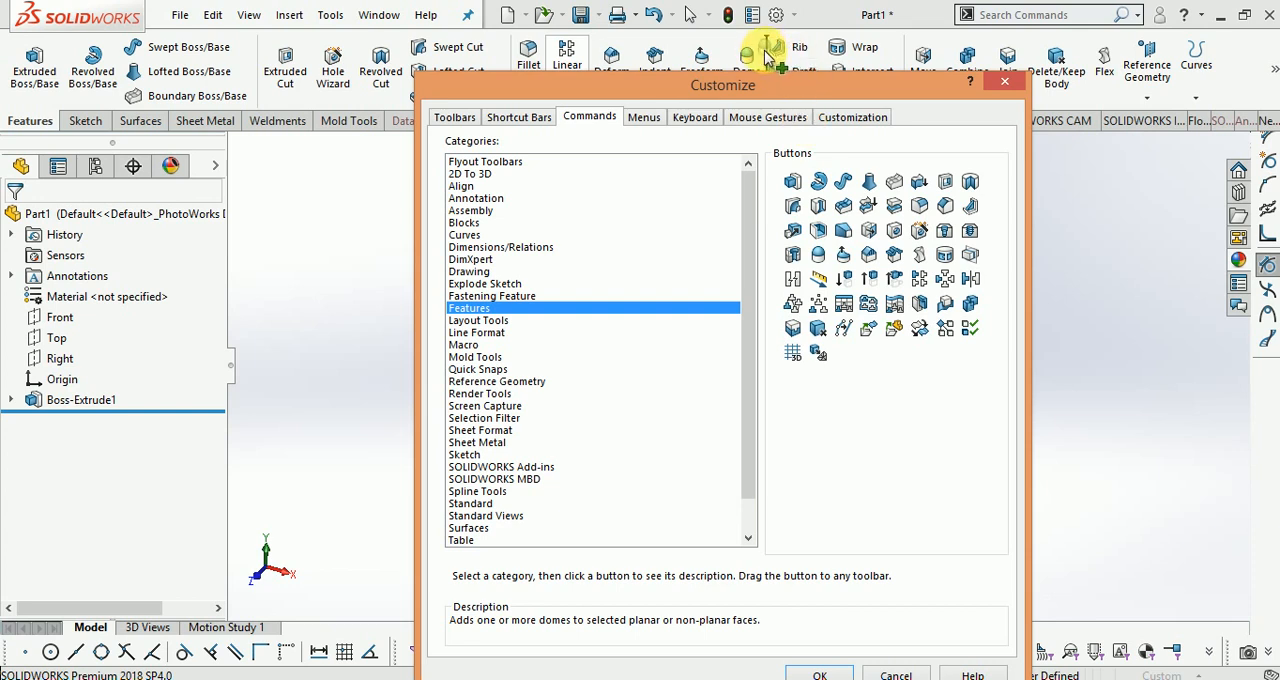
pyautogui.moveTo(820, 256)
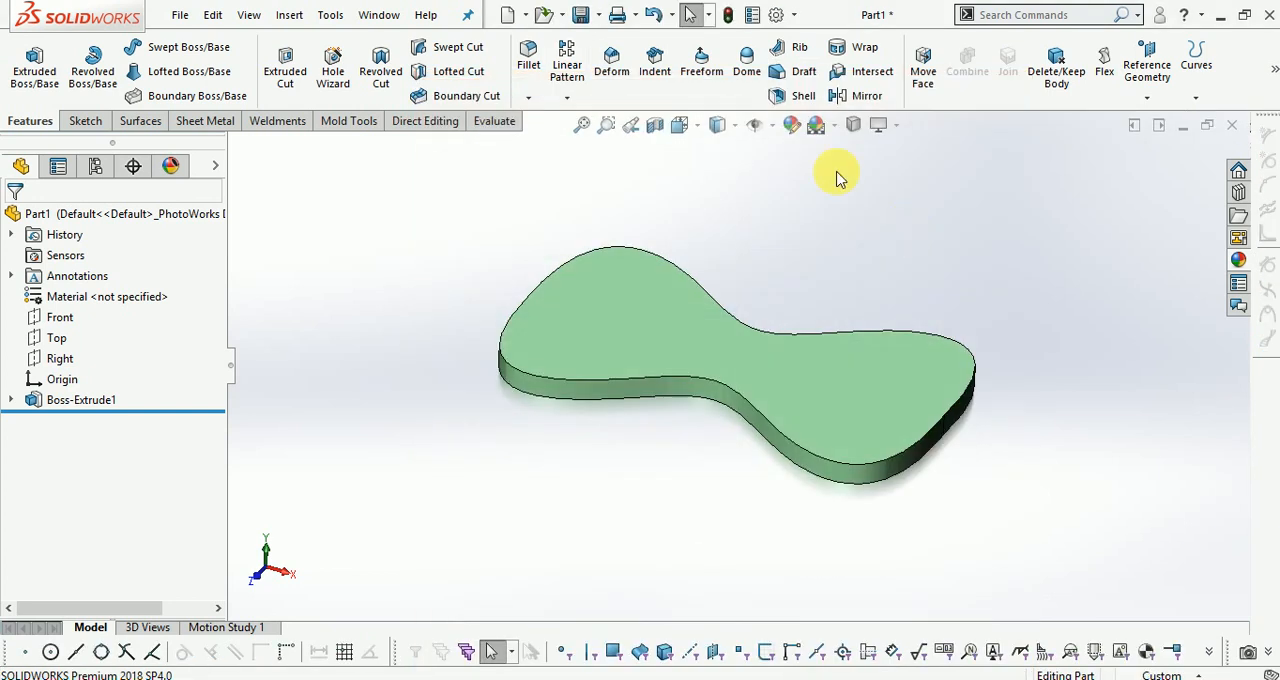
# Add a 20 mm Dome on the plate's top face and preview the non-continuous shape.
pyautogui.click(746, 60)
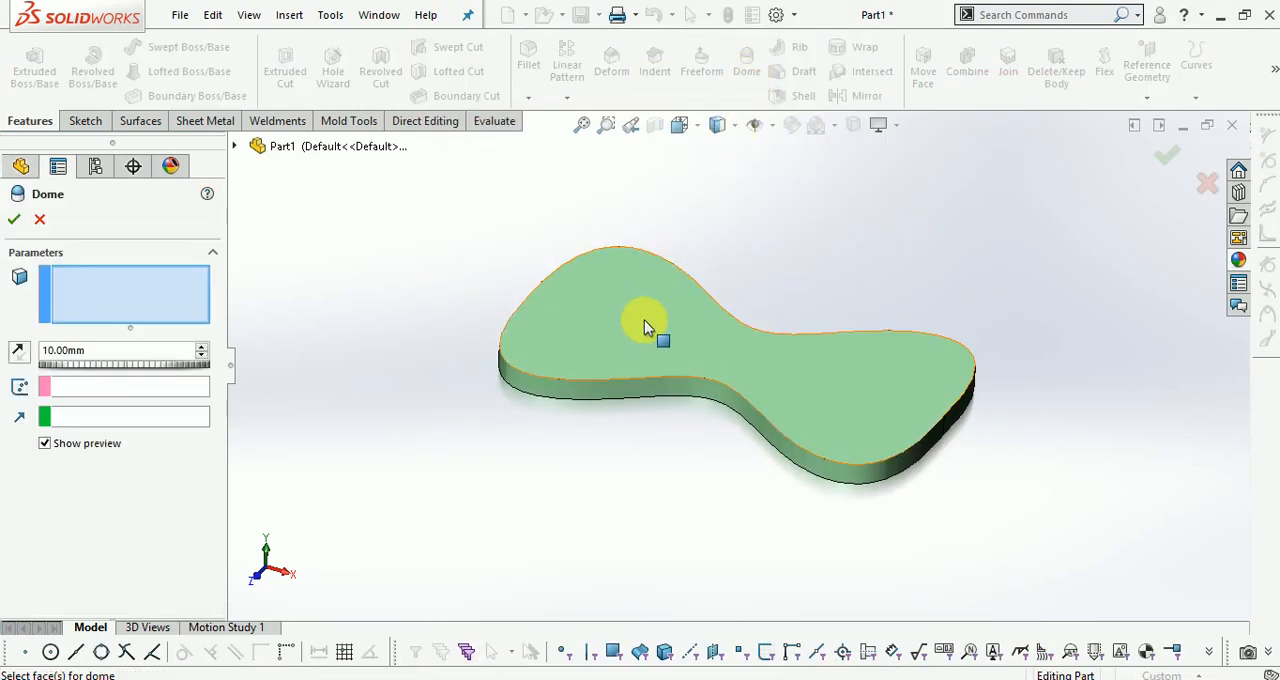
pyautogui.click(644, 322)
pyautogui.write('15')
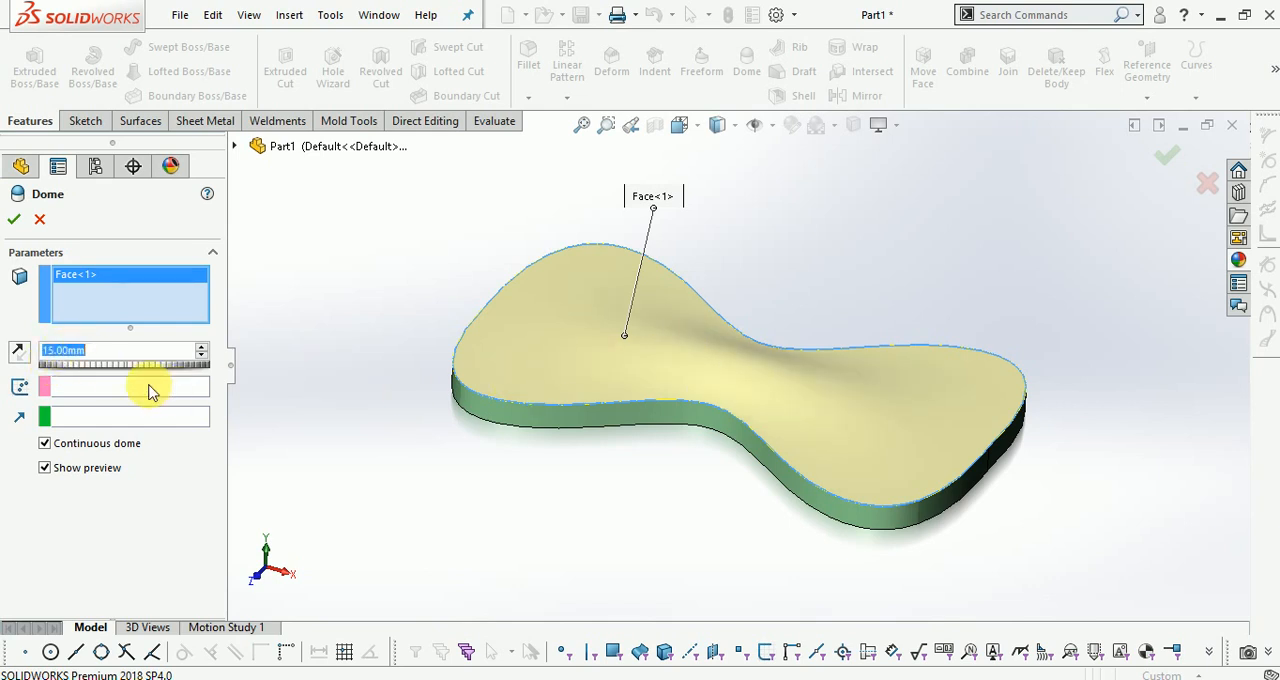
pyautogui.click(200, 344)
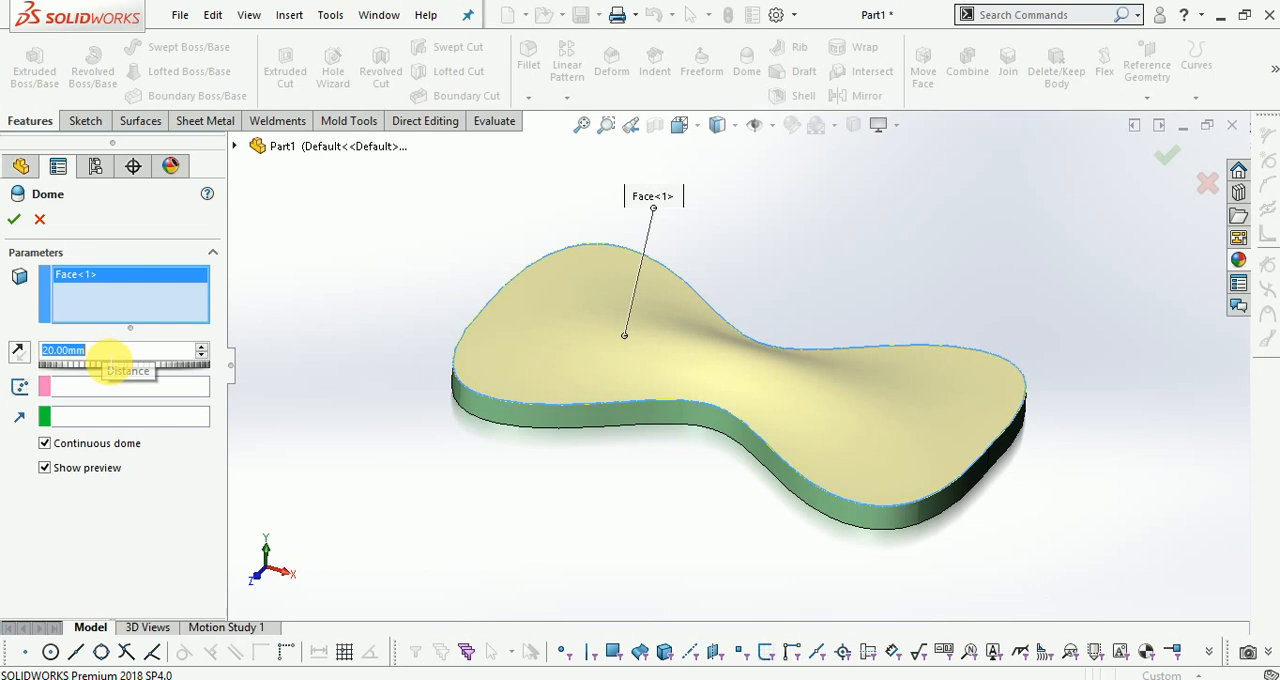
pyautogui.moveTo(100, 460)
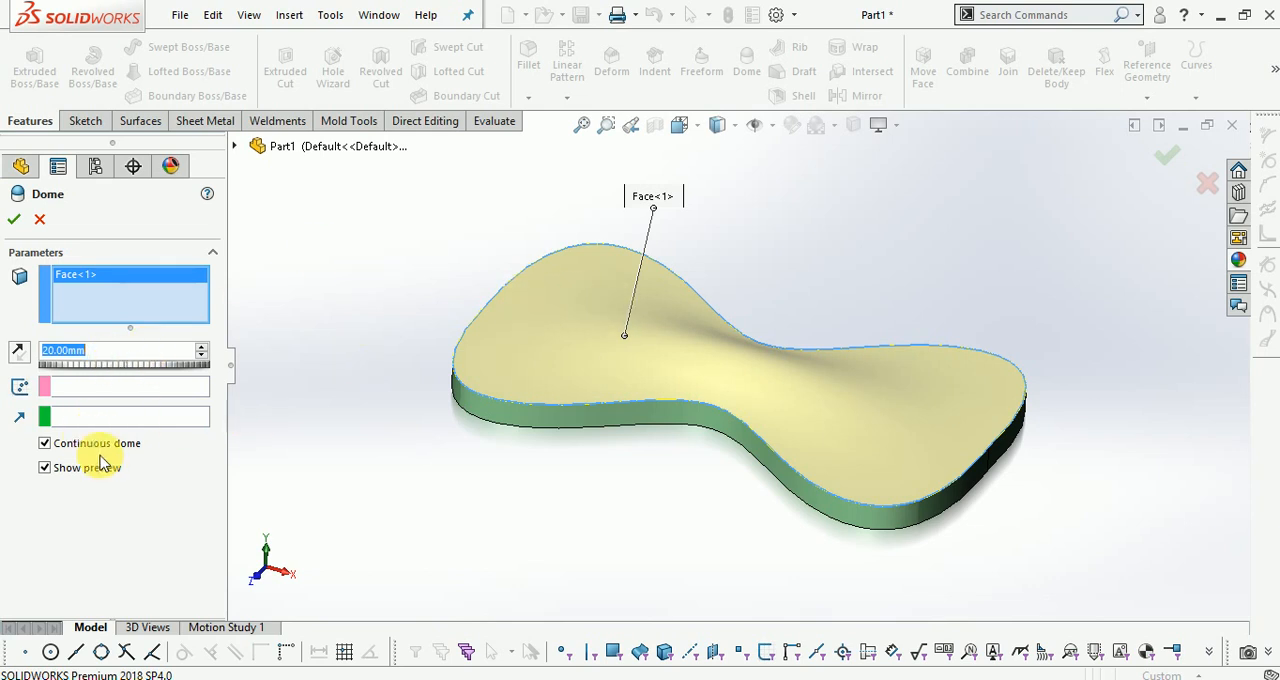
pyautogui.click(44, 444)
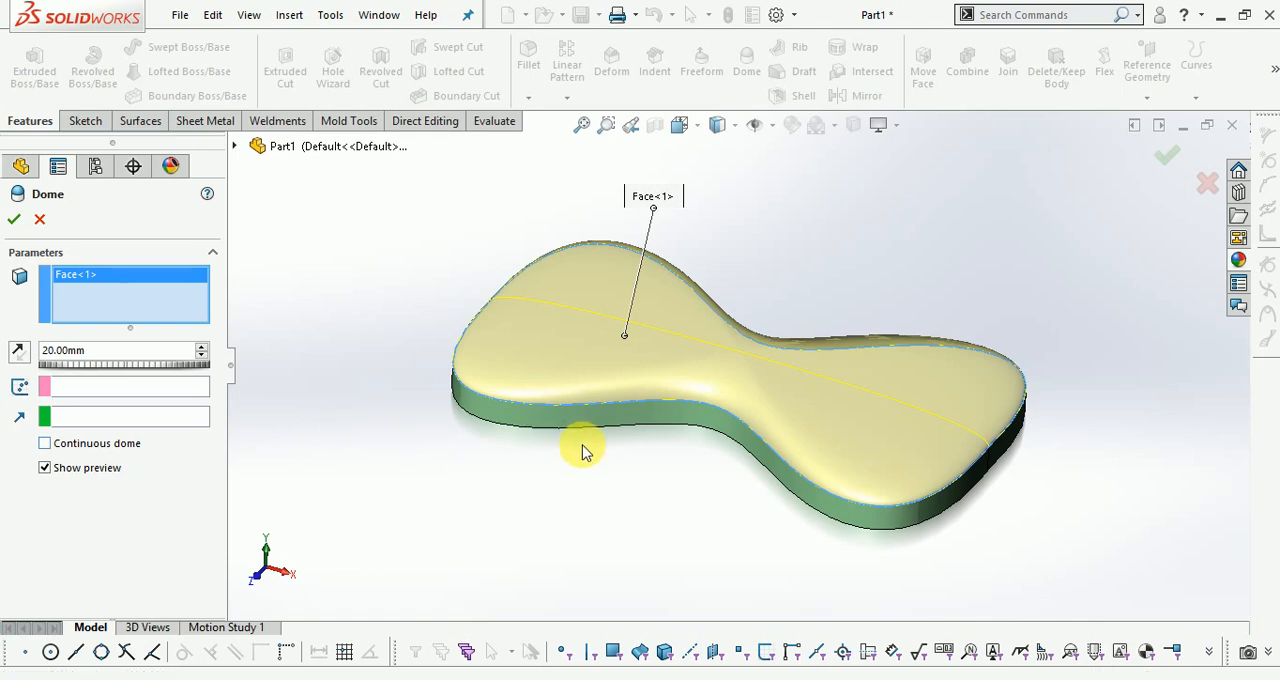
pyautogui.moveTo(584, 450); pyautogui.dragTo(1016, 360)
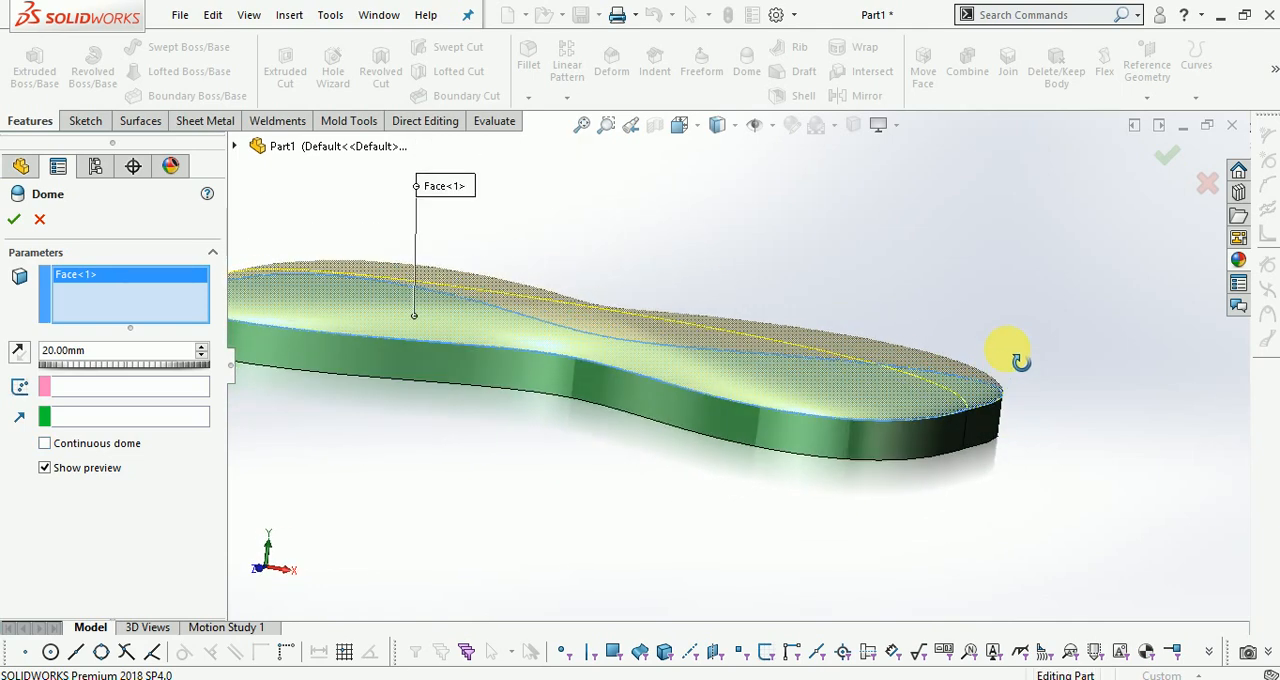
pyautogui.moveTo(1010, 358); pyautogui.dragTo(800, 430)
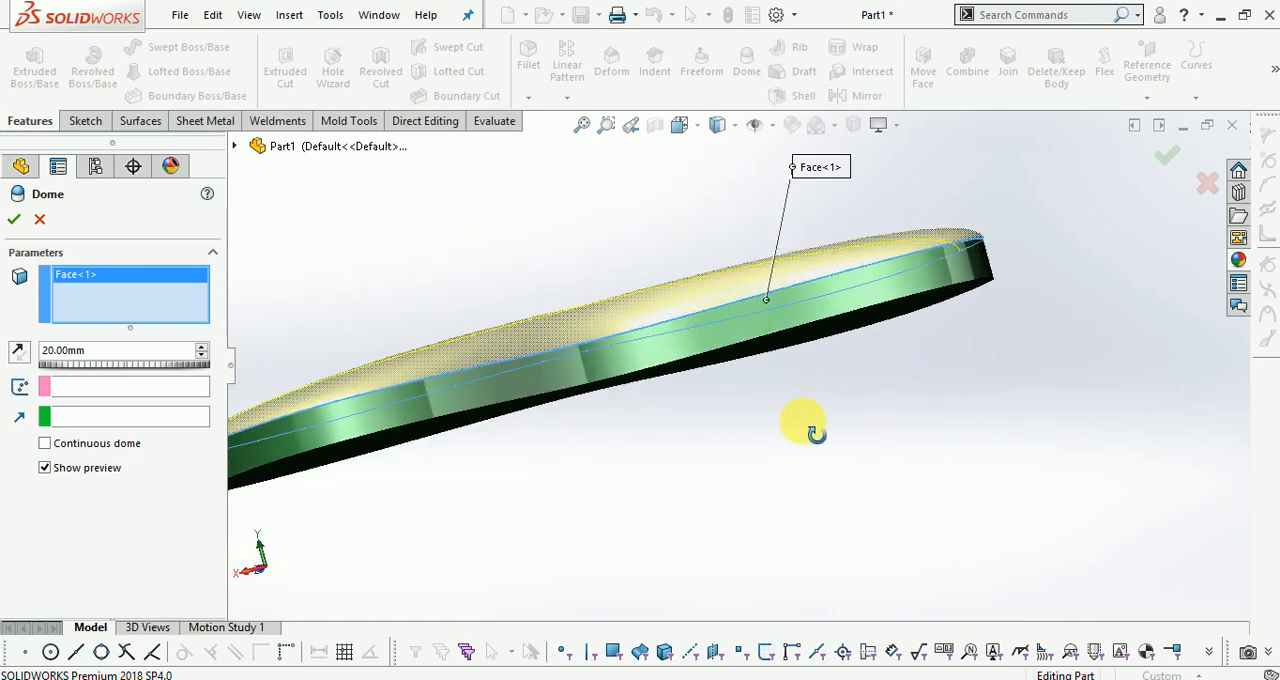
pyautogui.moveTo(810, 424); pyautogui.dragTo(516, 360)
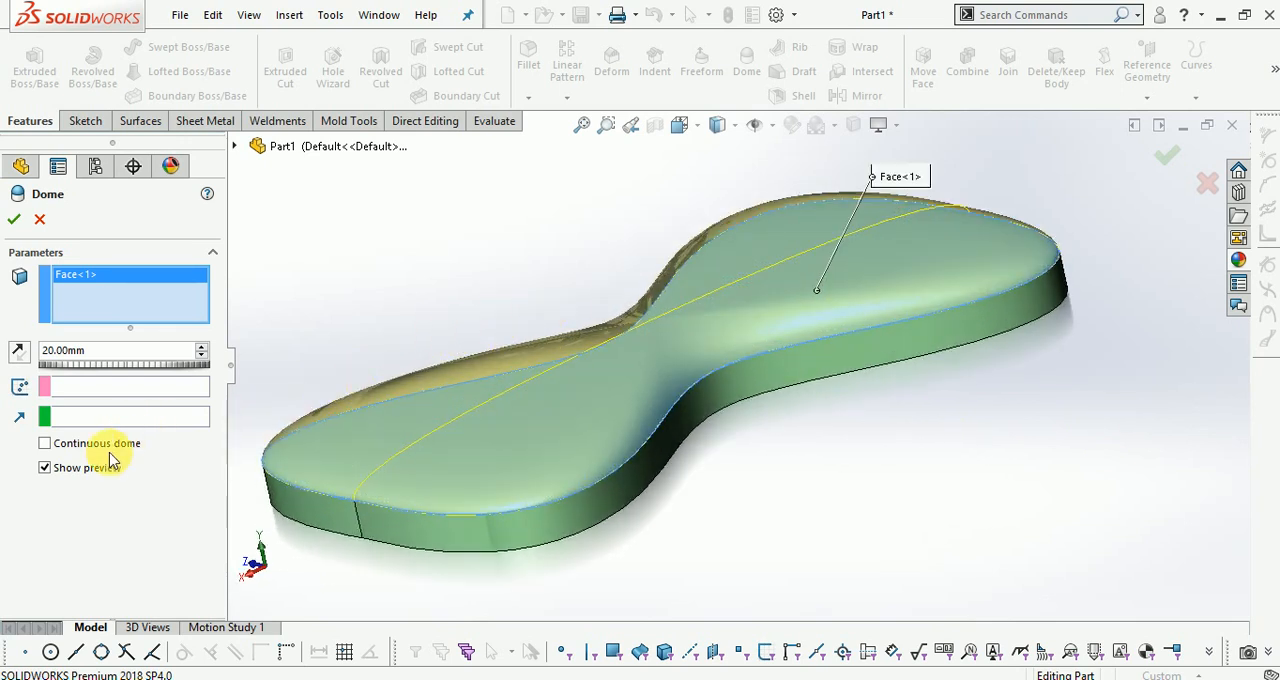
# Make the dome continuous across the whole top face.
pyautogui.click(44, 444)
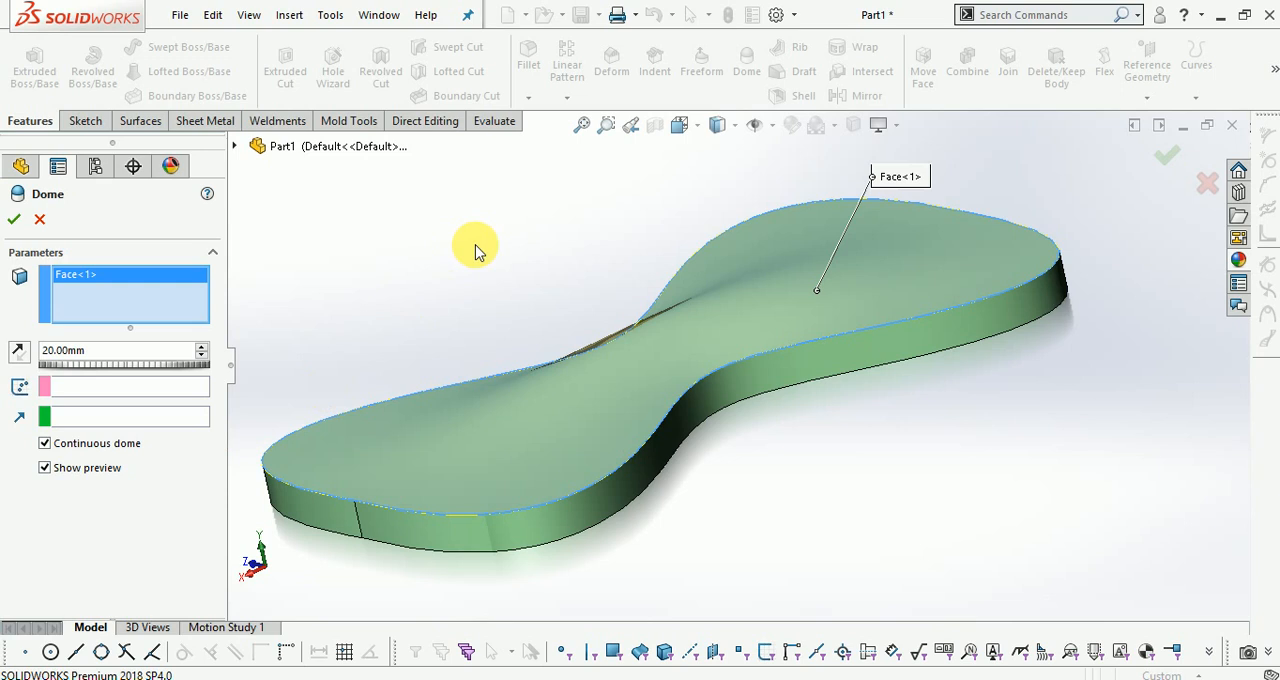
pyautogui.moveTo(476, 250); pyautogui.dragTo(356, 284)
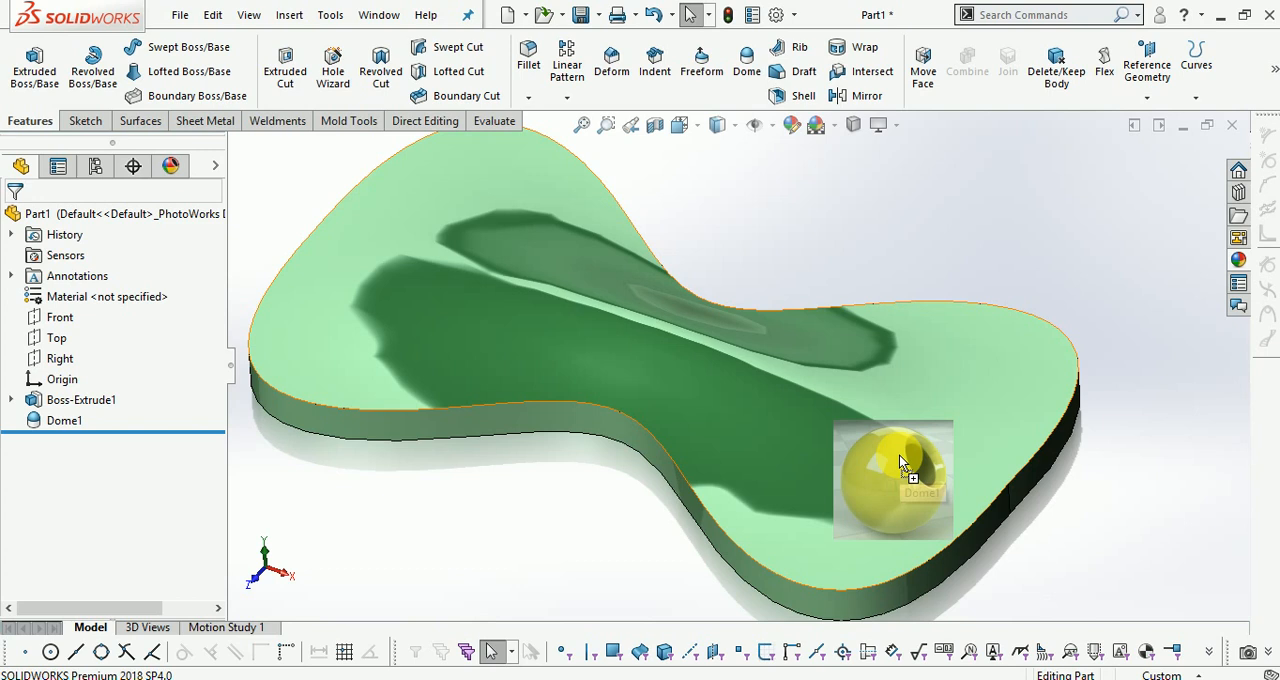
# Select the domed top face and display the model Shaded With Edges.
pyautogui.click(892, 478)
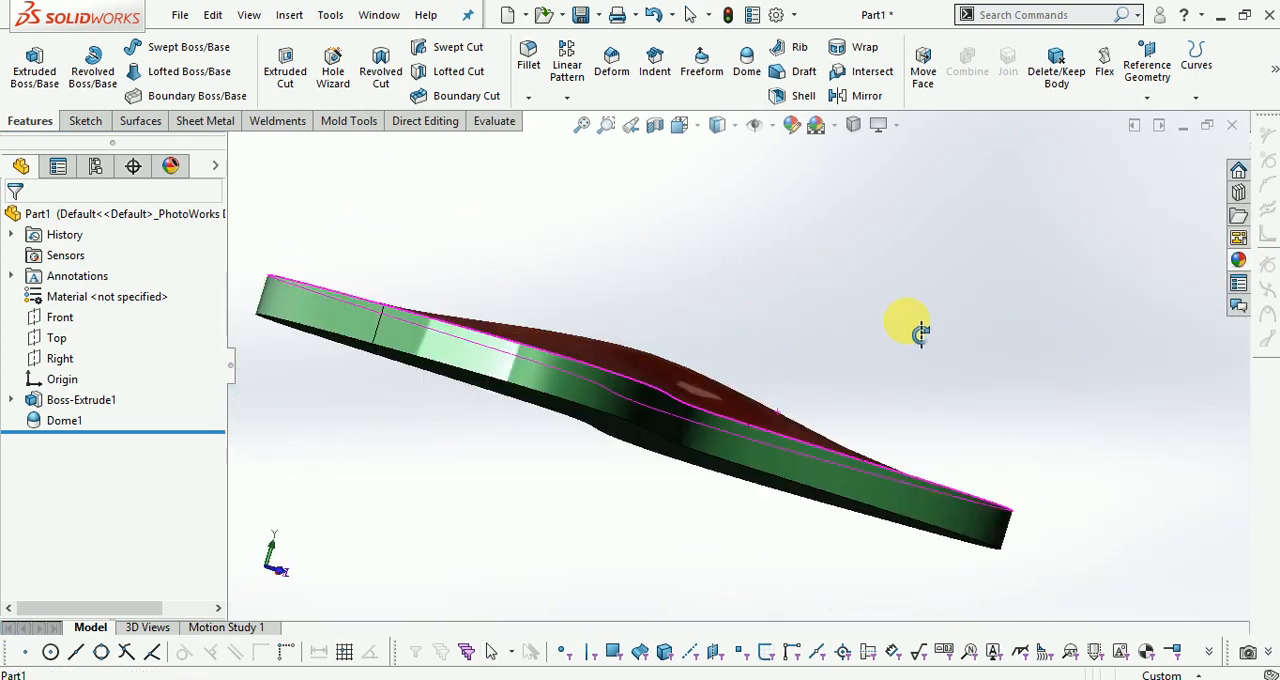
pyautogui.moveTo(908, 332); pyautogui.dragTo(808, 444)
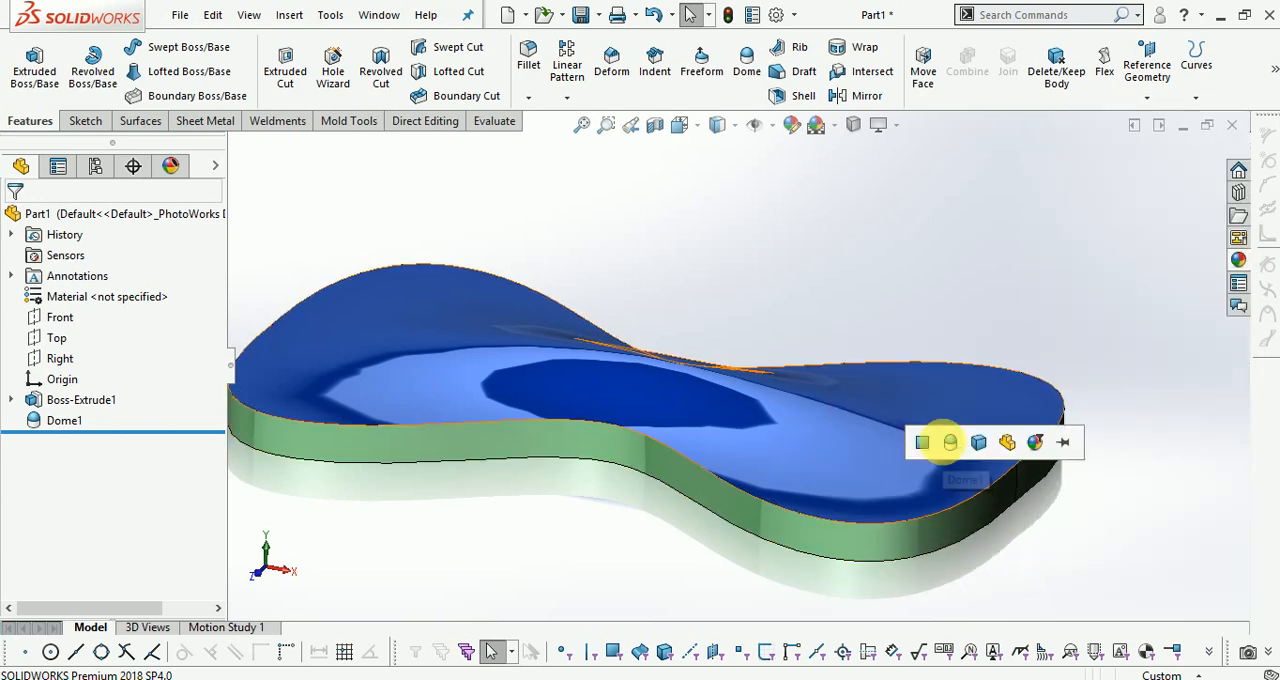
pyautogui.click(716, 124)
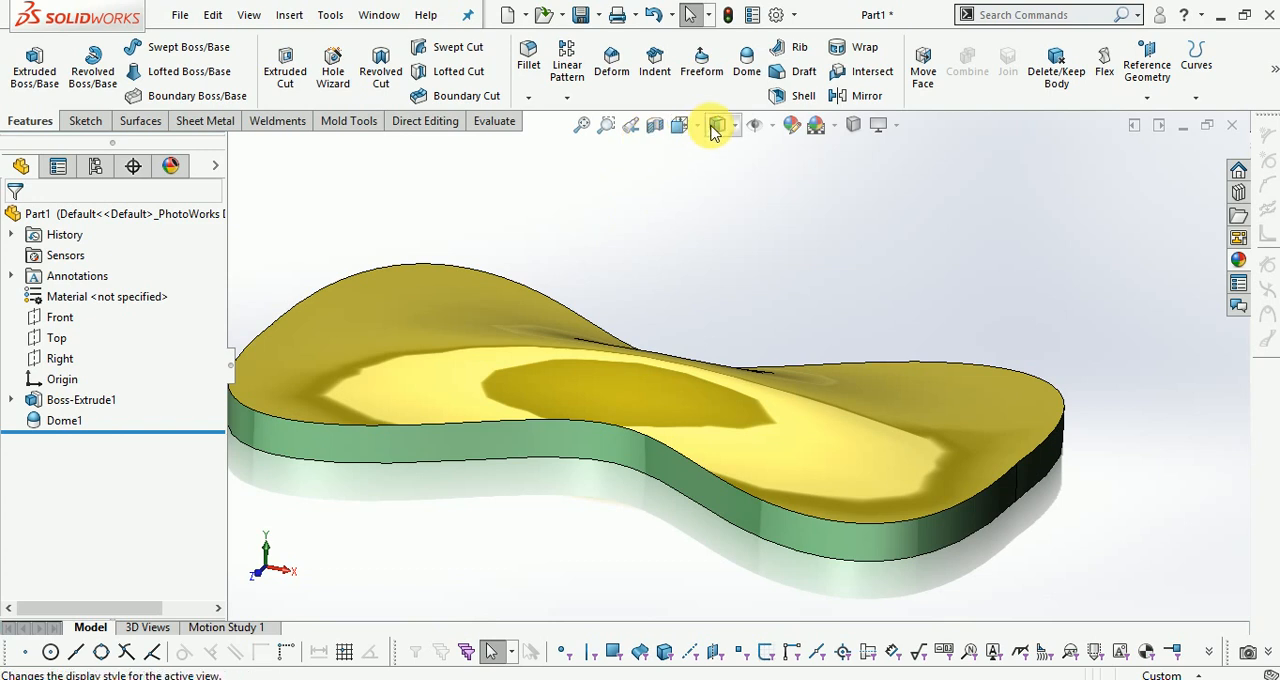
pyautogui.click(716, 124)
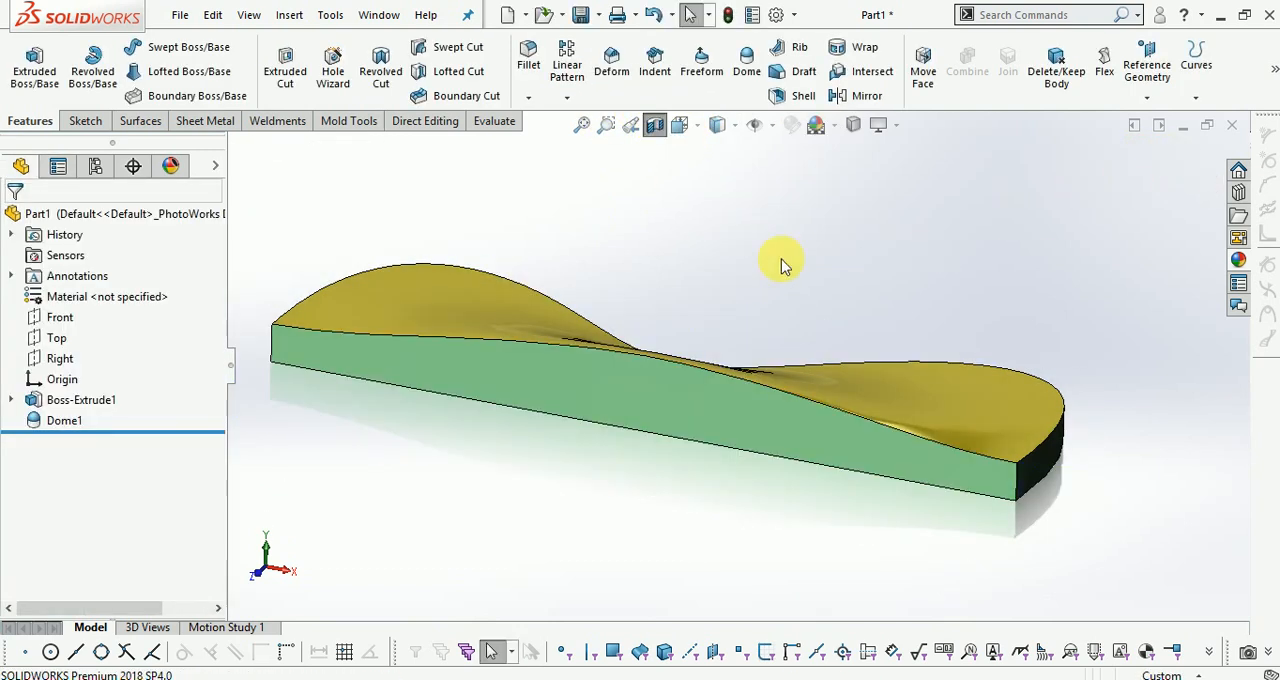
# Zoom and orbit to inspect the whole domed plate from several sides.
pyautogui.moveTo(784, 264); pyautogui.dragTo(736, 300)
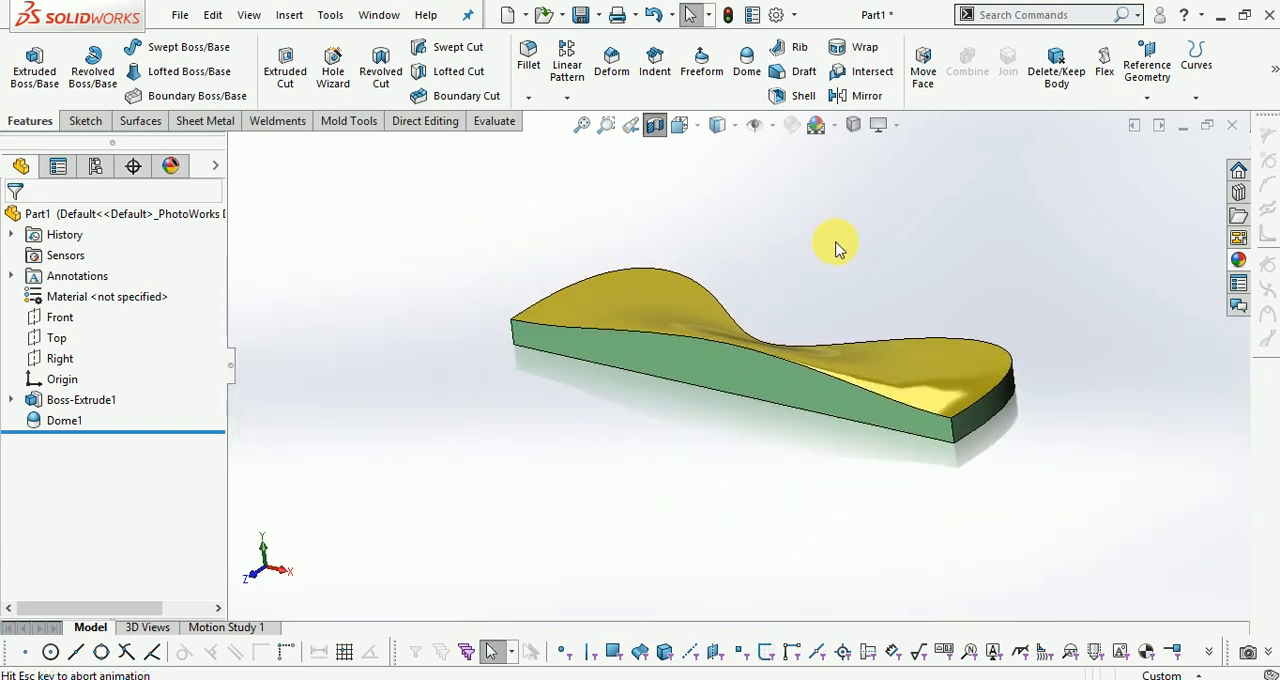
pyautogui.moveTo(836, 248); pyautogui.dragTo(820, 304)
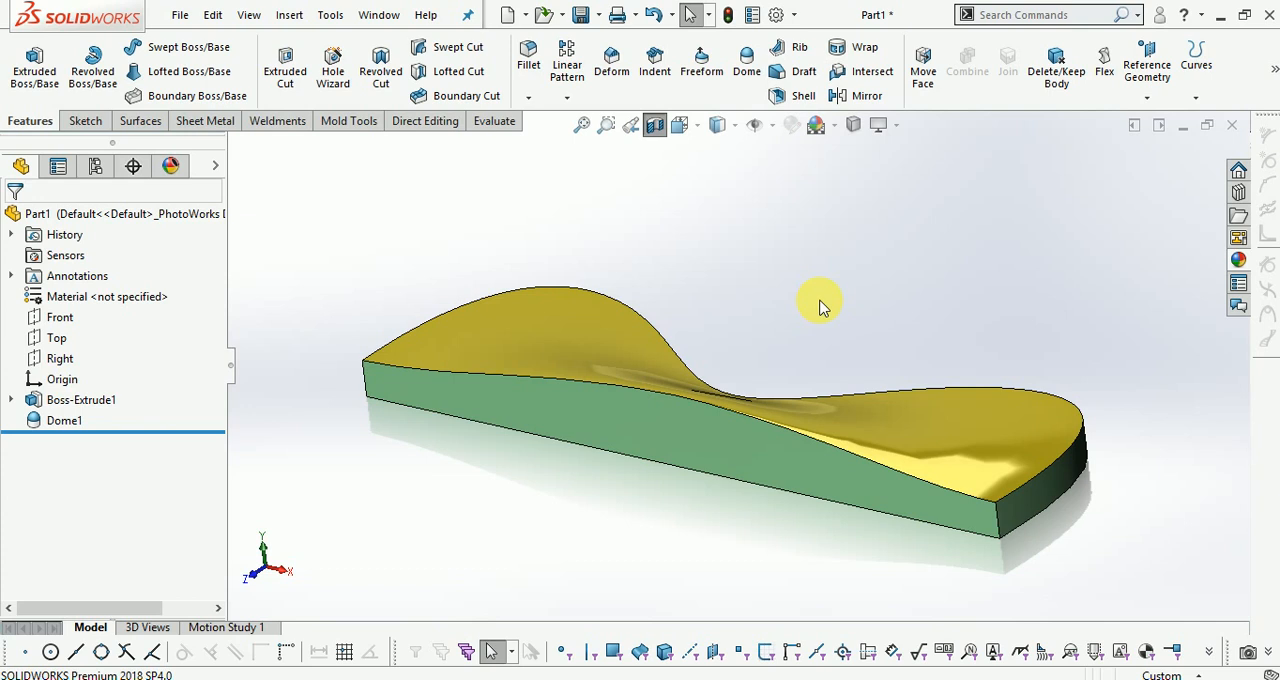
pyautogui.moveTo(820, 304); pyautogui.dragTo(730, 420)
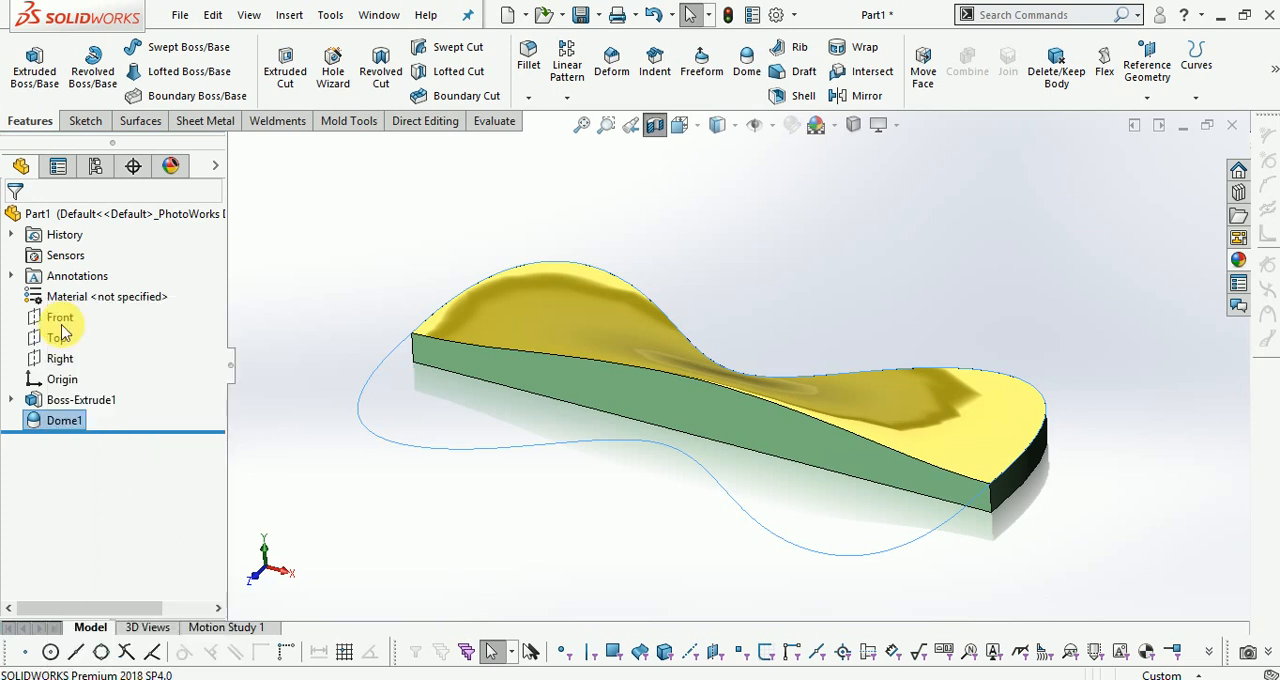
# Edit Dome1 to a non-continuous 20 mm dome and view the resulting bulge.
pyautogui.doubleClick(64, 420)
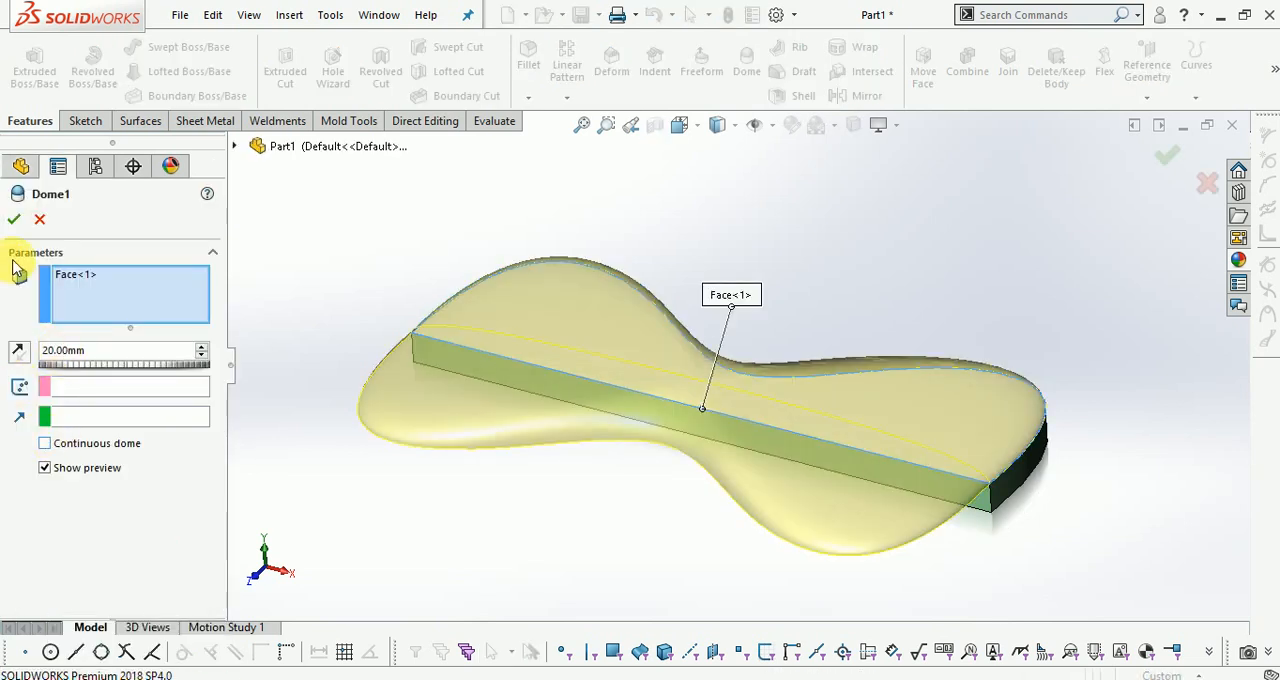
pyautogui.click(12, 220)
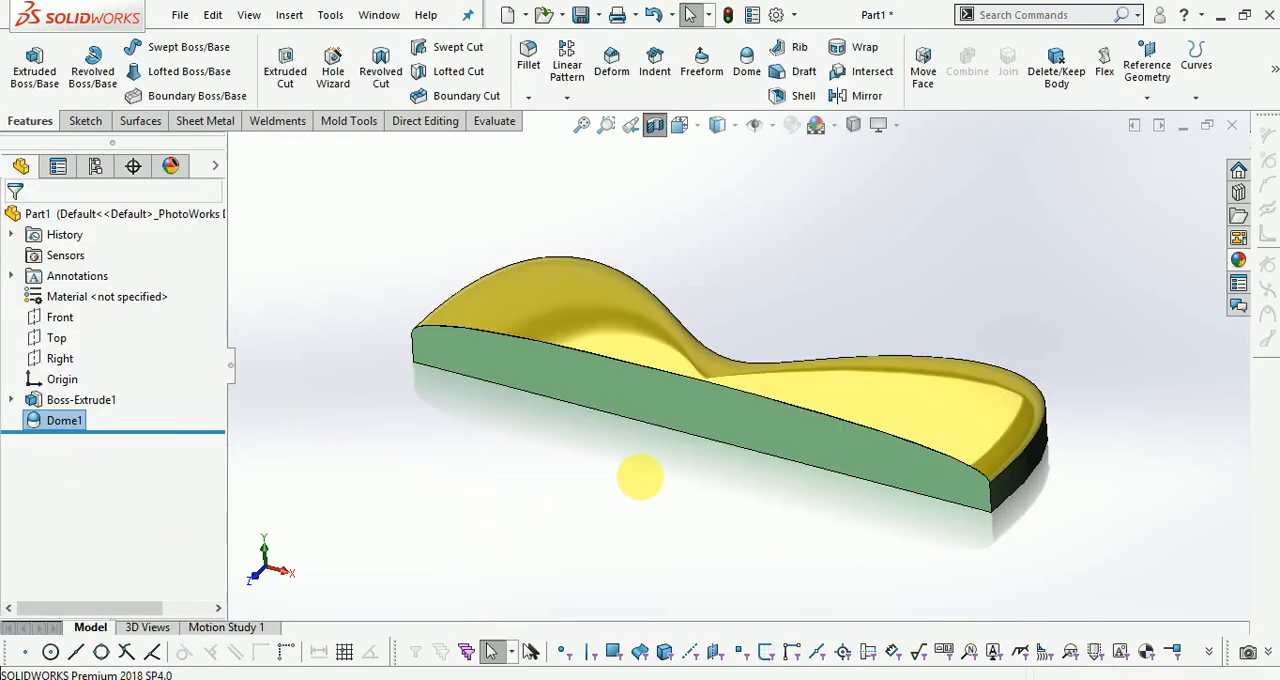
pyautogui.moveTo(640, 476); pyautogui.dragTo(476, 332)
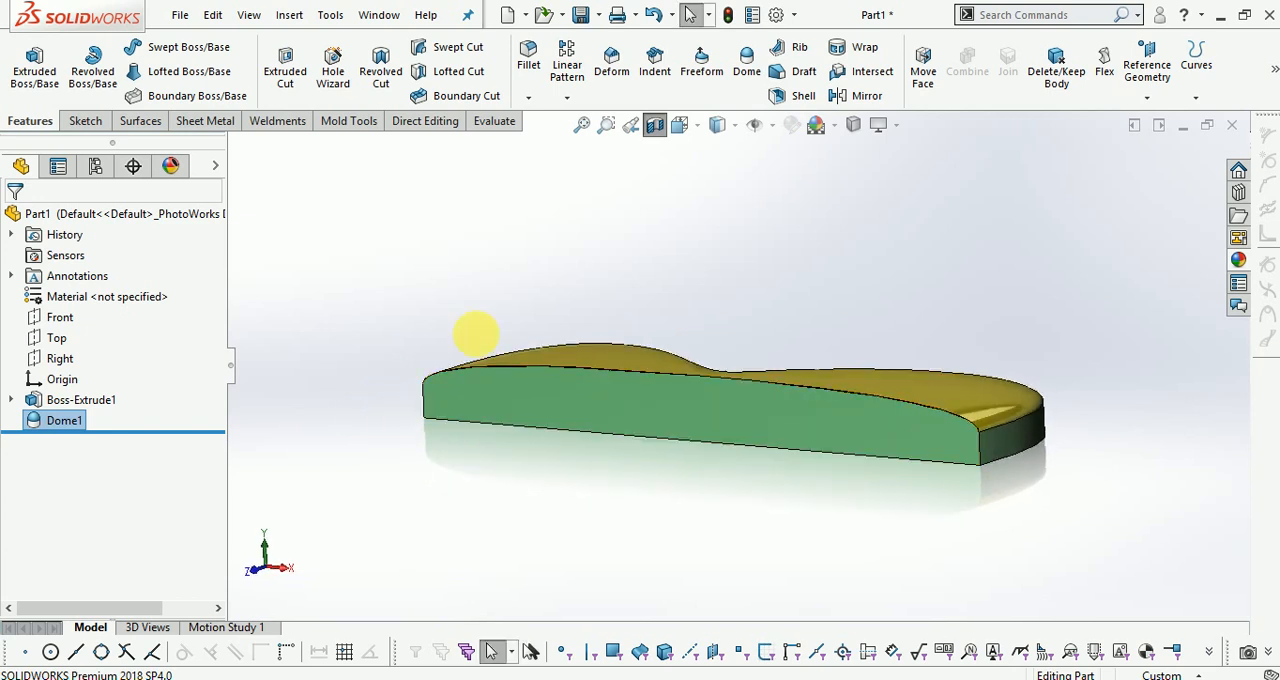
pyautogui.moveTo(476, 332); pyautogui.dragTo(750, 420)
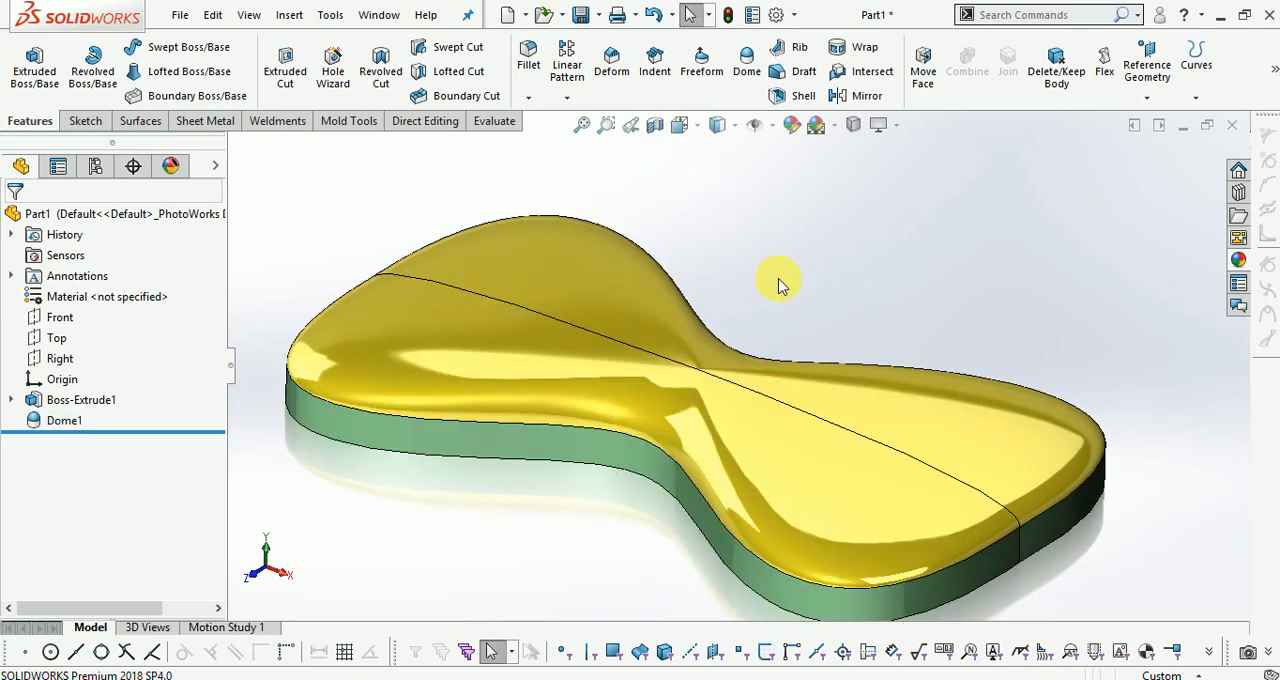
# Orbit around the plate to examine the creased dome top from above and at an angle.
pyautogui.moveTo(780, 284); pyautogui.dragTo(744, 330)
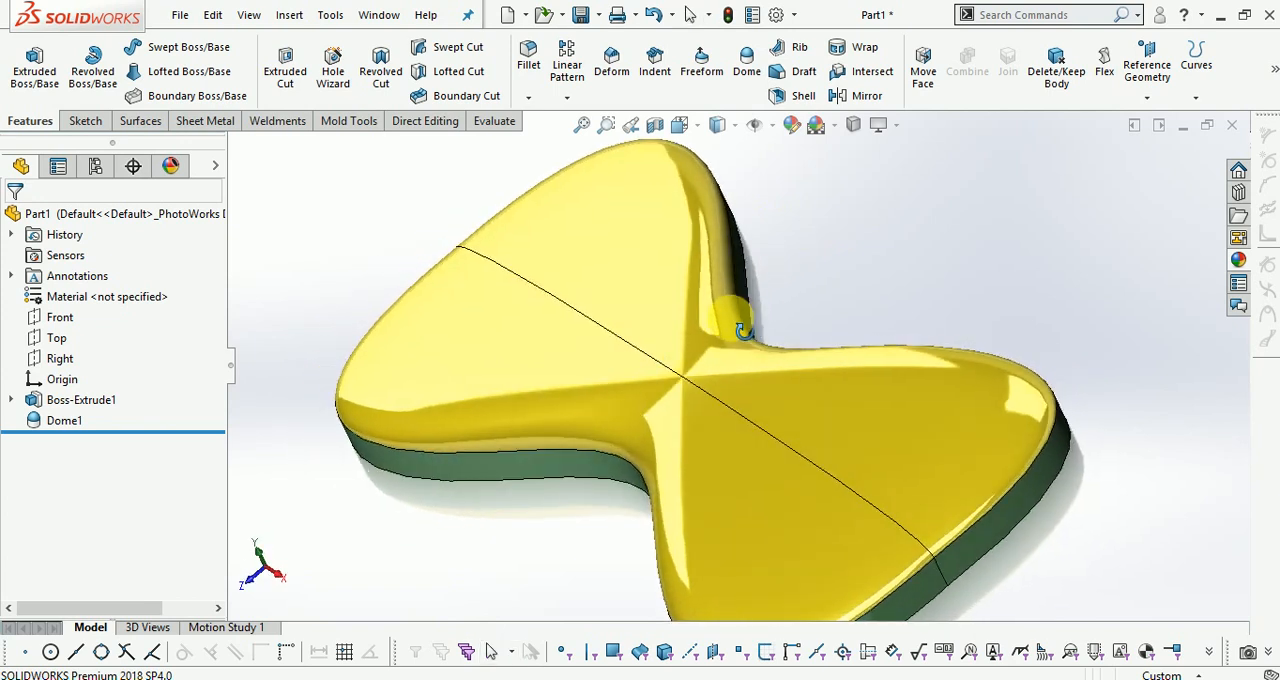
pyautogui.moveTo(744, 330); pyautogui.dragTo(710, 236)
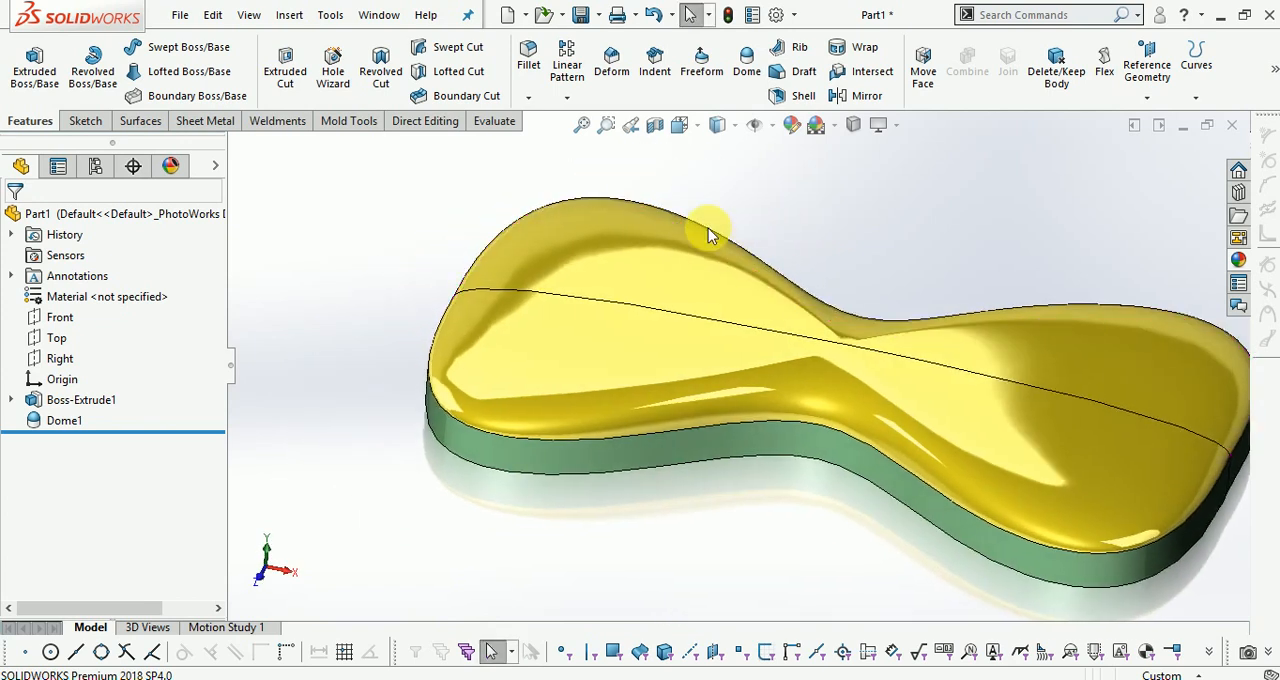
pyautogui.moveTo(710, 230); pyautogui.dragTo(764, 220)
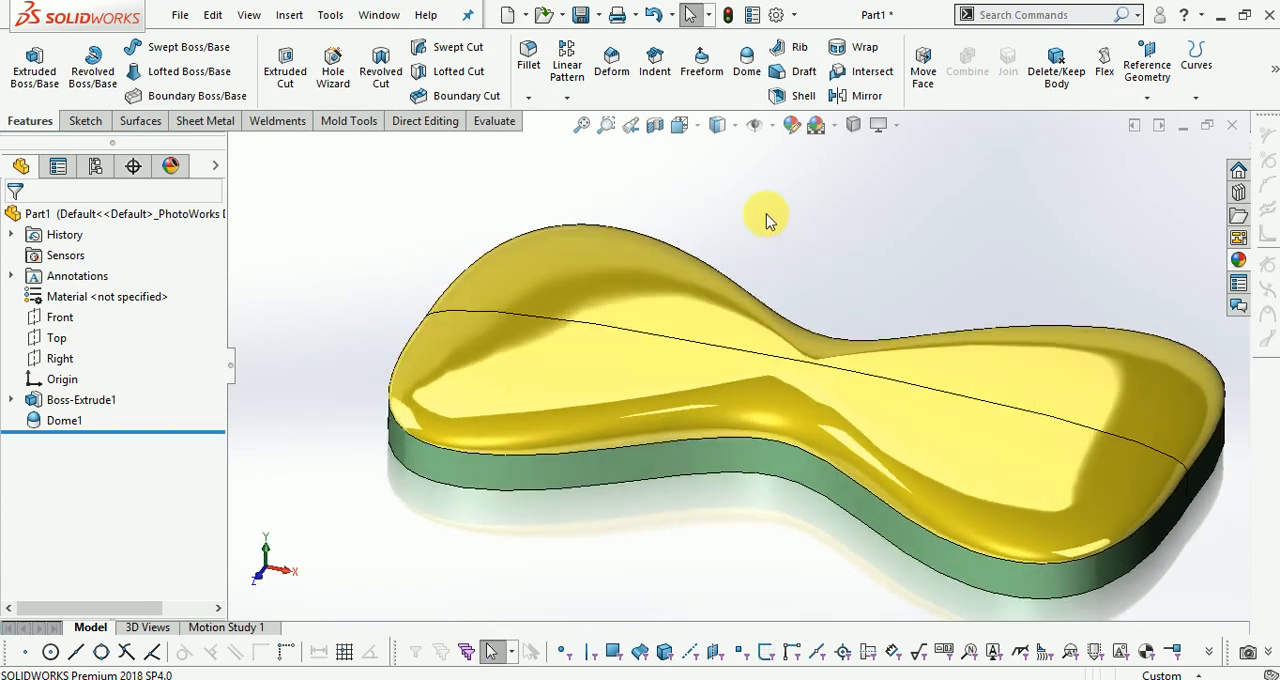
pyautogui.click(630, 124)
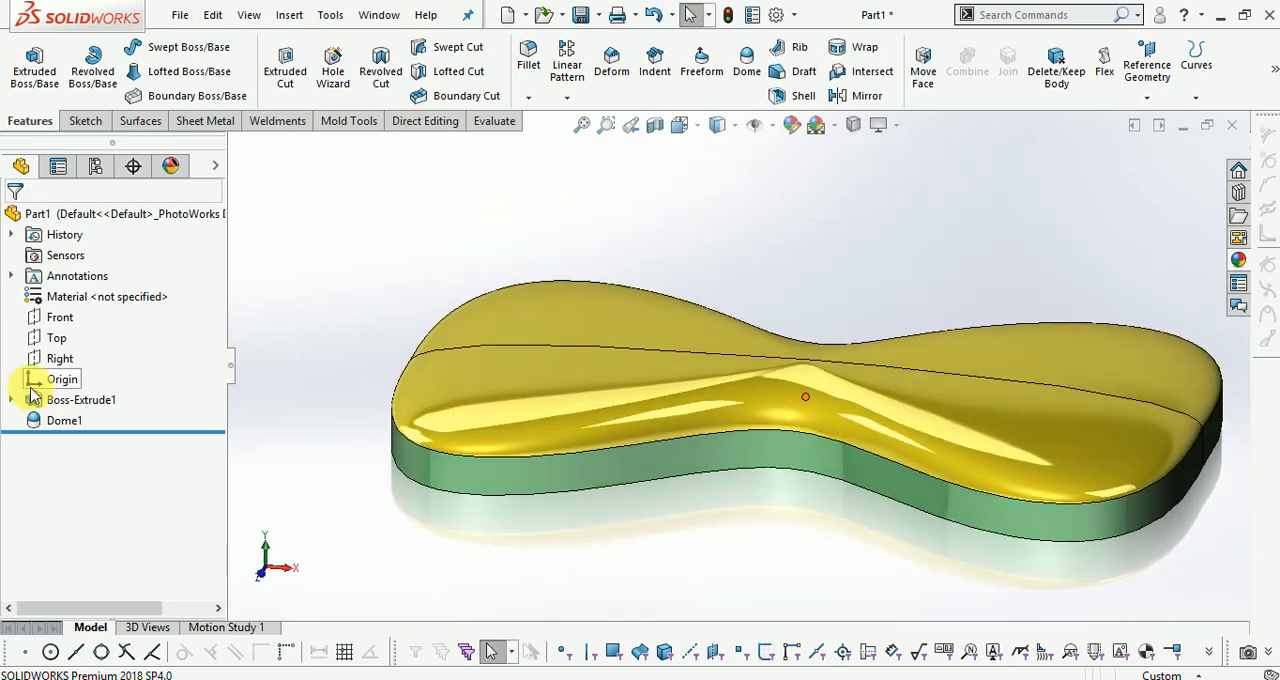
pyautogui.rightClick(64, 420)
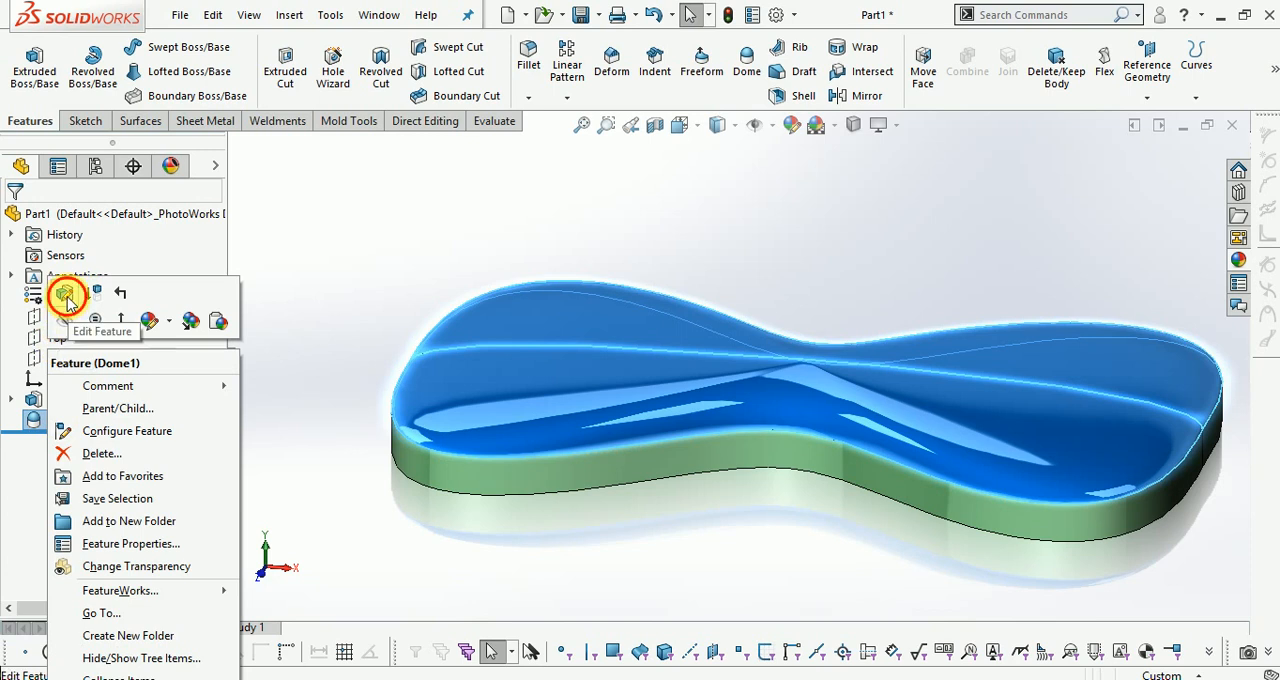
pyautogui.click(102, 320)
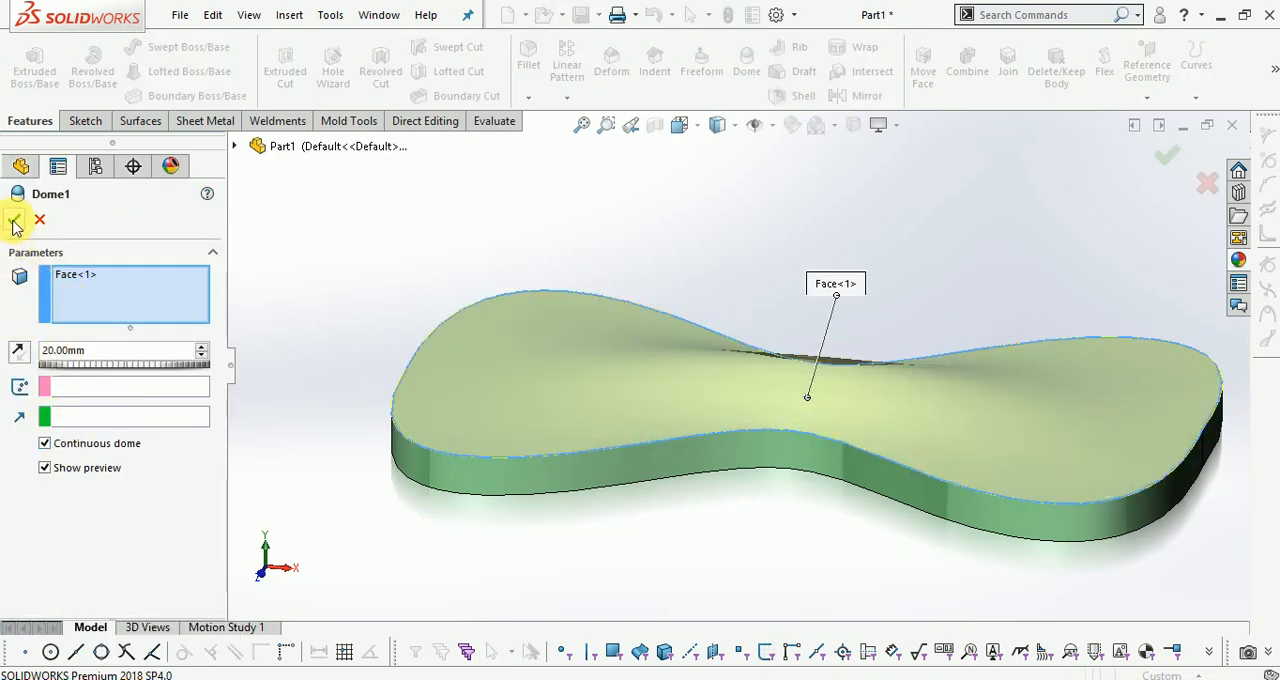
pyautogui.click(16, 220)
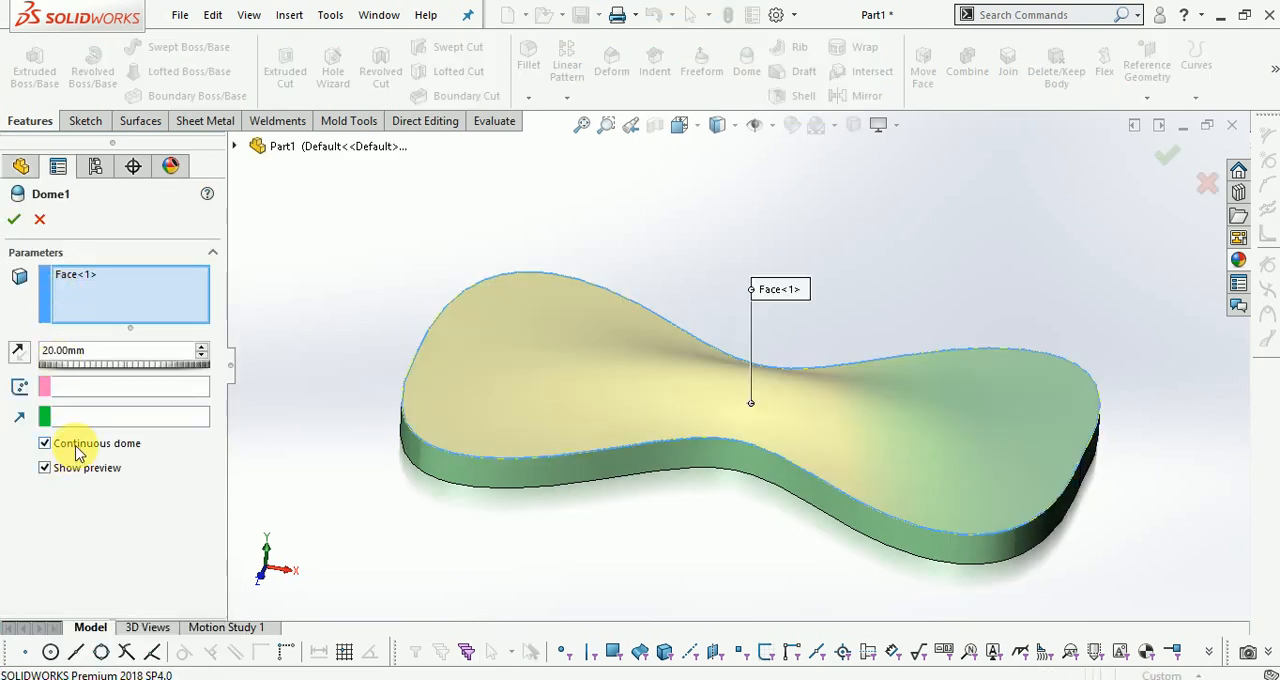
pyautogui.click(44, 444)
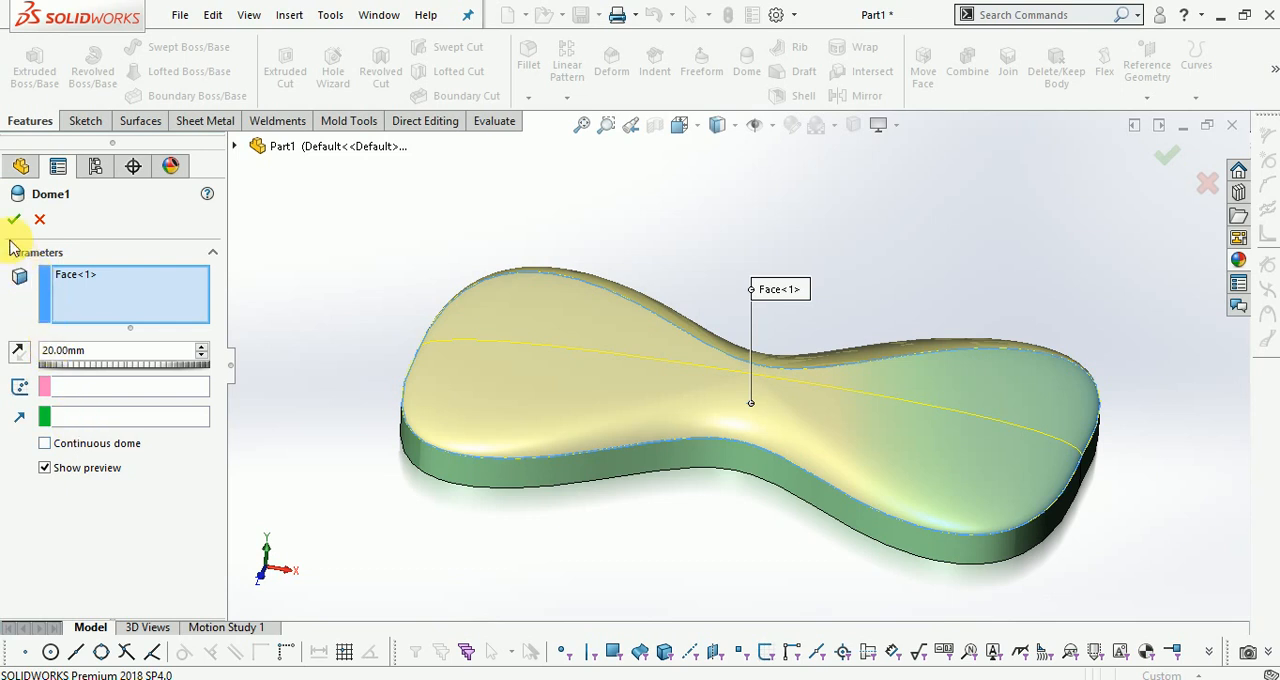
pyautogui.click(14, 220)
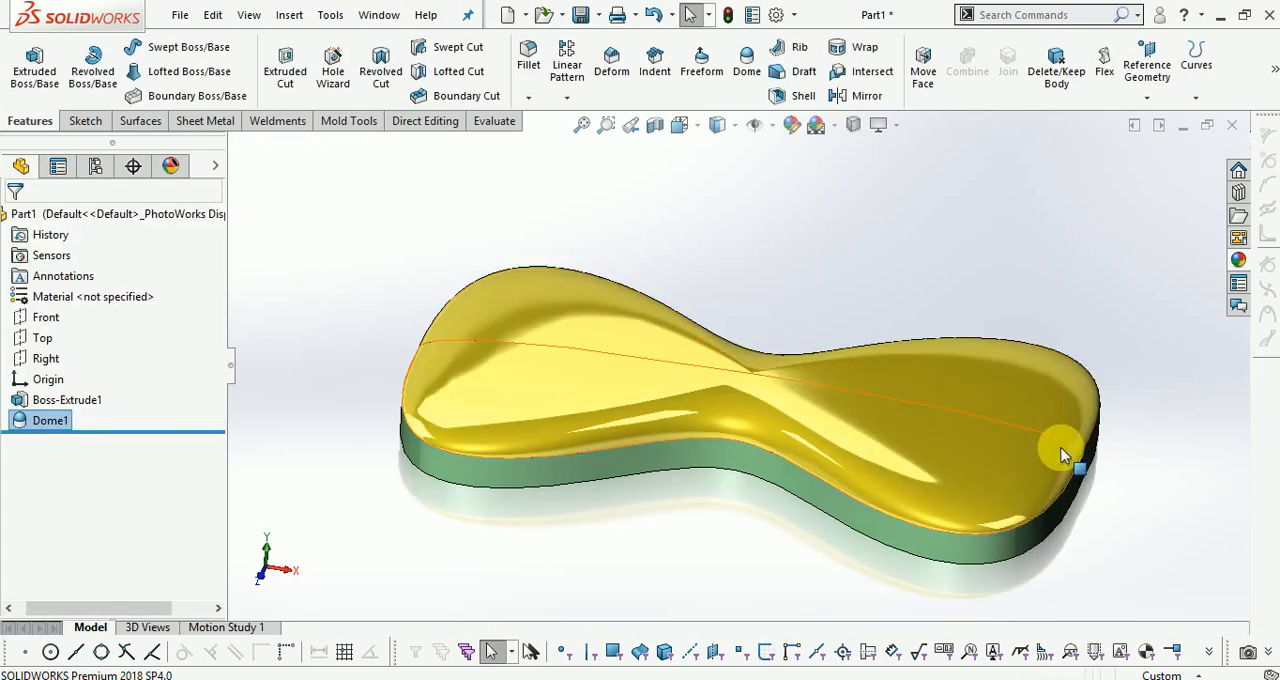
pyautogui.moveTo(1064, 454); pyautogui.dragTo(1090, 424)
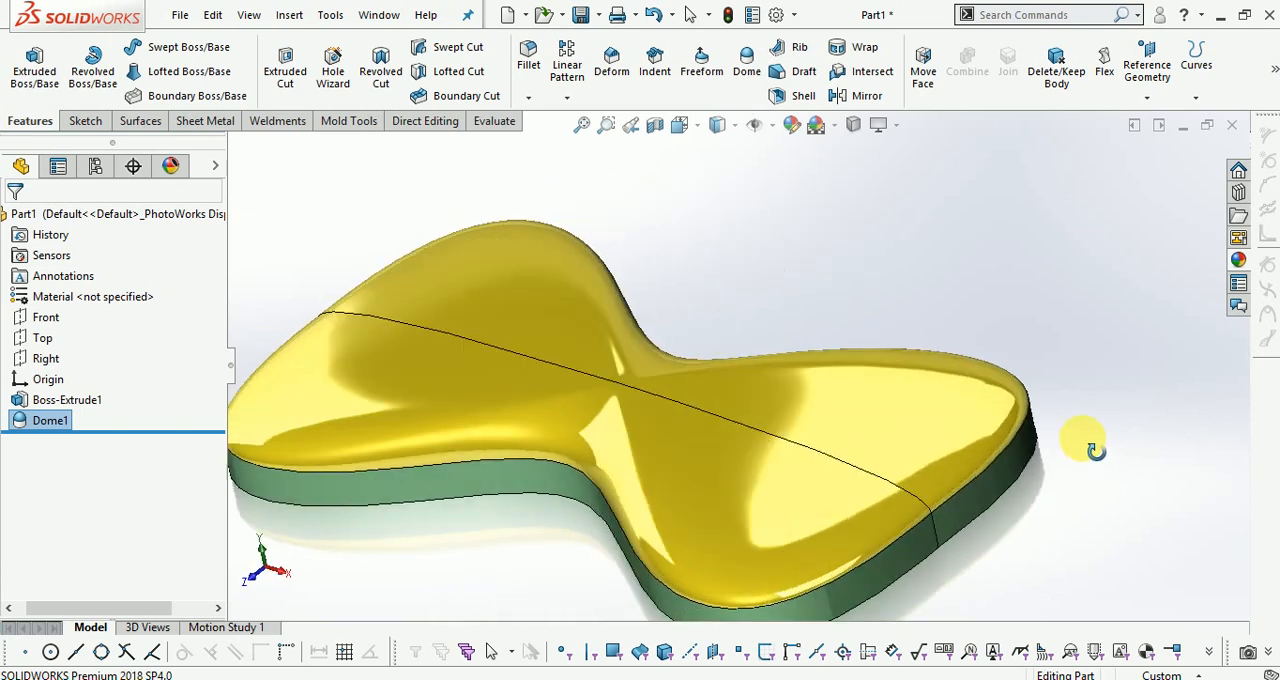
pyautogui.moveTo(1090, 444); pyautogui.dragTo(596, 364)
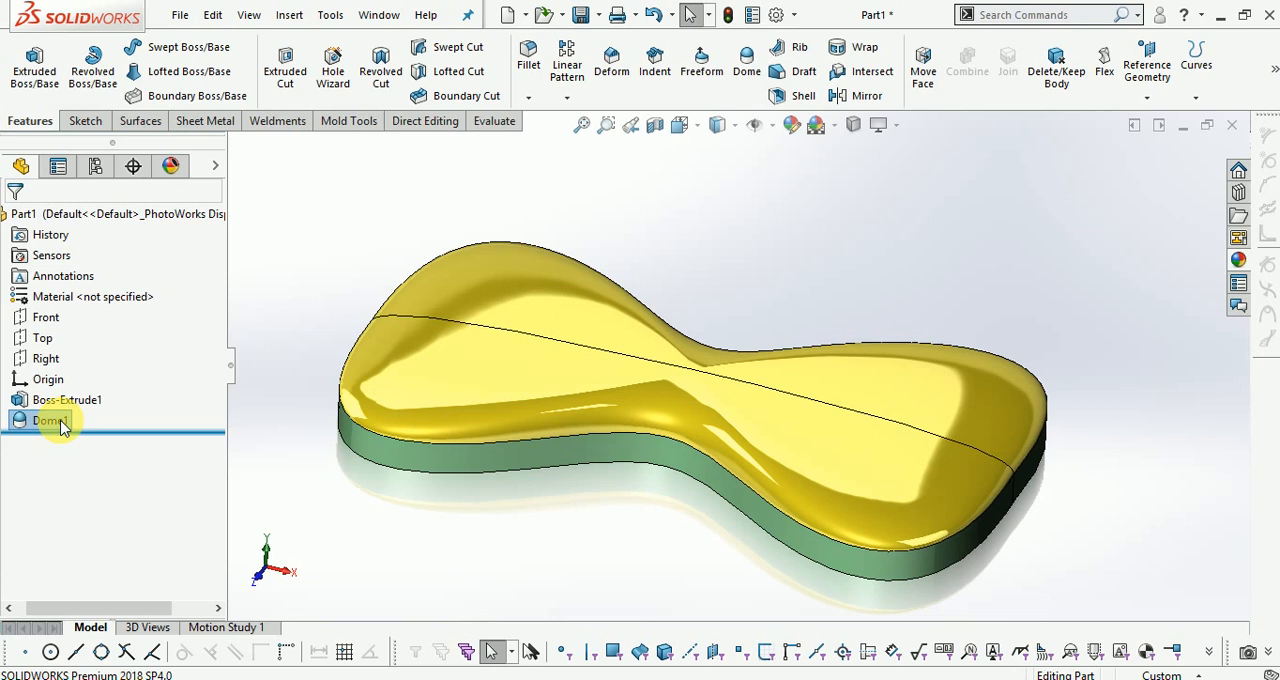
pyautogui.rightClick(48, 420)
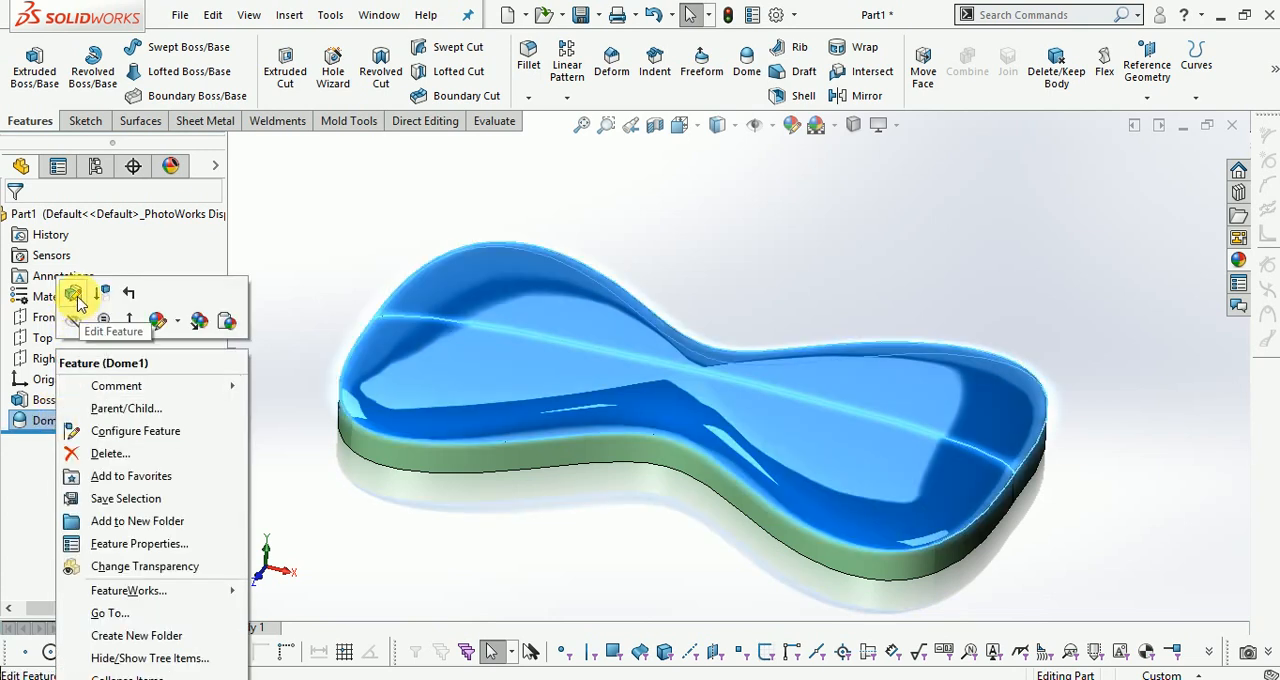
# Edit Dome1, check Continuous dome and confirm the smooth 20 mm dome.
pyautogui.click(144, 566)
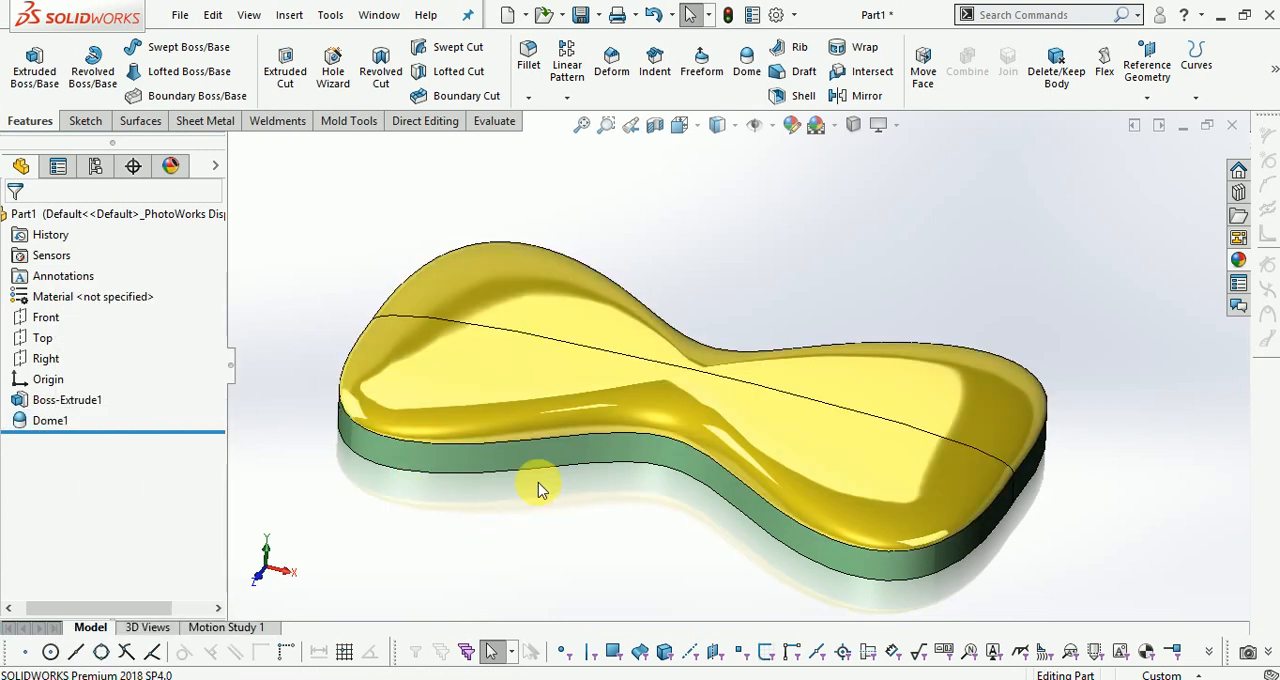
pyautogui.click(50, 420)
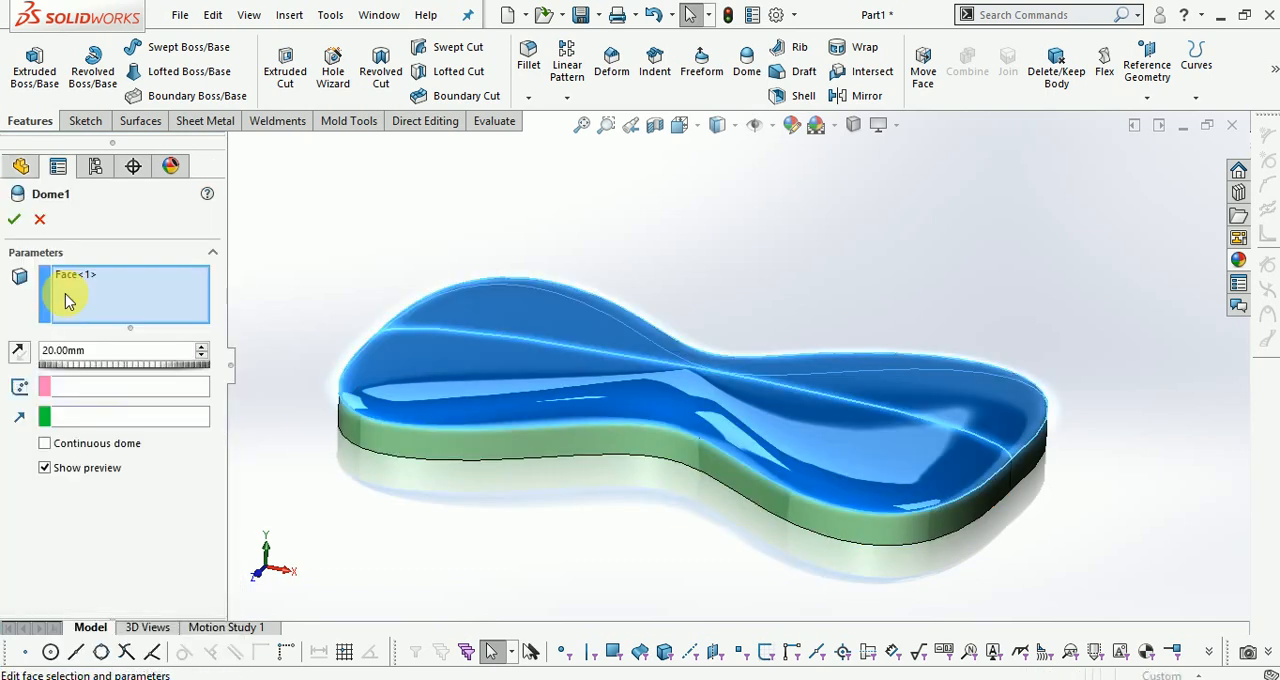
pyautogui.click(44, 444)
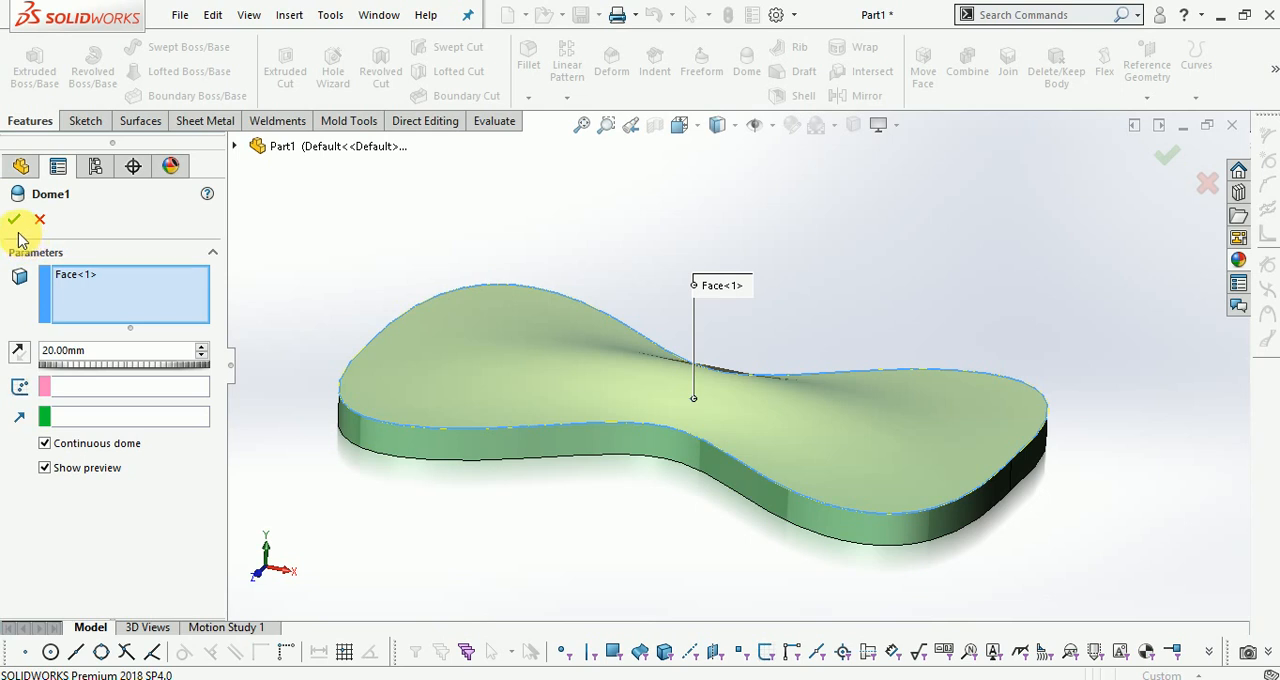
pyautogui.click(14, 220)
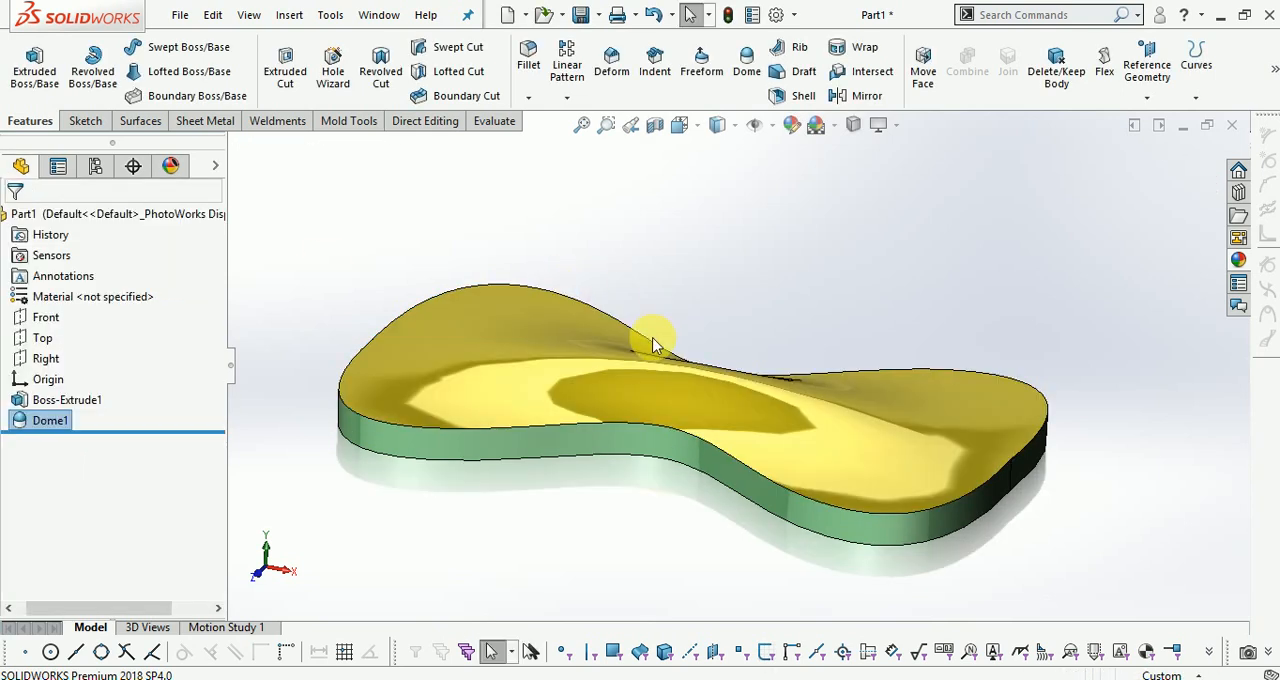